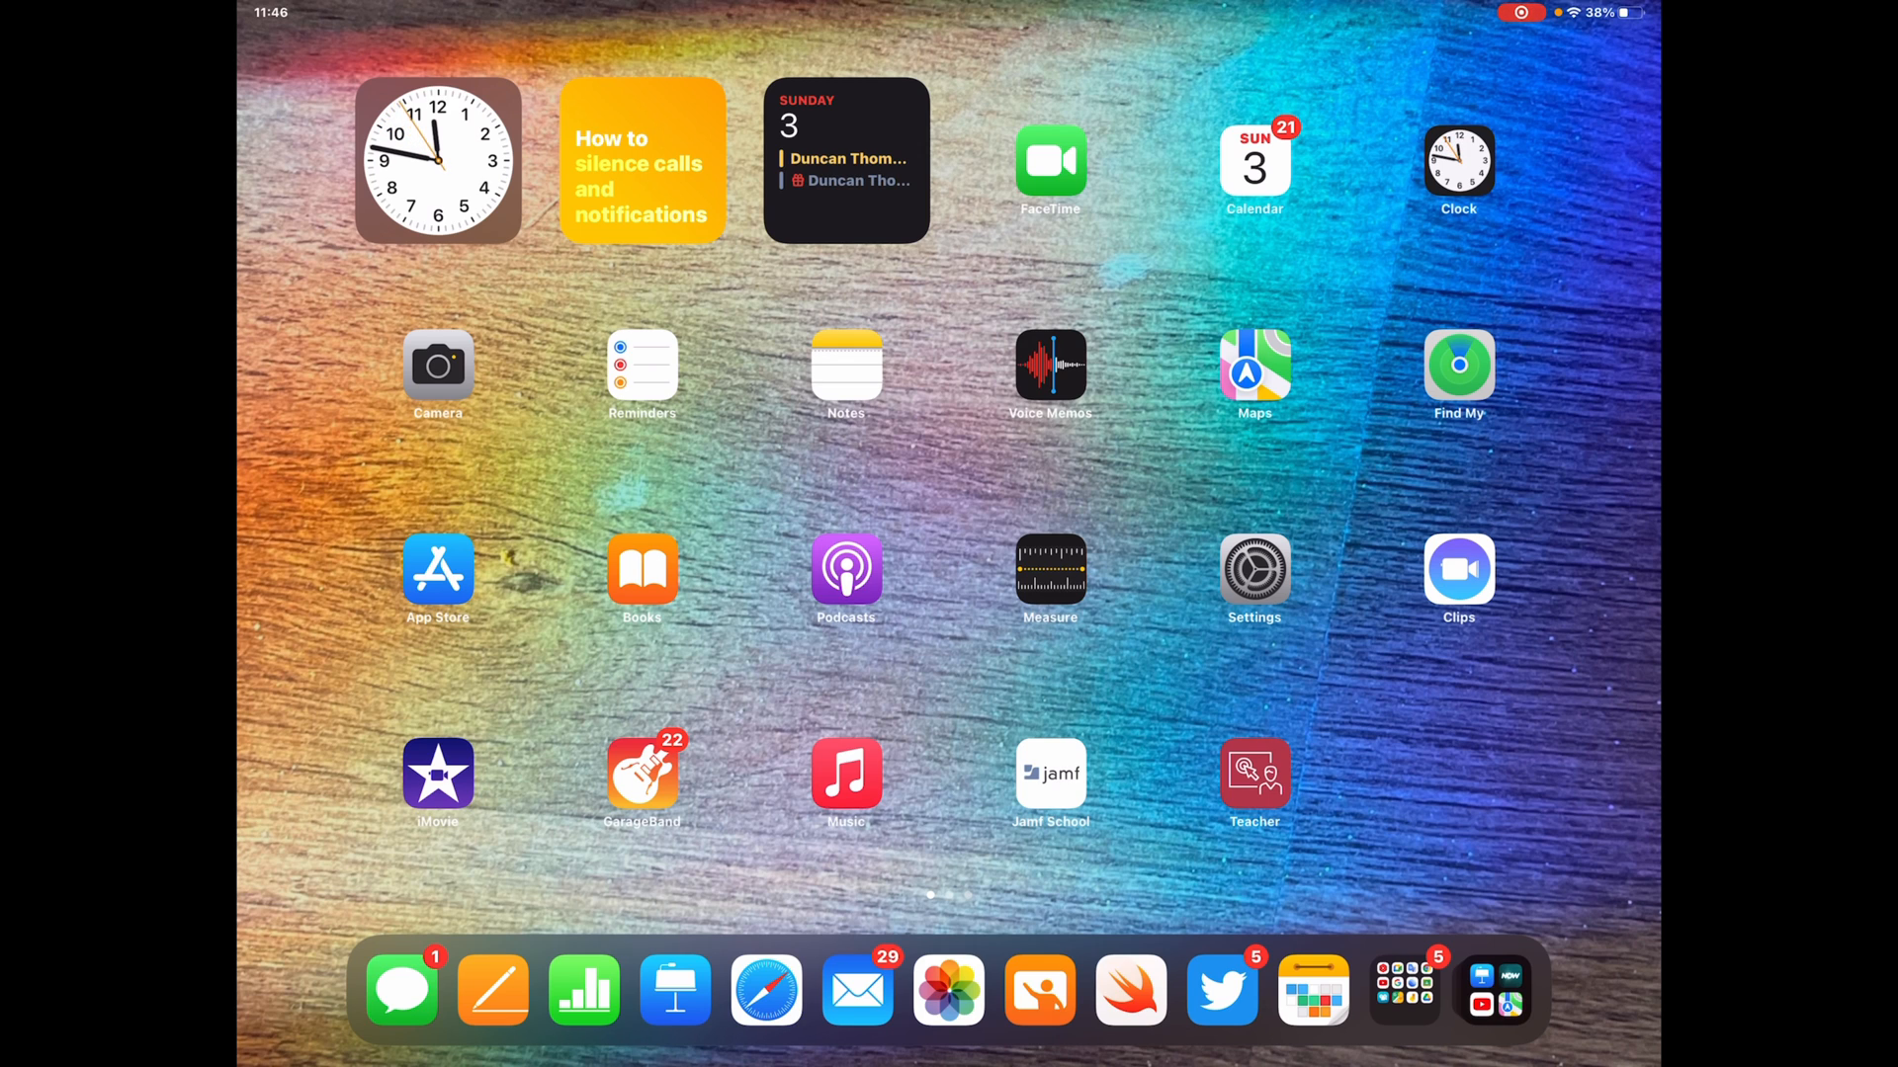
# - Open Presentation 6, the single blank dark-blue slide
pyautogui.click(670, 1005)
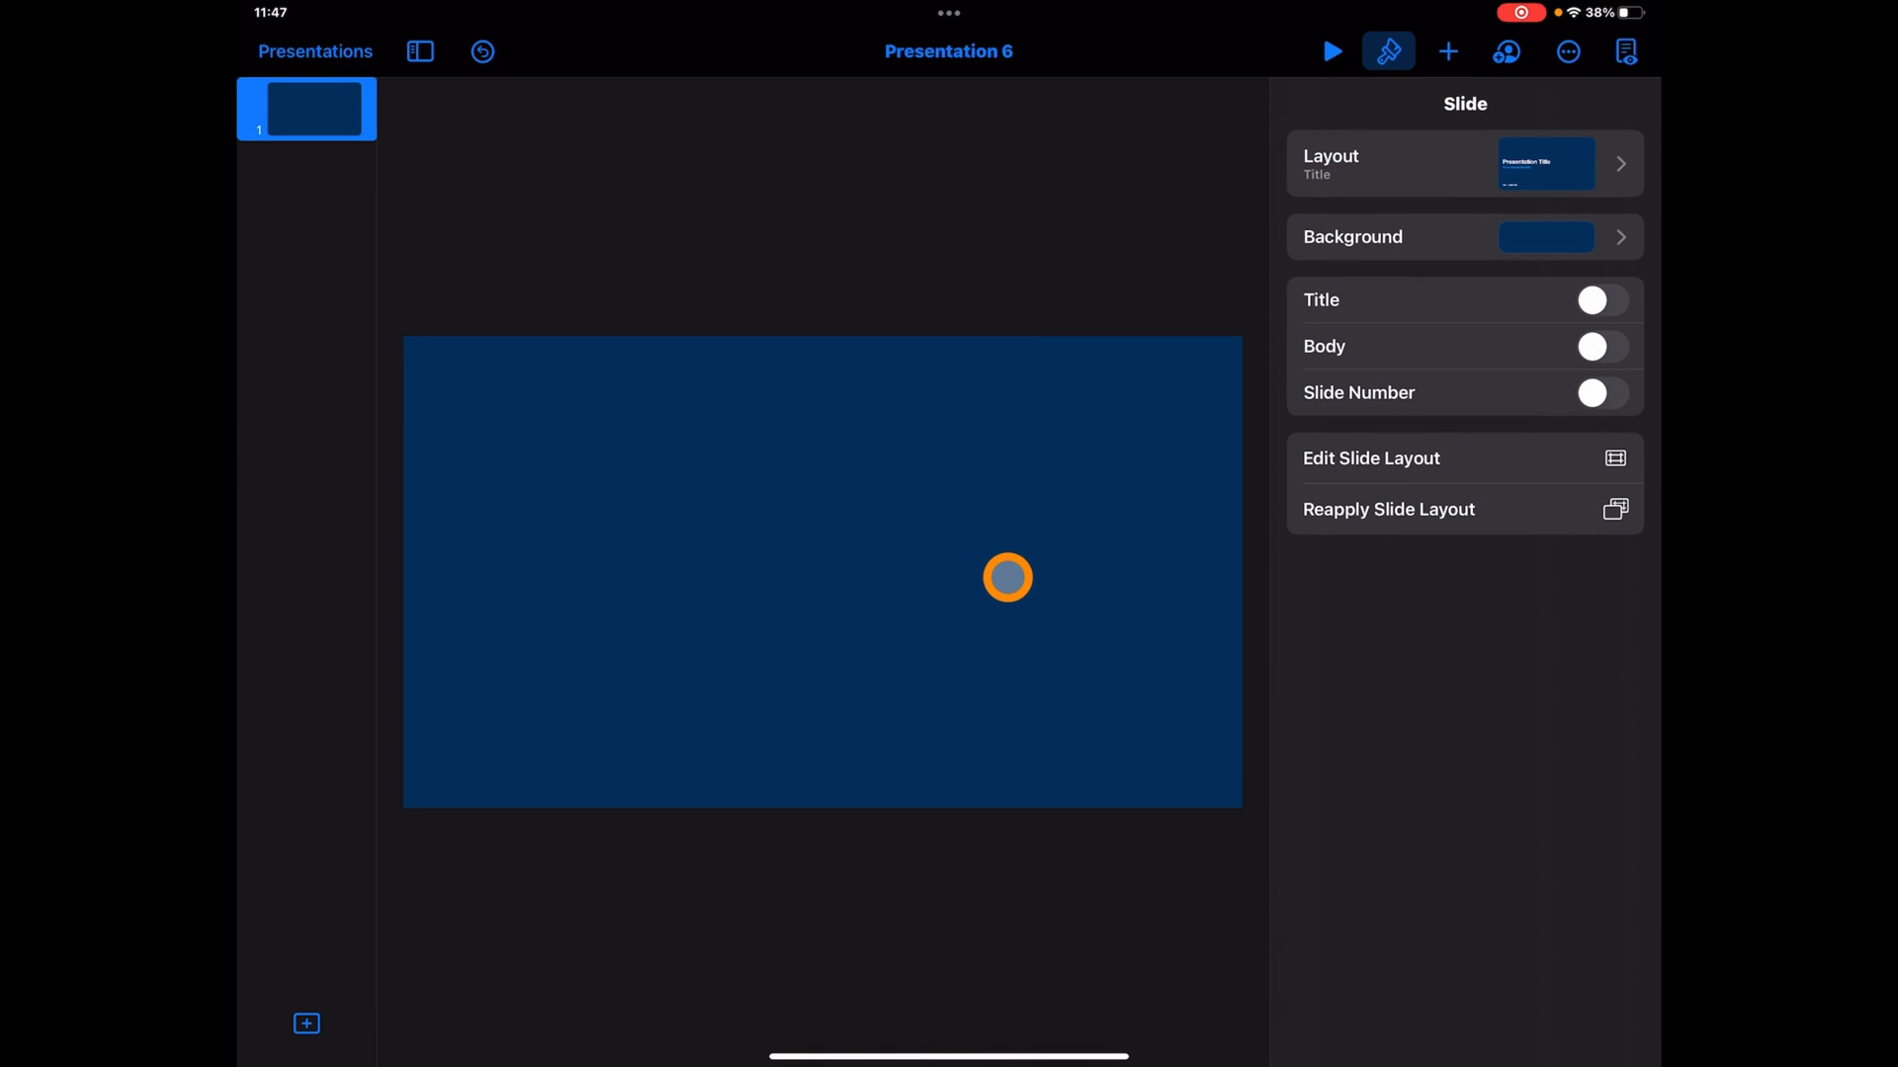
pyautogui.moveTo(1069, 393)
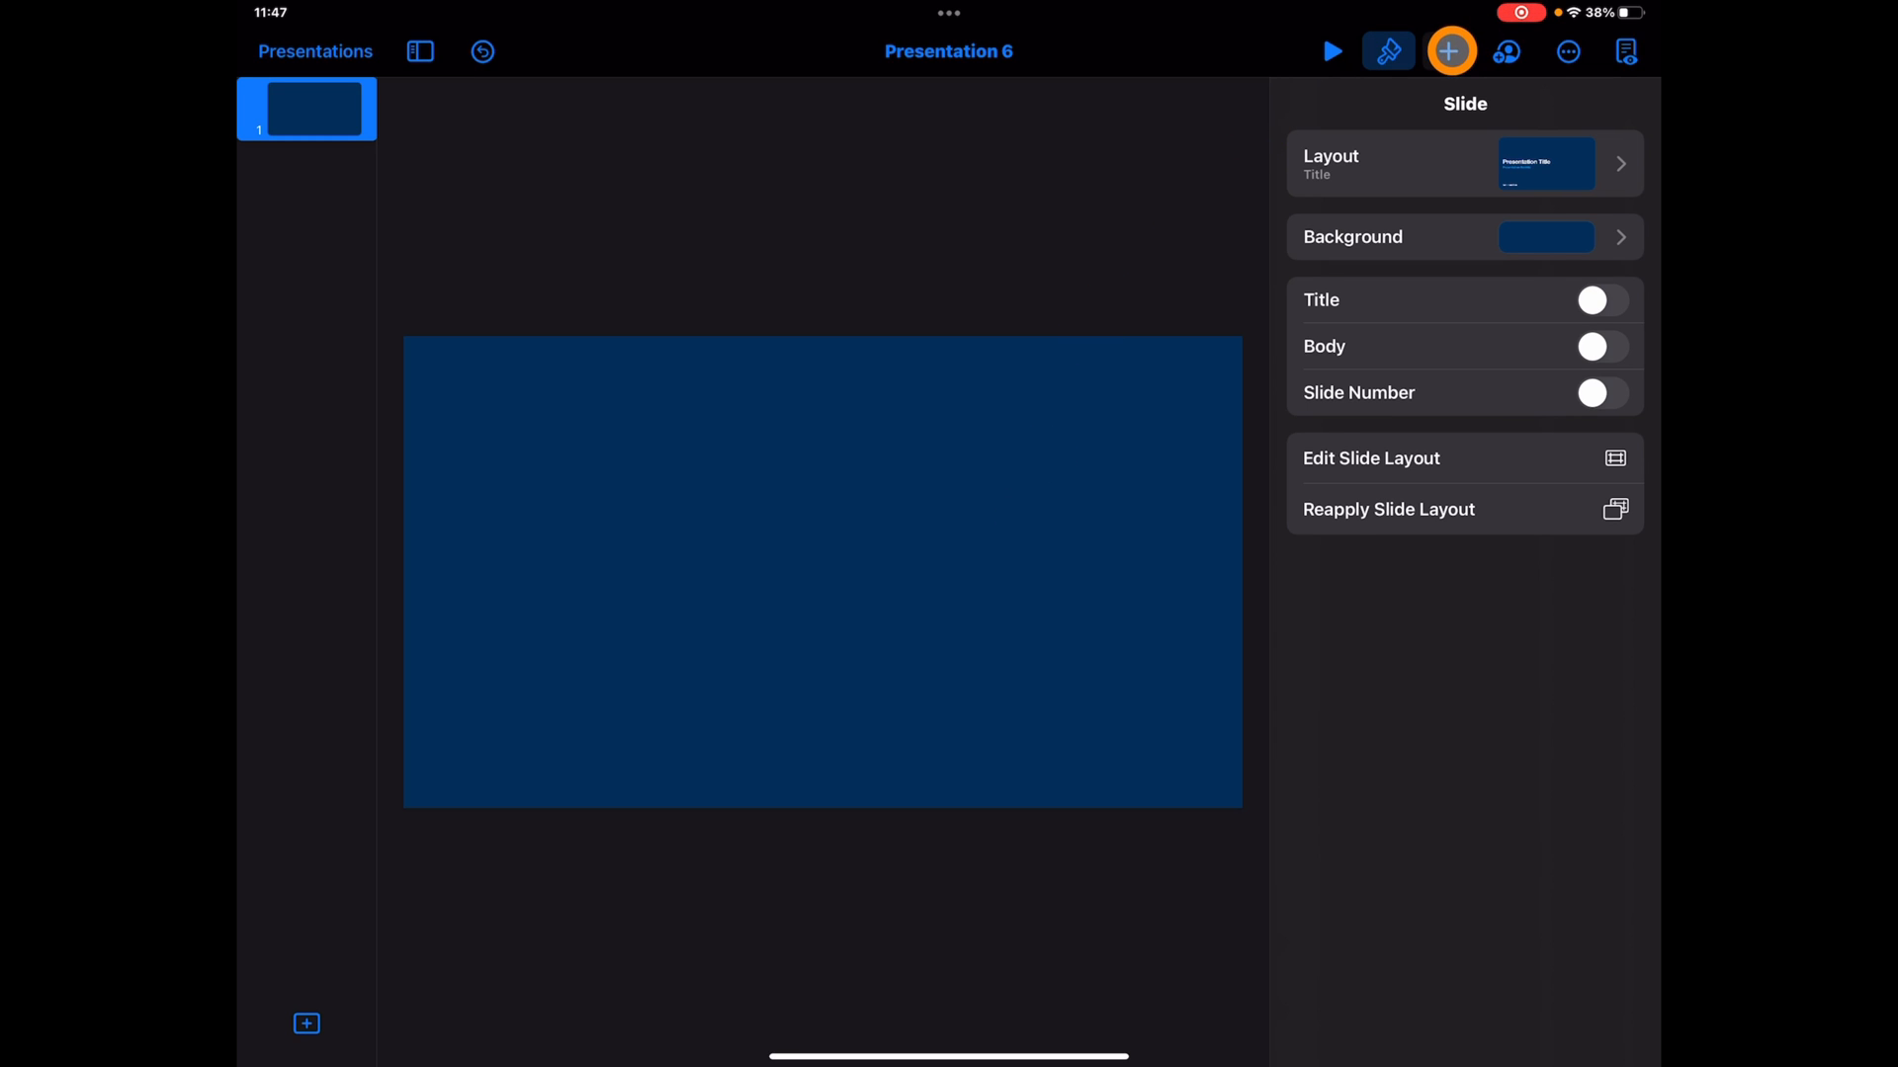
# - Insert a Live Video feed from the Media insert options onto the slide
pyautogui.click(1449, 51)
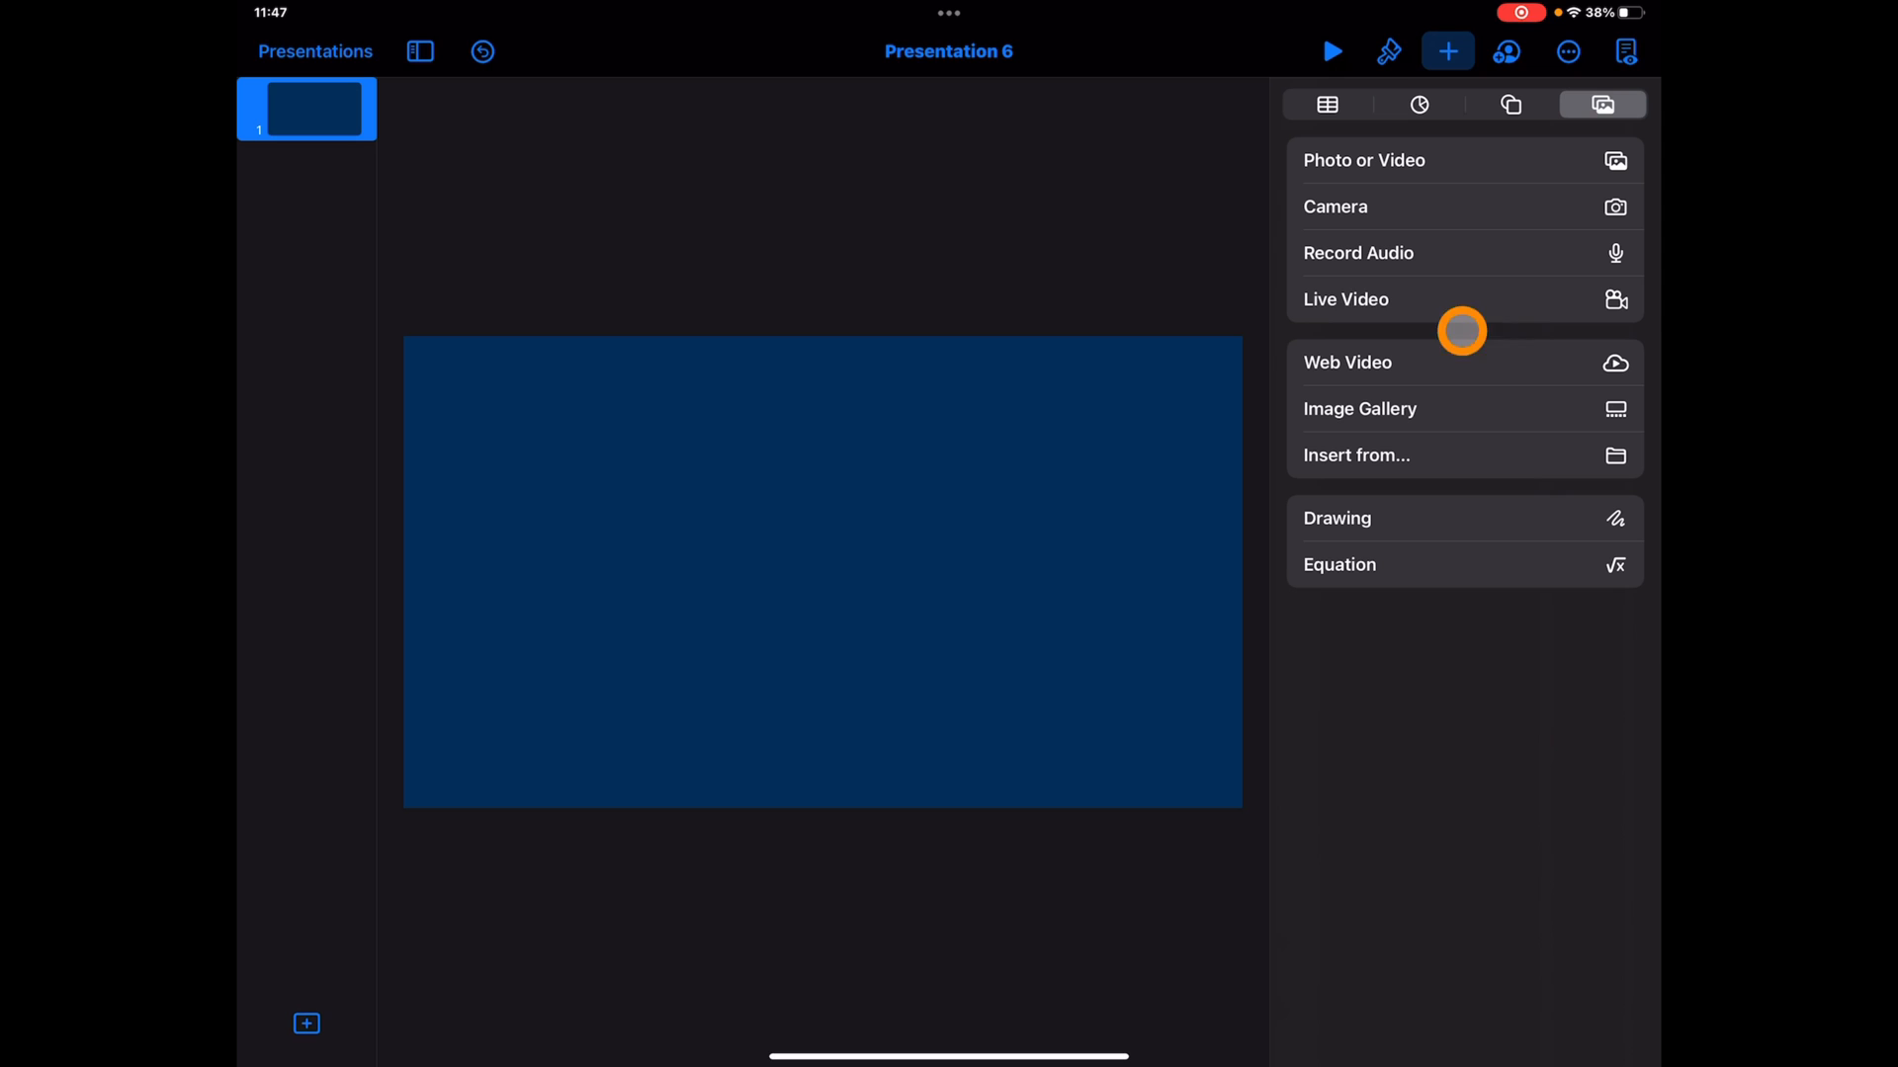
pyautogui.moveTo(1404, 300)
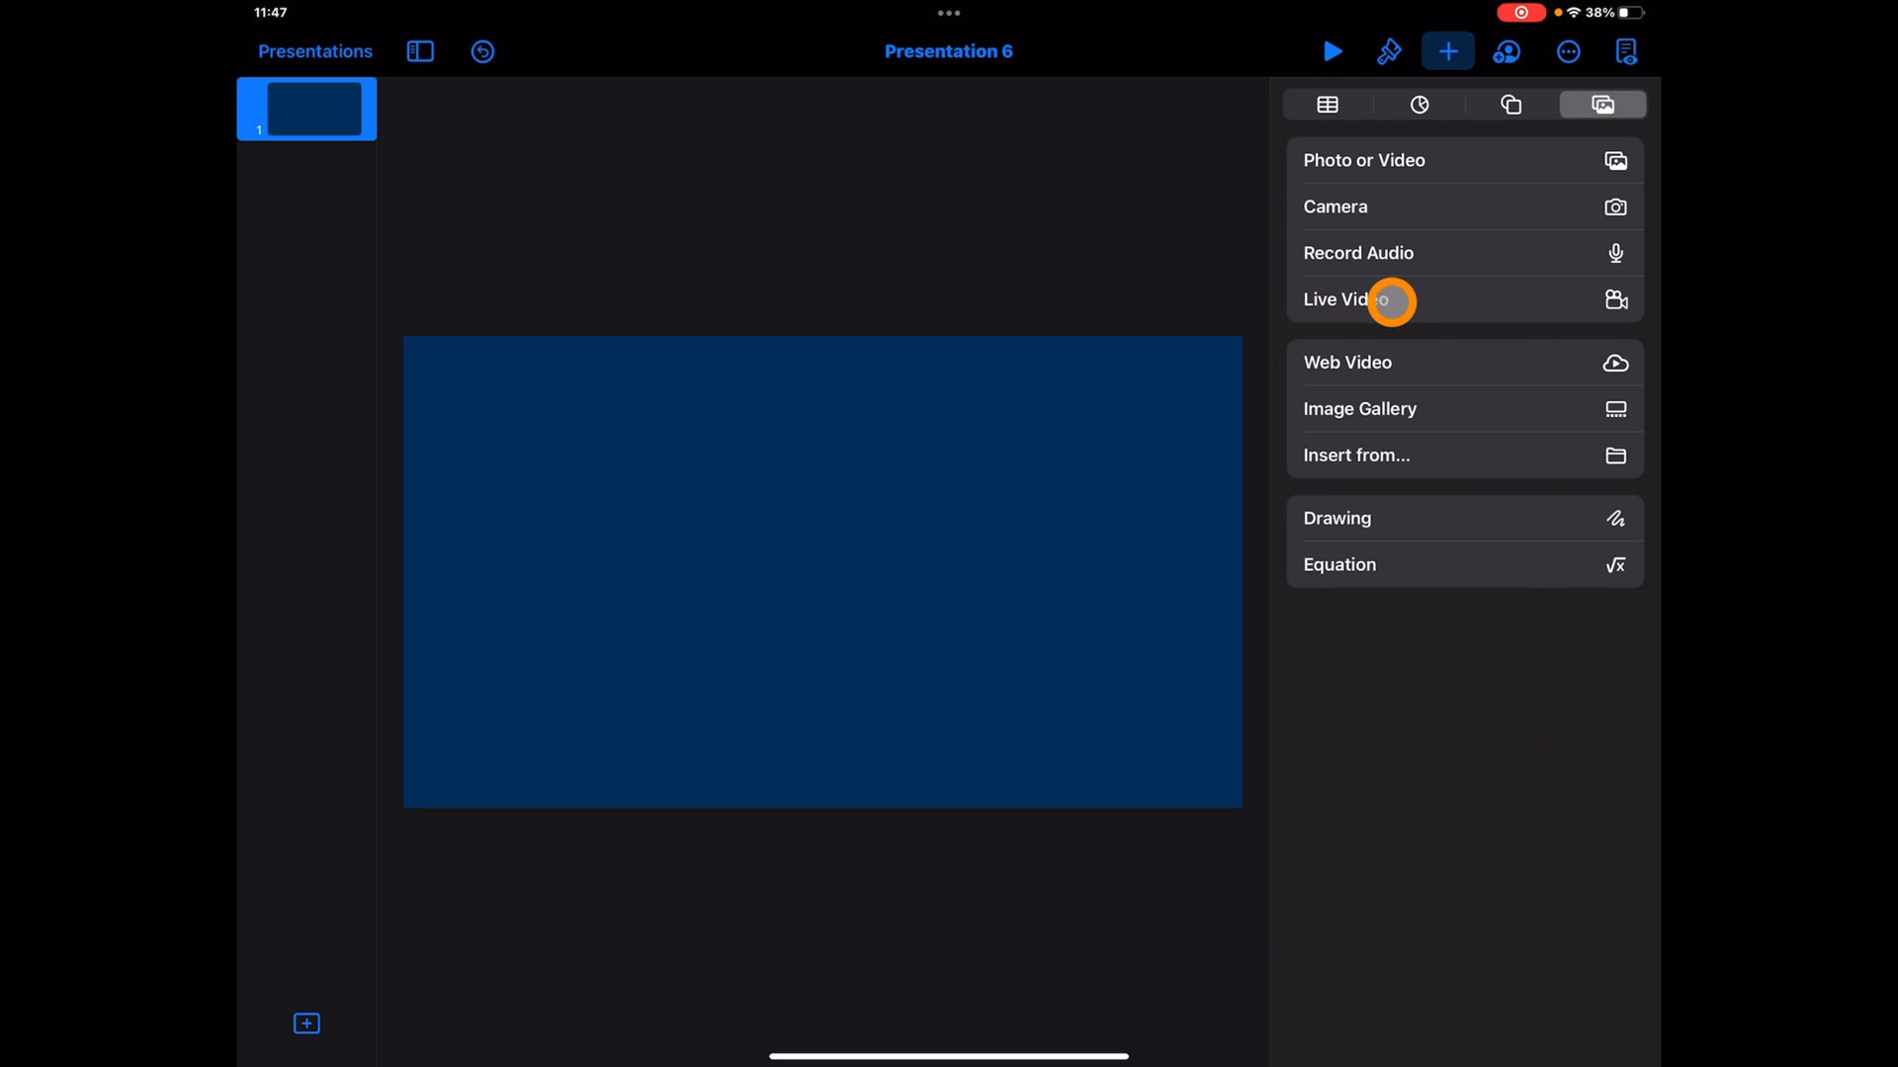
pyautogui.click(1347, 299)
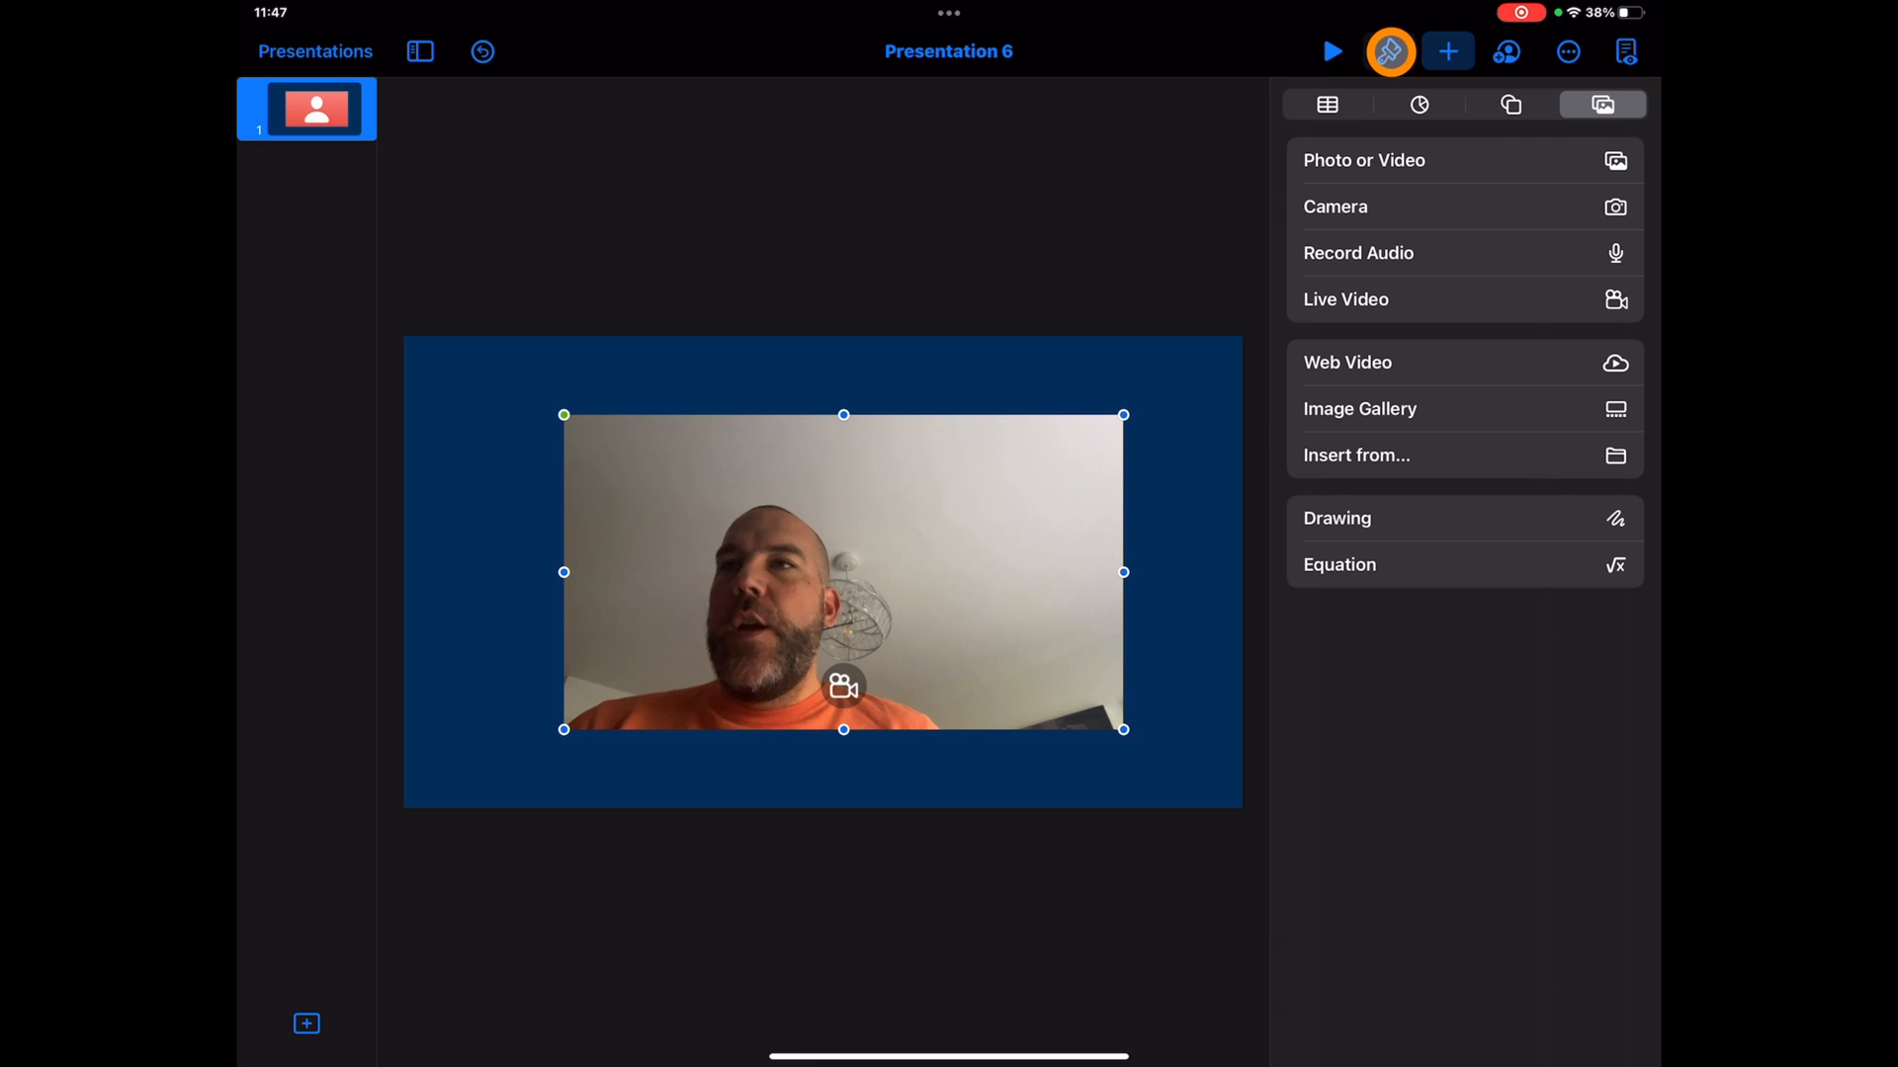
# - Set the camera feed's Live Video mask to Circle
pyautogui.click(1390, 50)
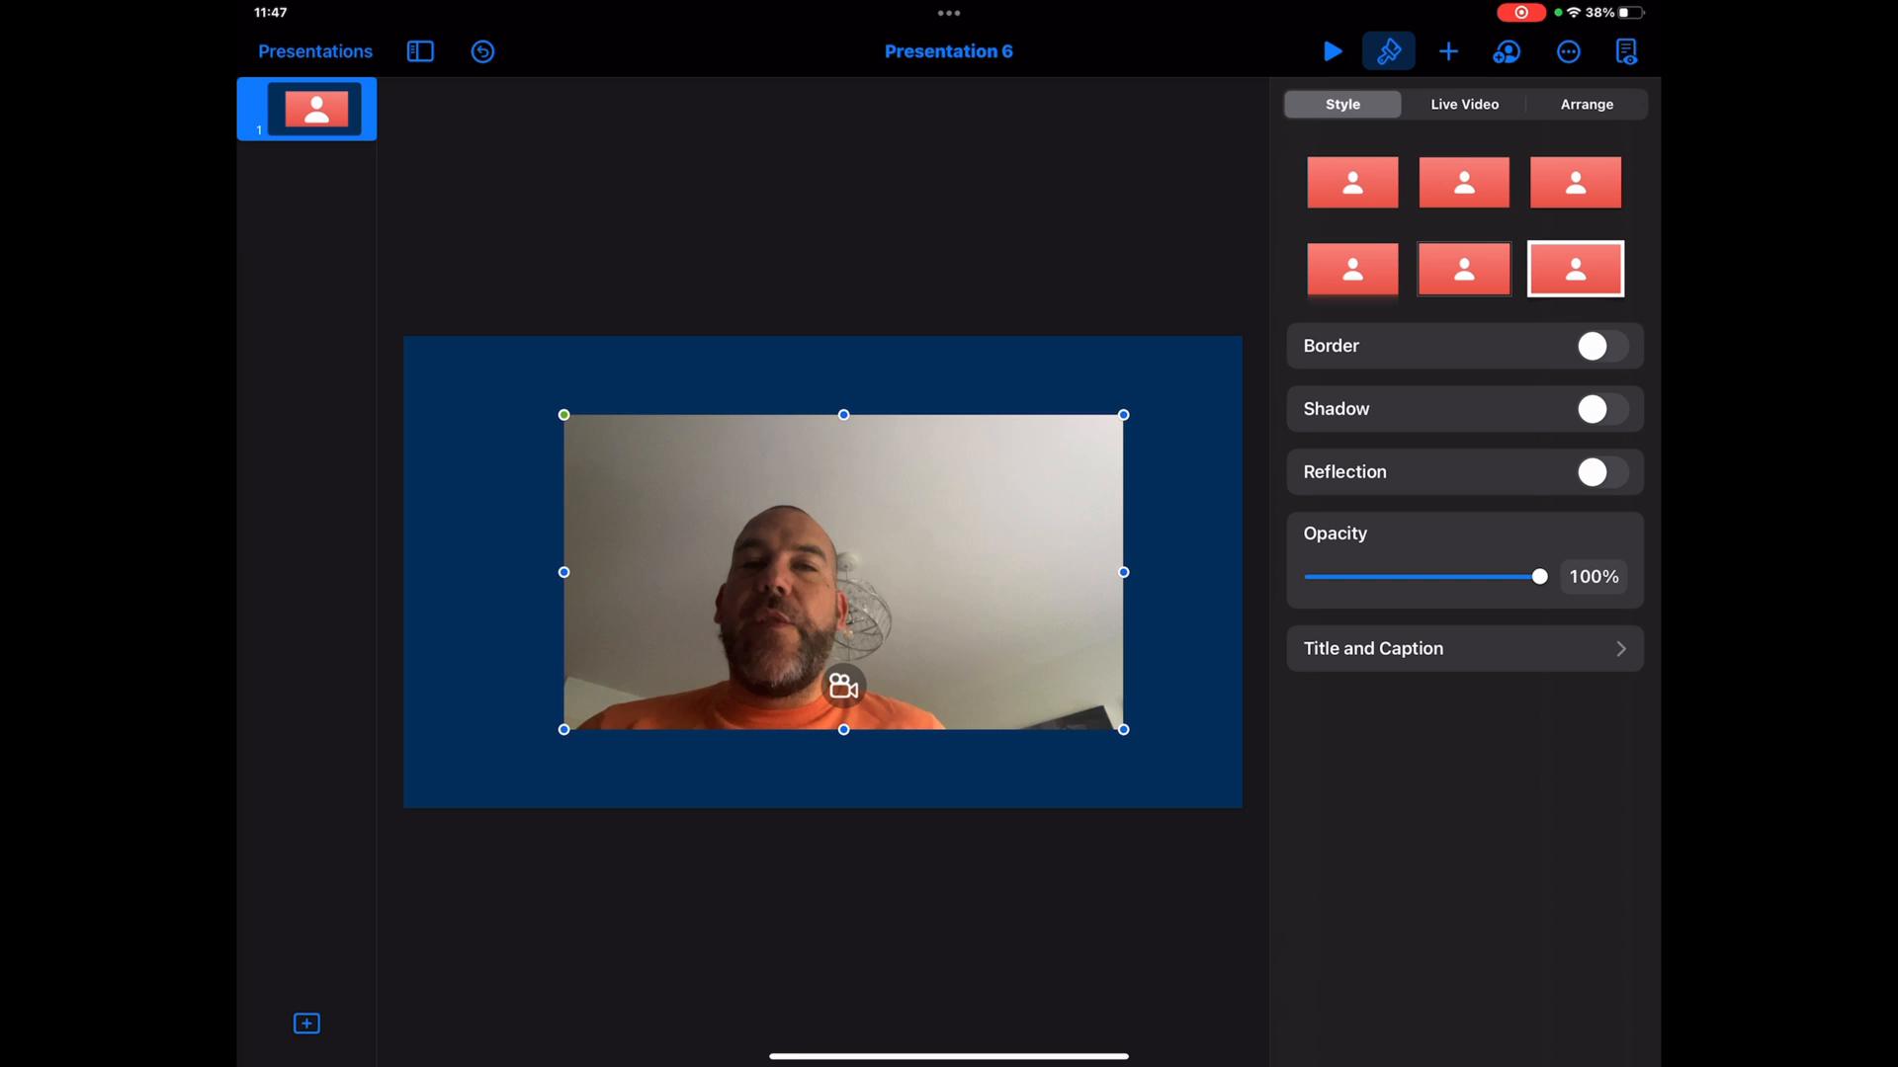
pyautogui.click(1463, 182)
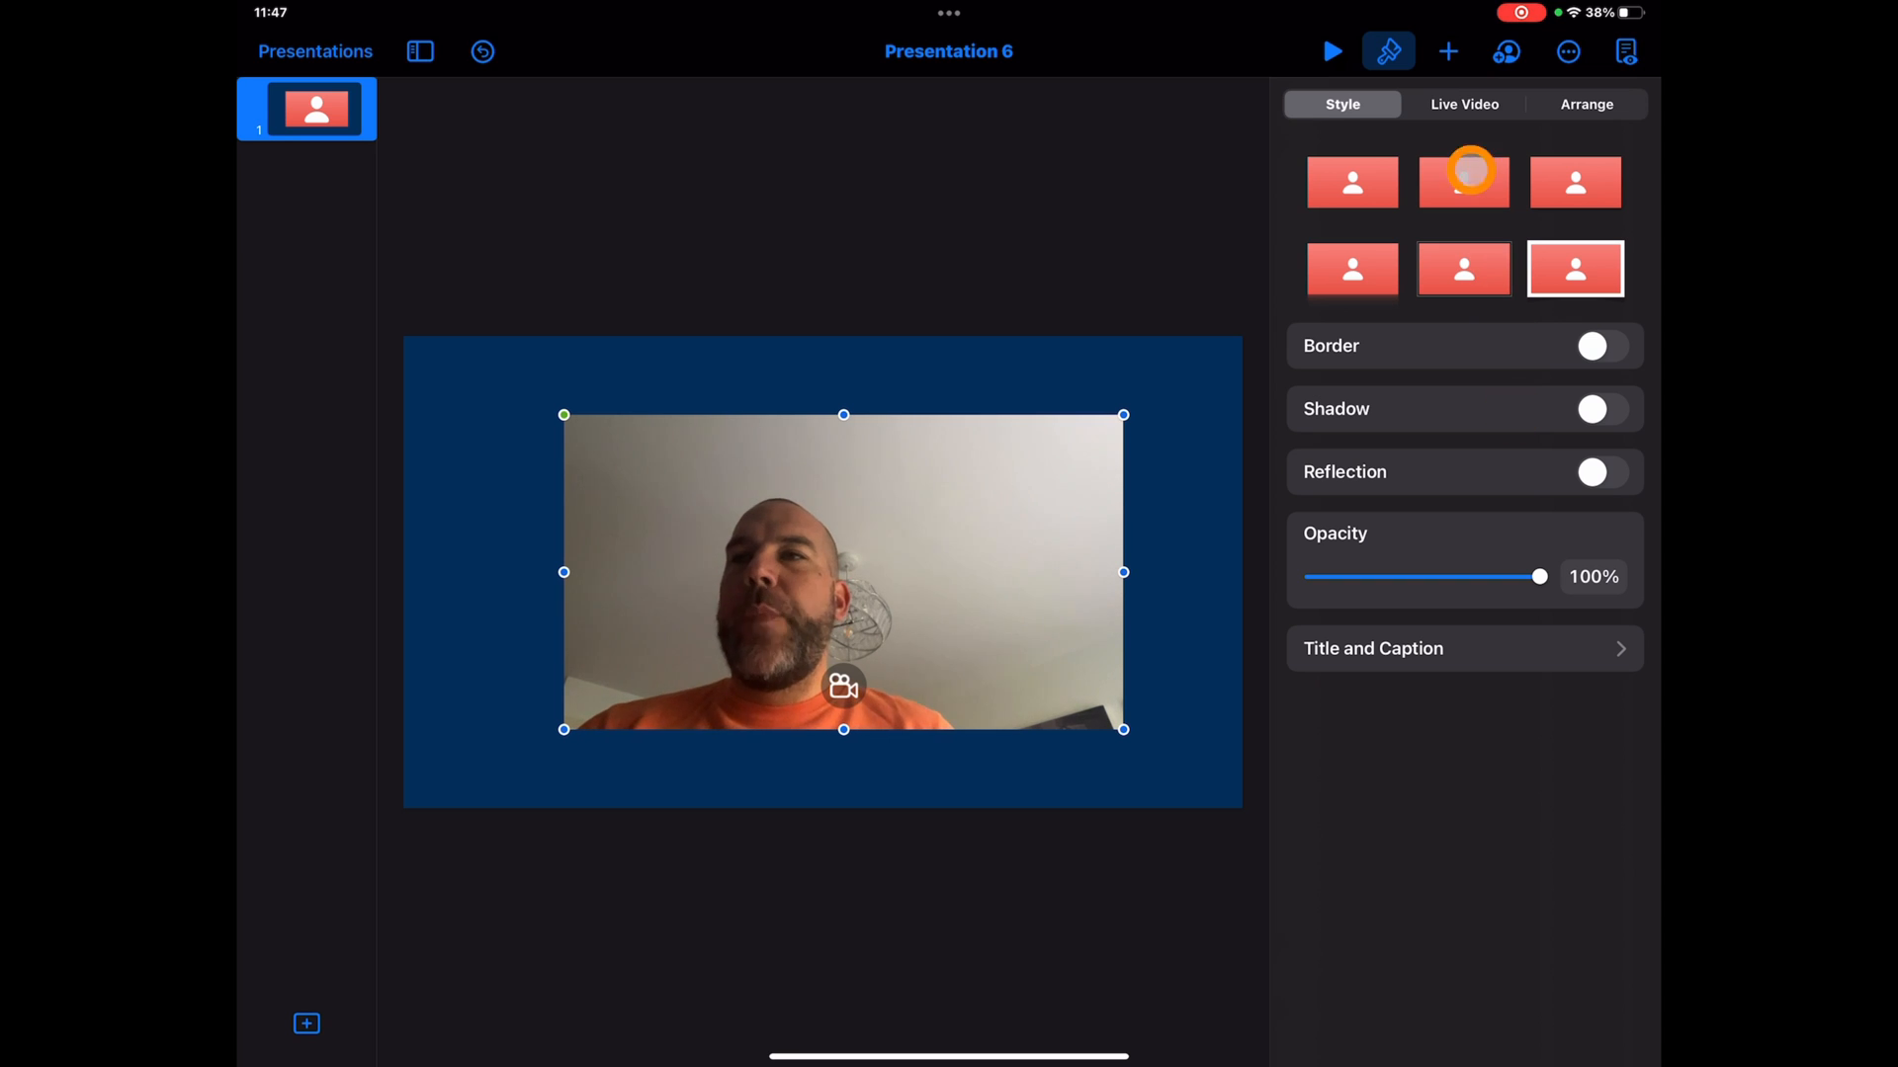
pyautogui.click(1463, 104)
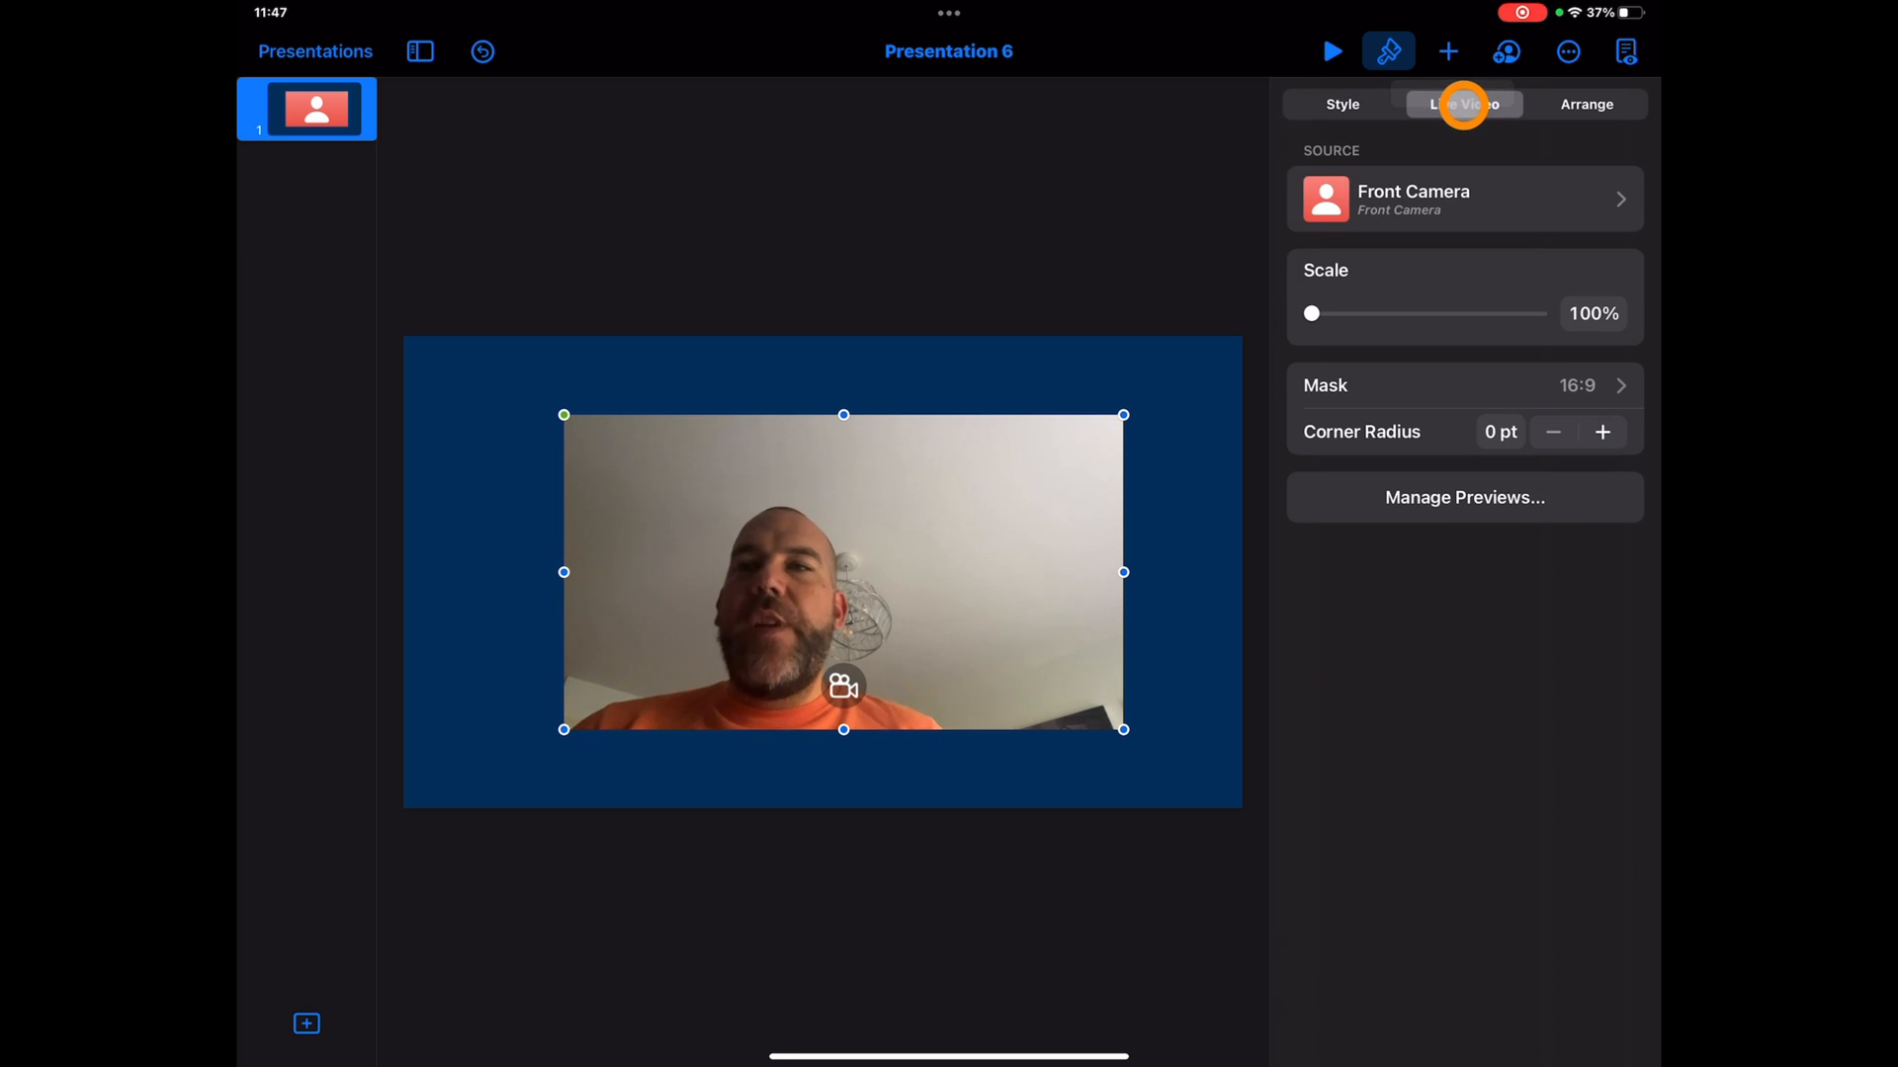
pyautogui.click(1618, 384)
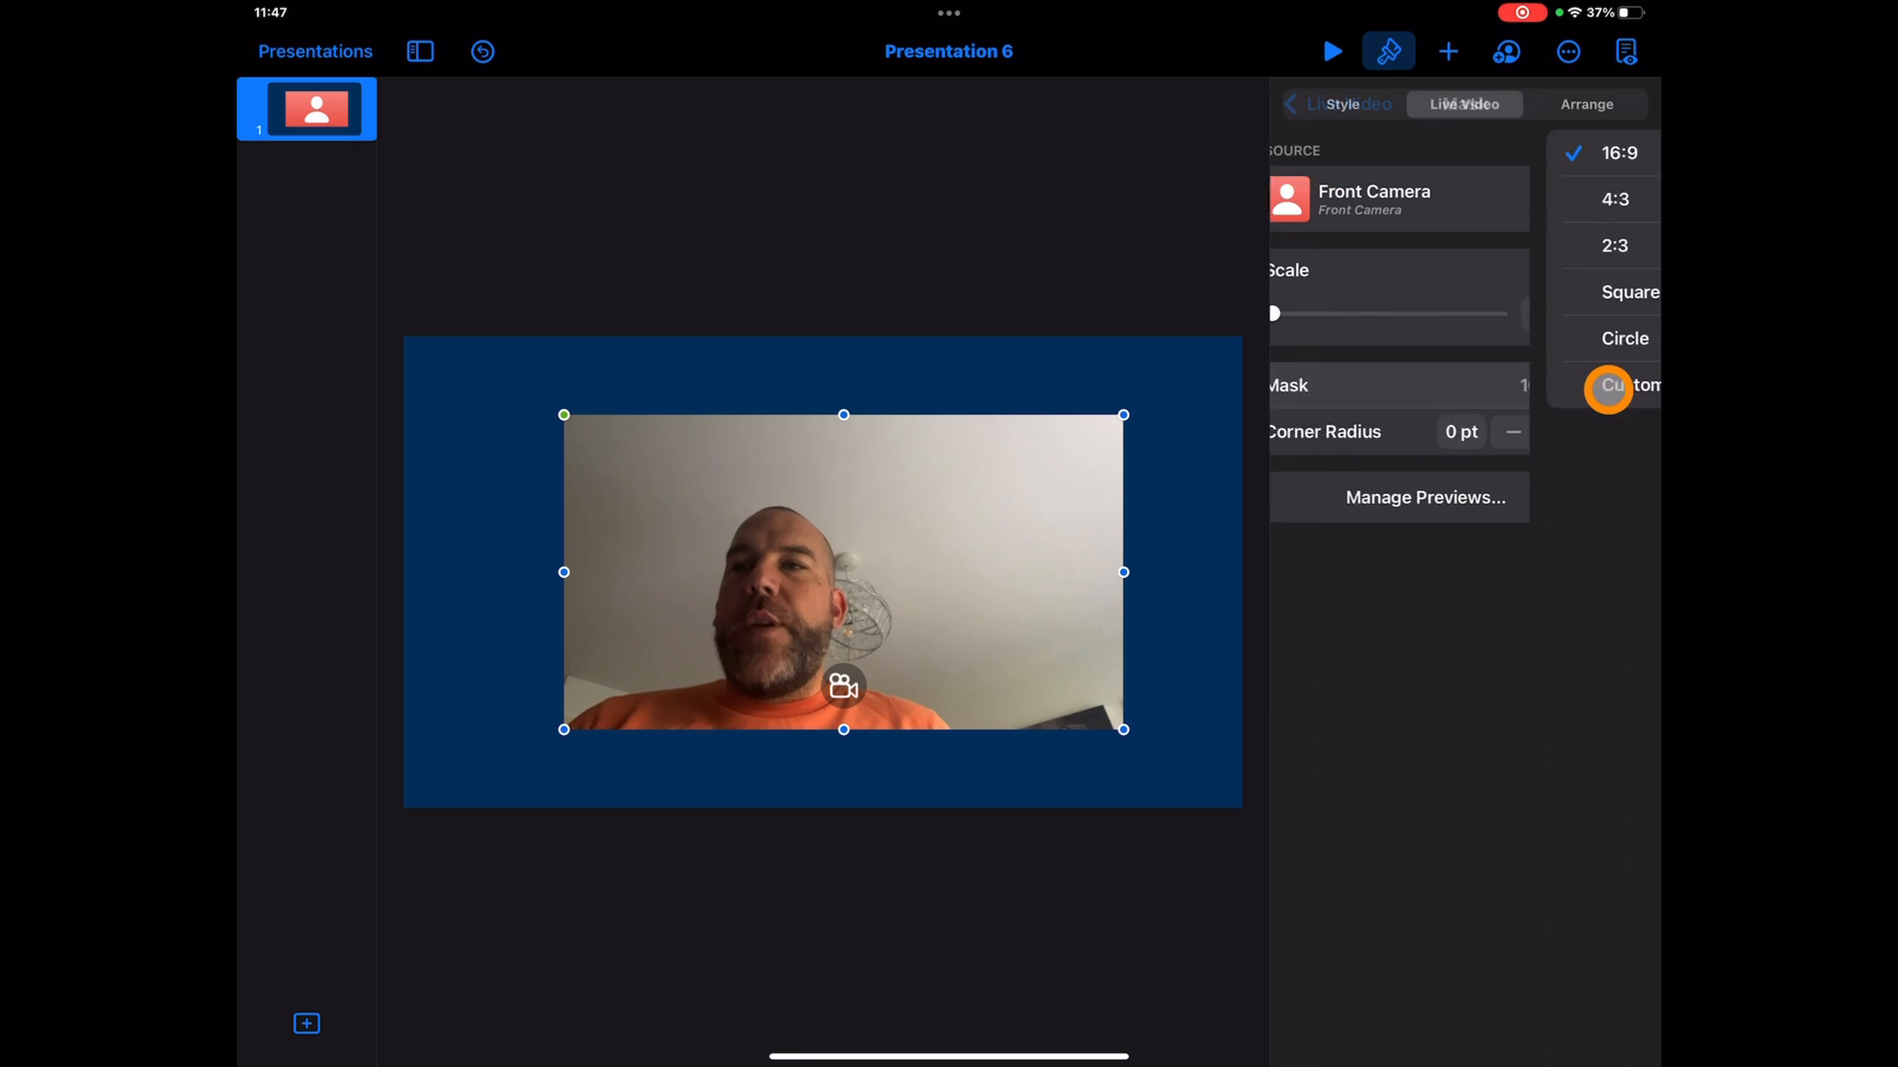
pyautogui.click(1624, 338)
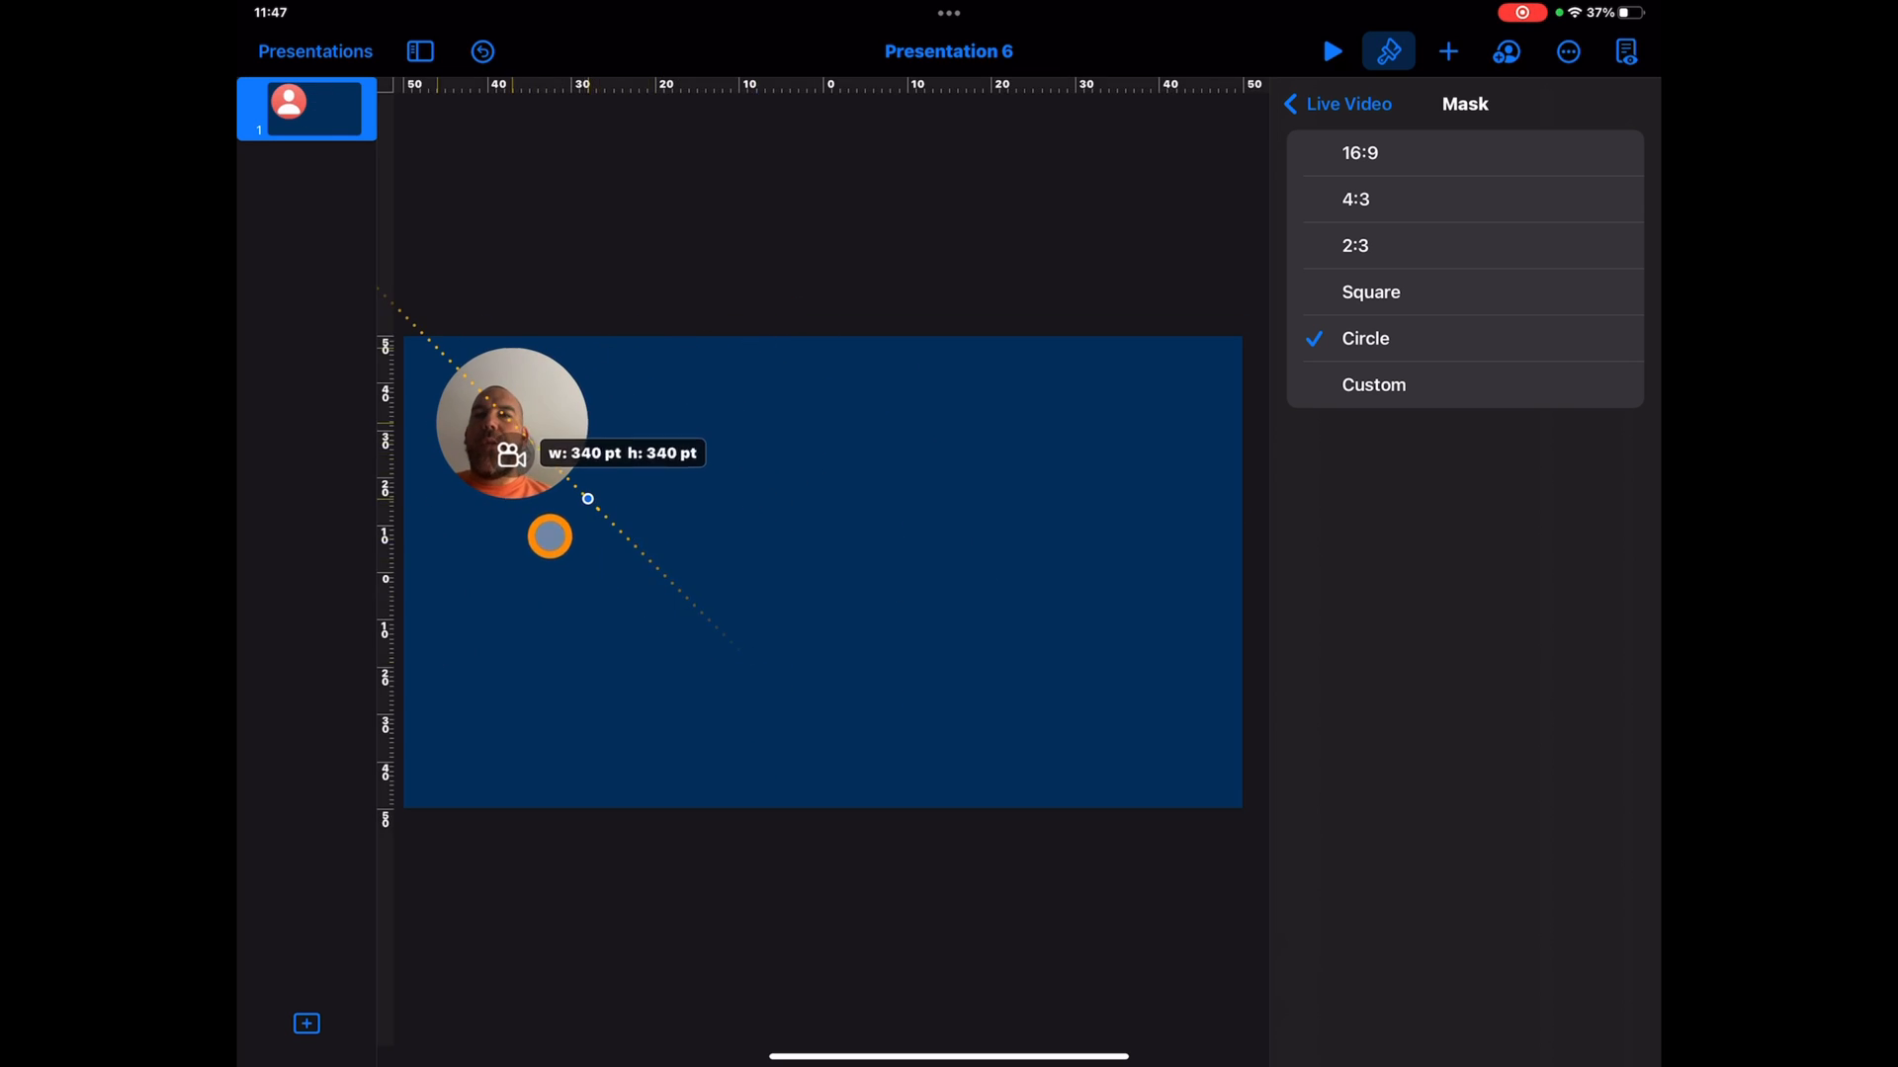
# - Switch the camera feed's mask to Custom, confirm with Done, and return to Live Video
pyautogui.rightClick(511, 424)
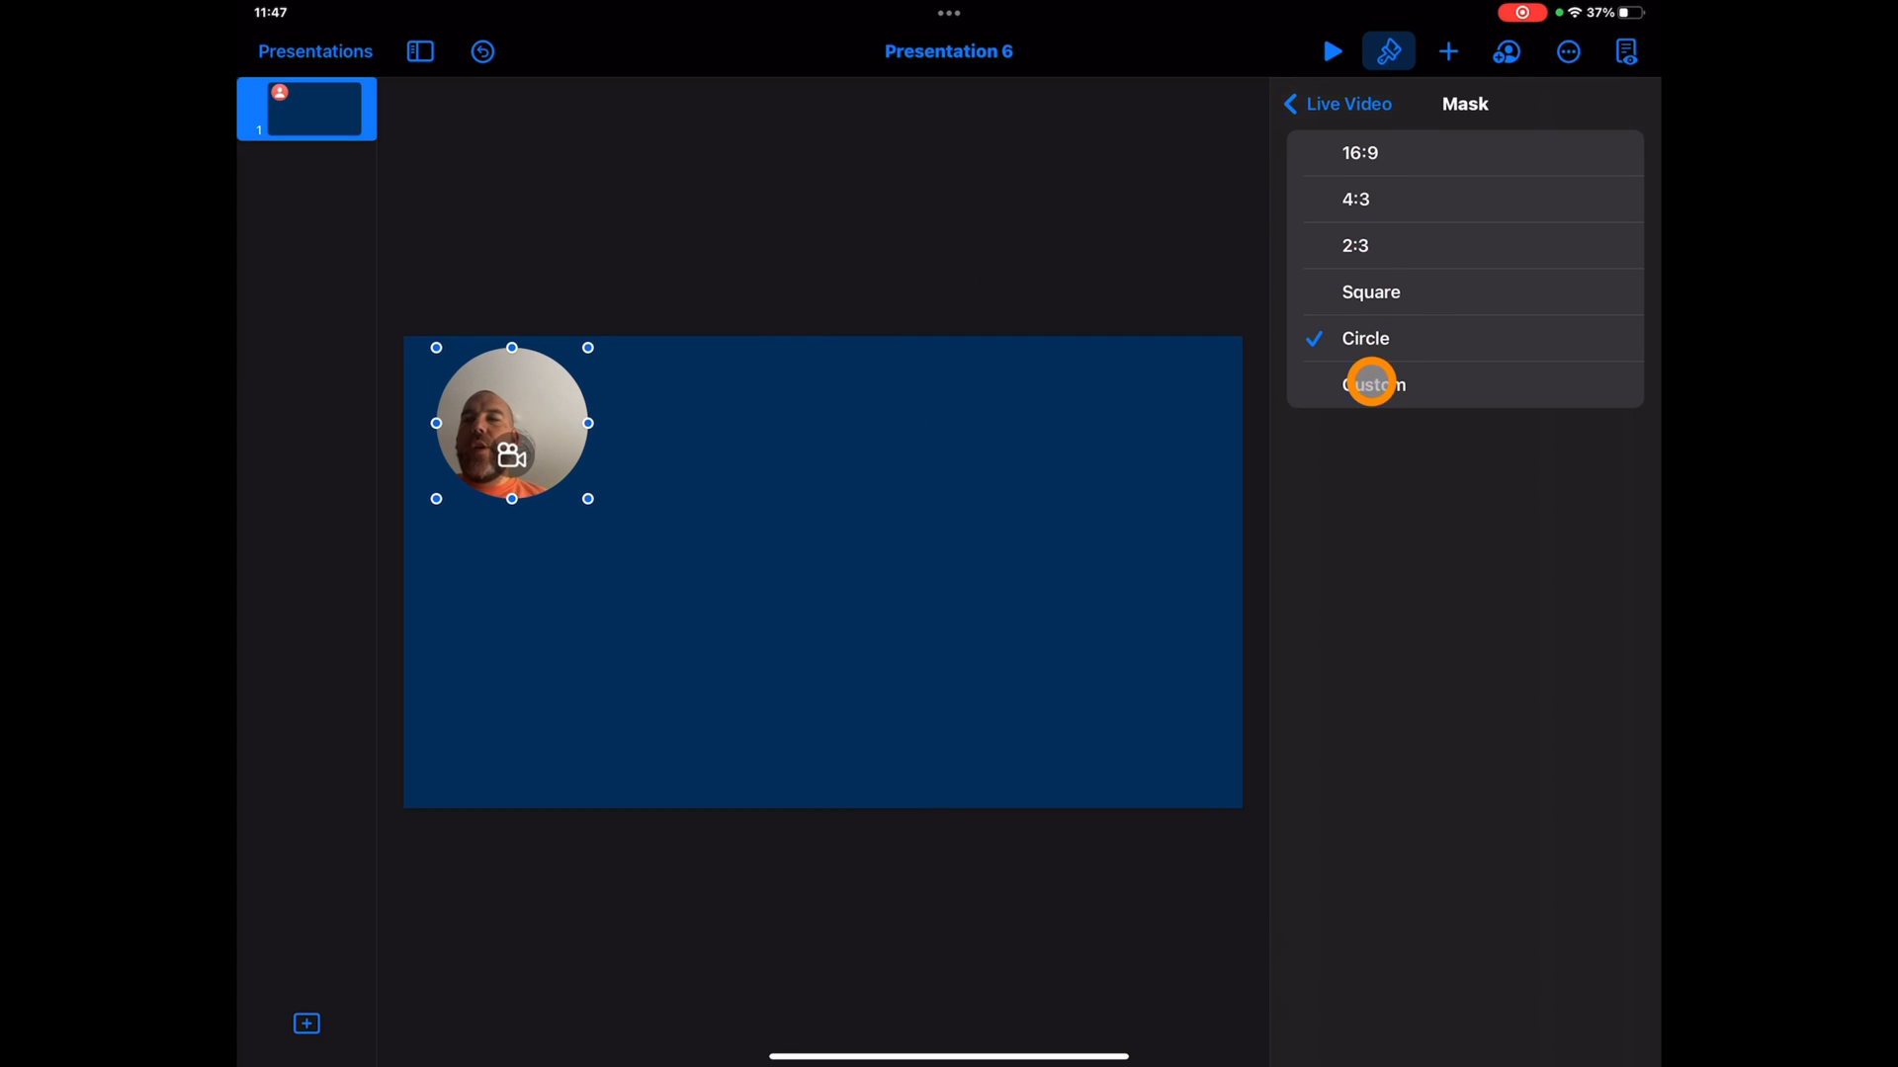
pyautogui.click(1373, 384)
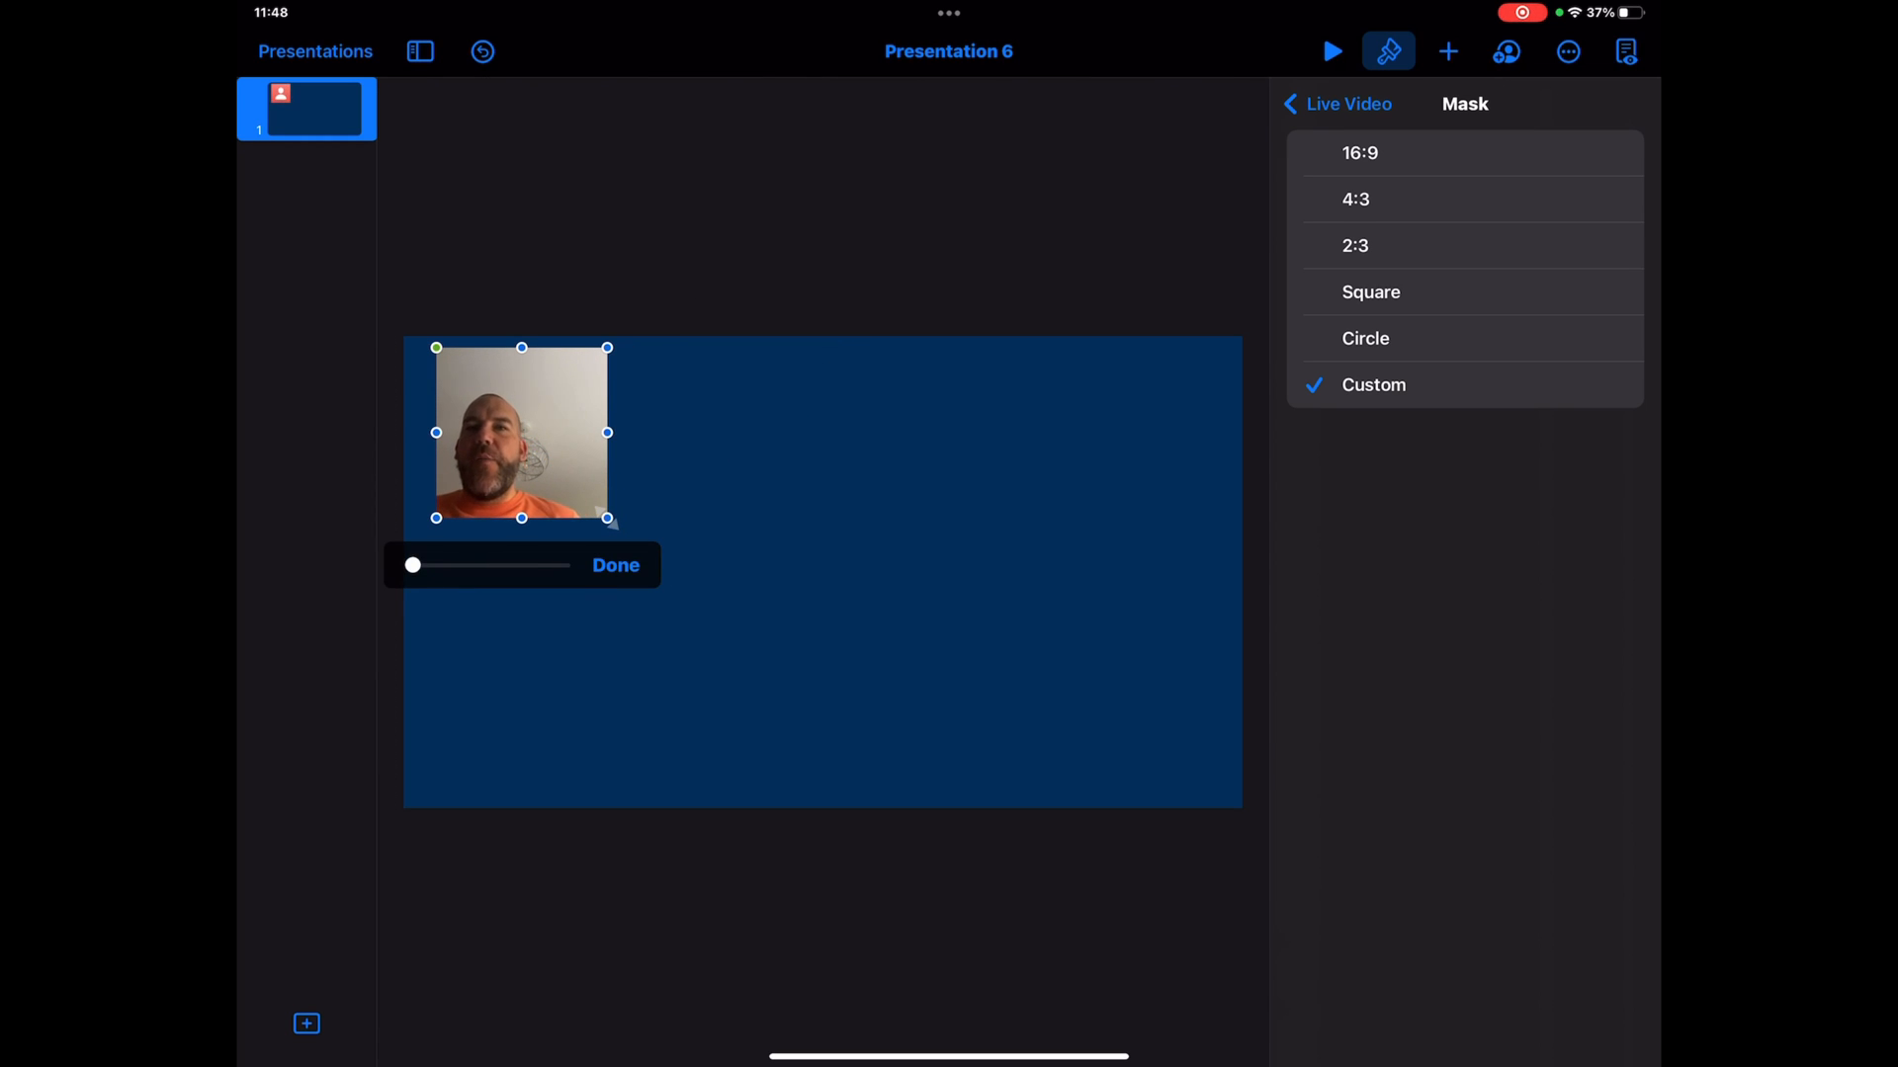
pyautogui.click(615, 565)
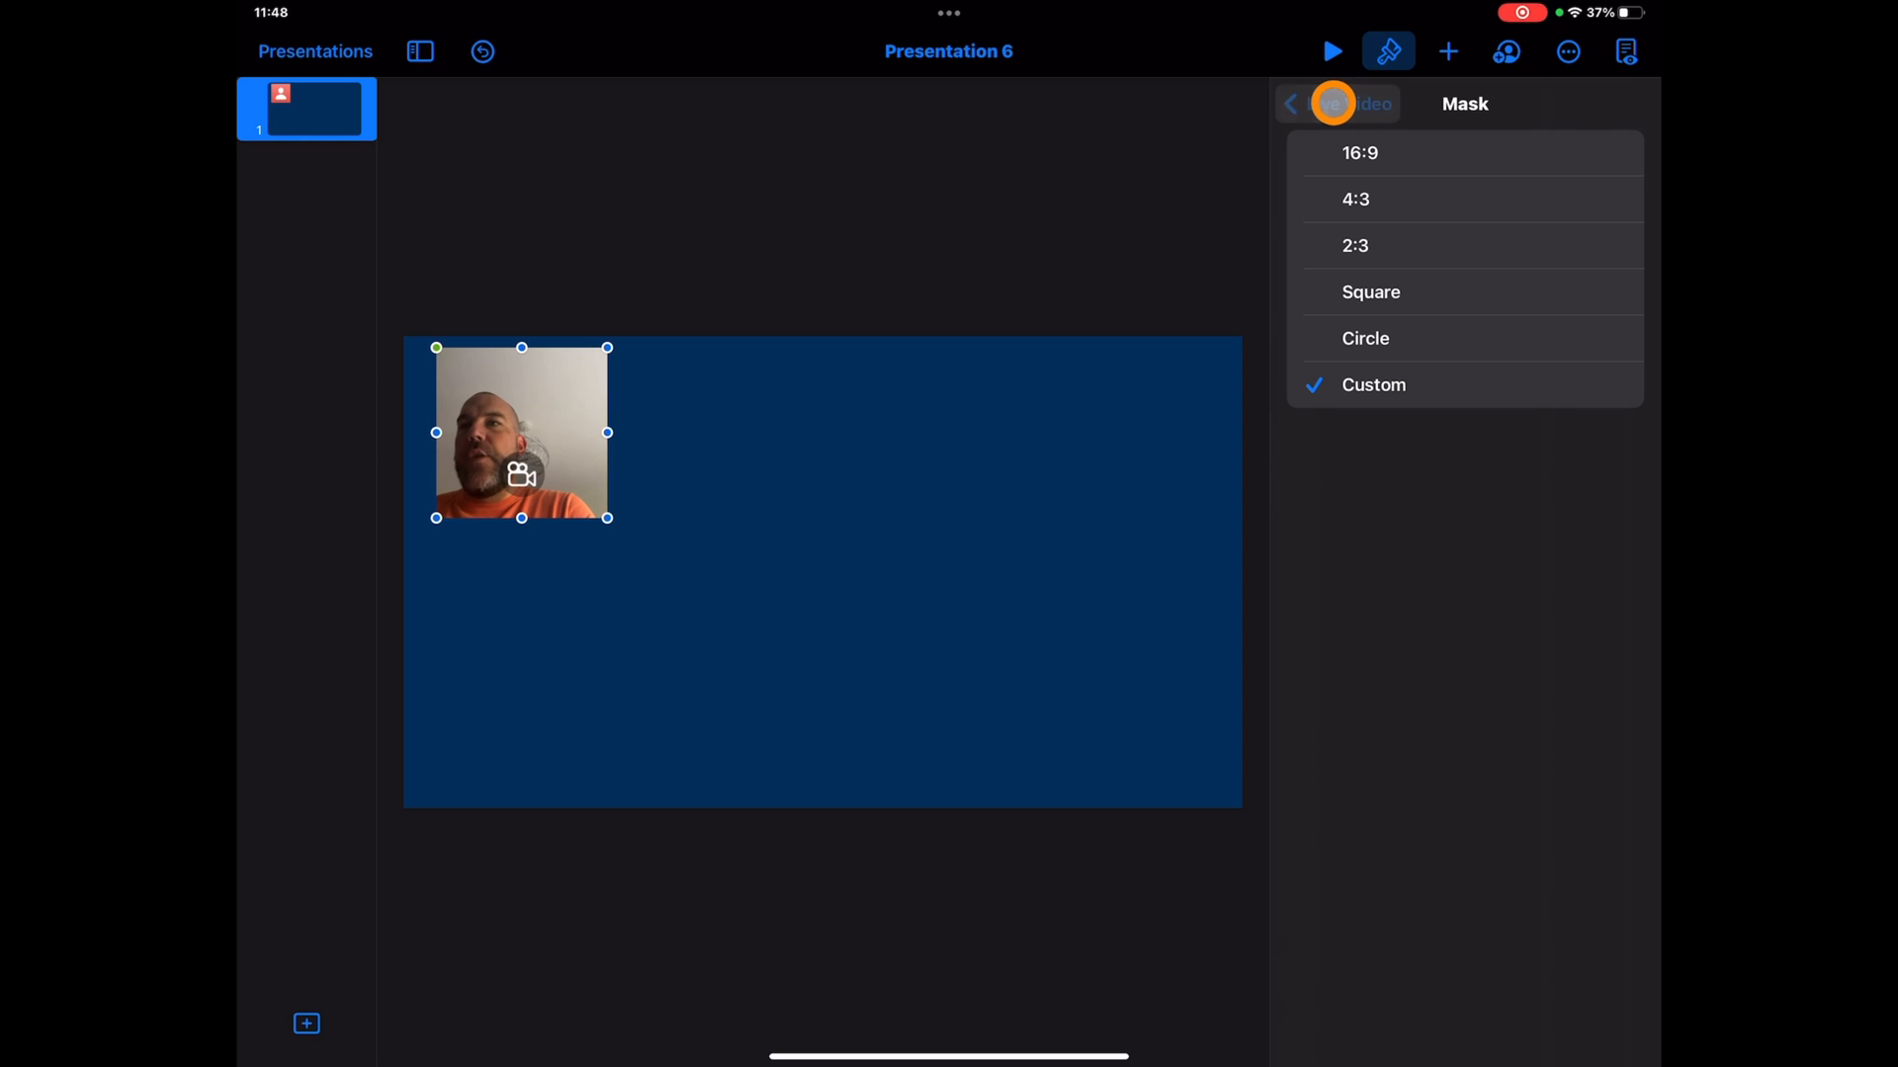
pyautogui.click(1290, 103)
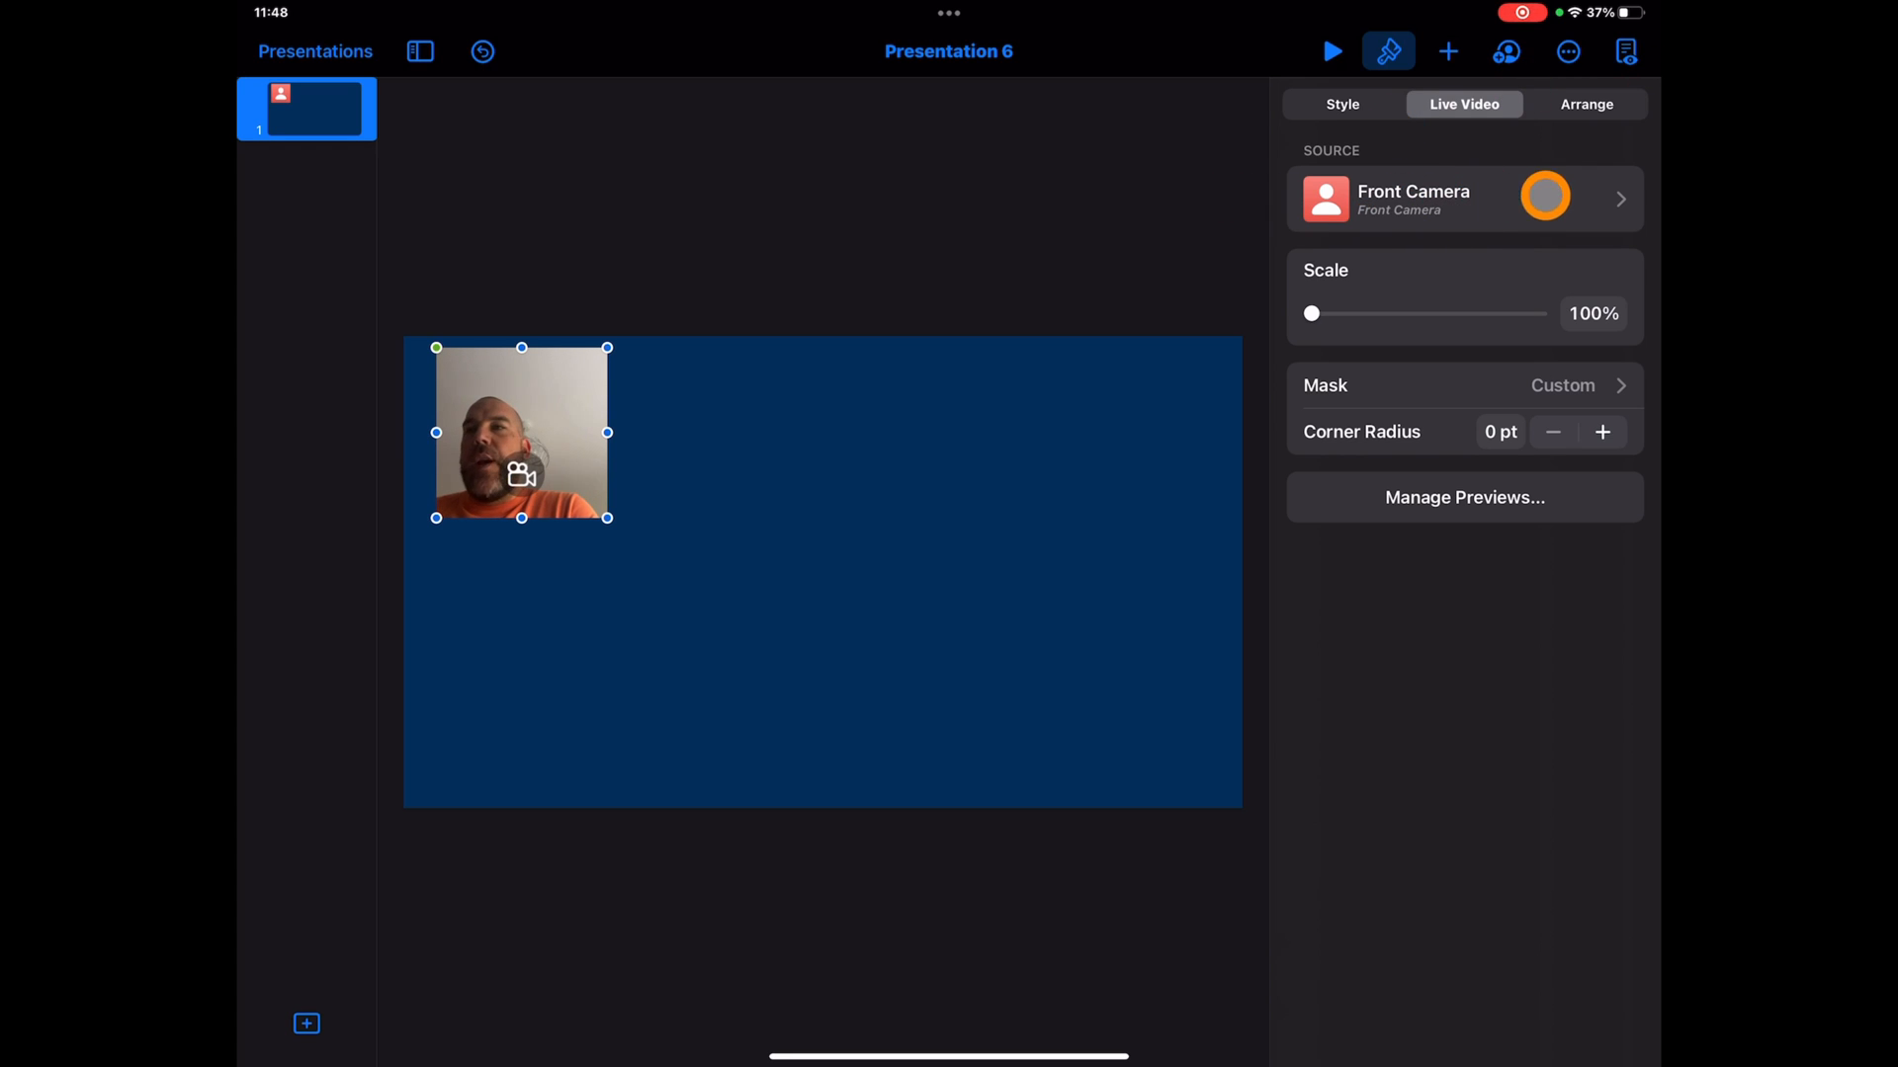
pyautogui.click(1627, 103)
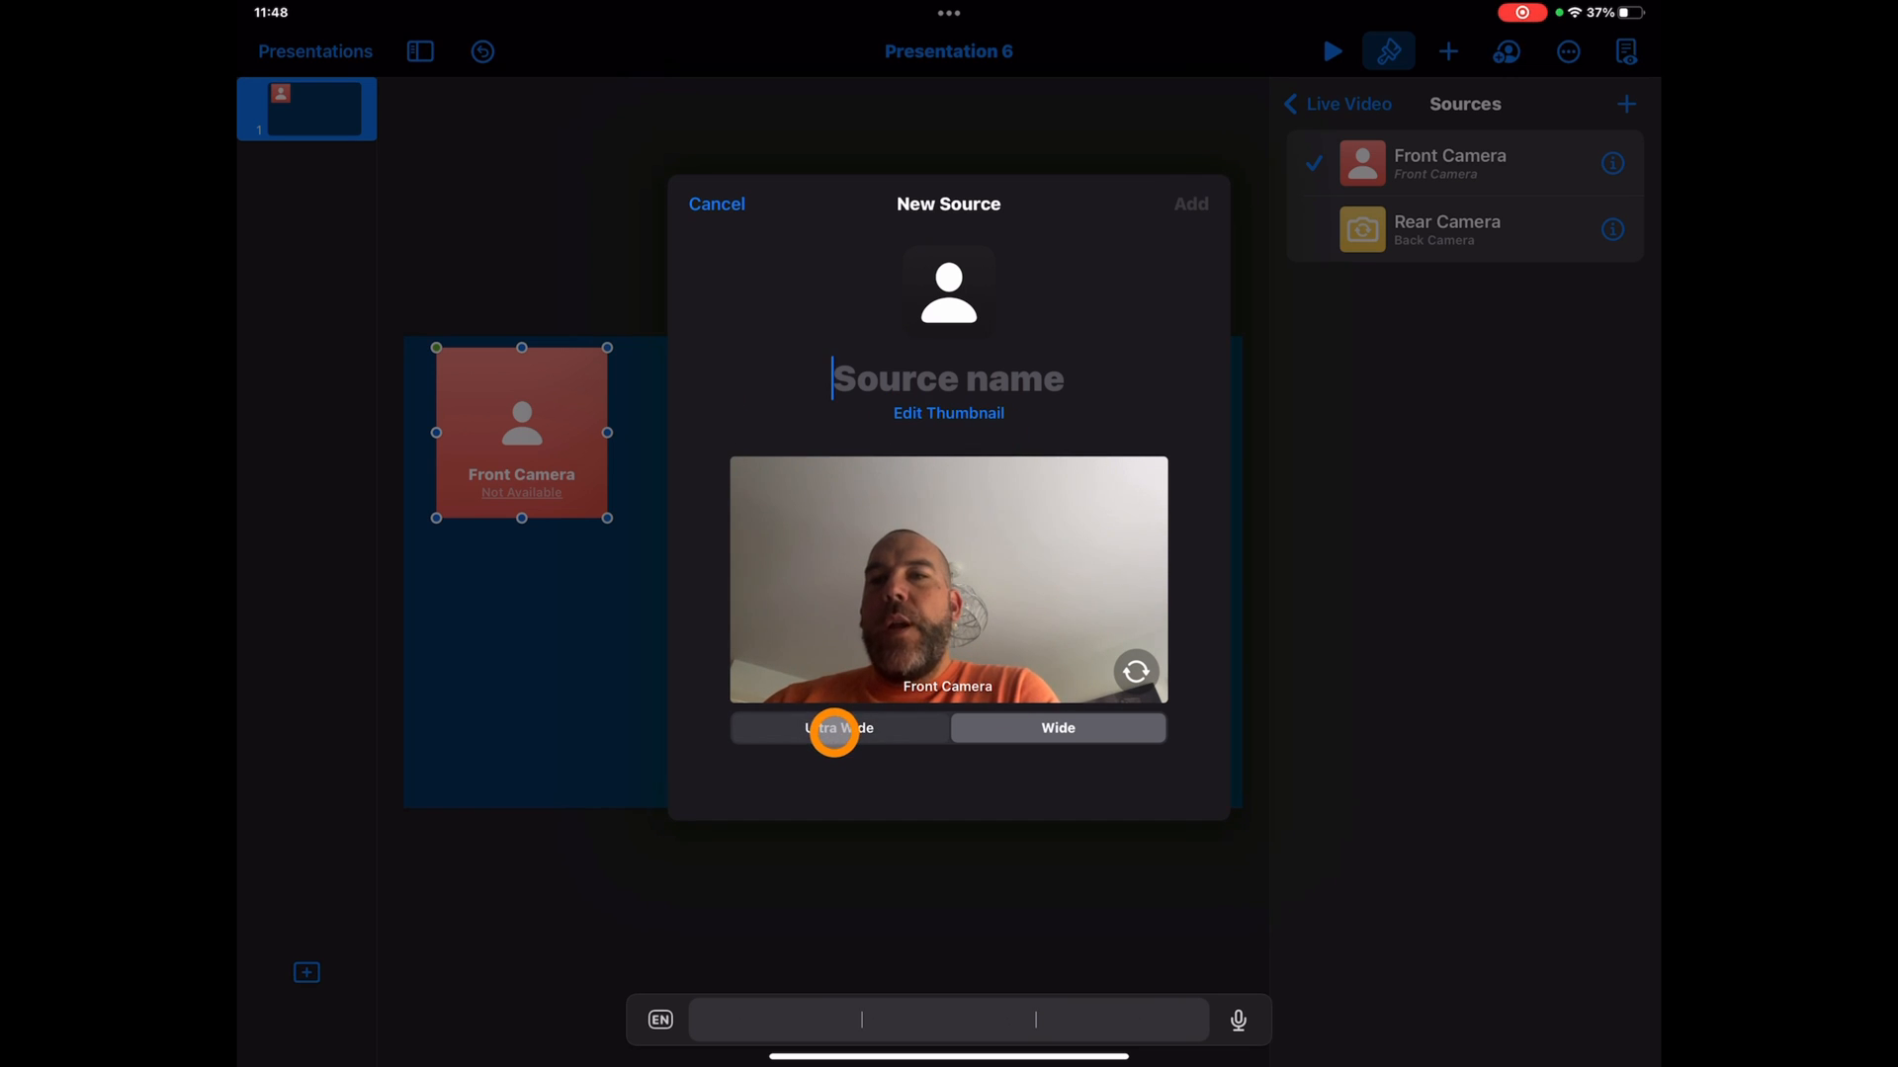
pyautogui.click(1056, 727)
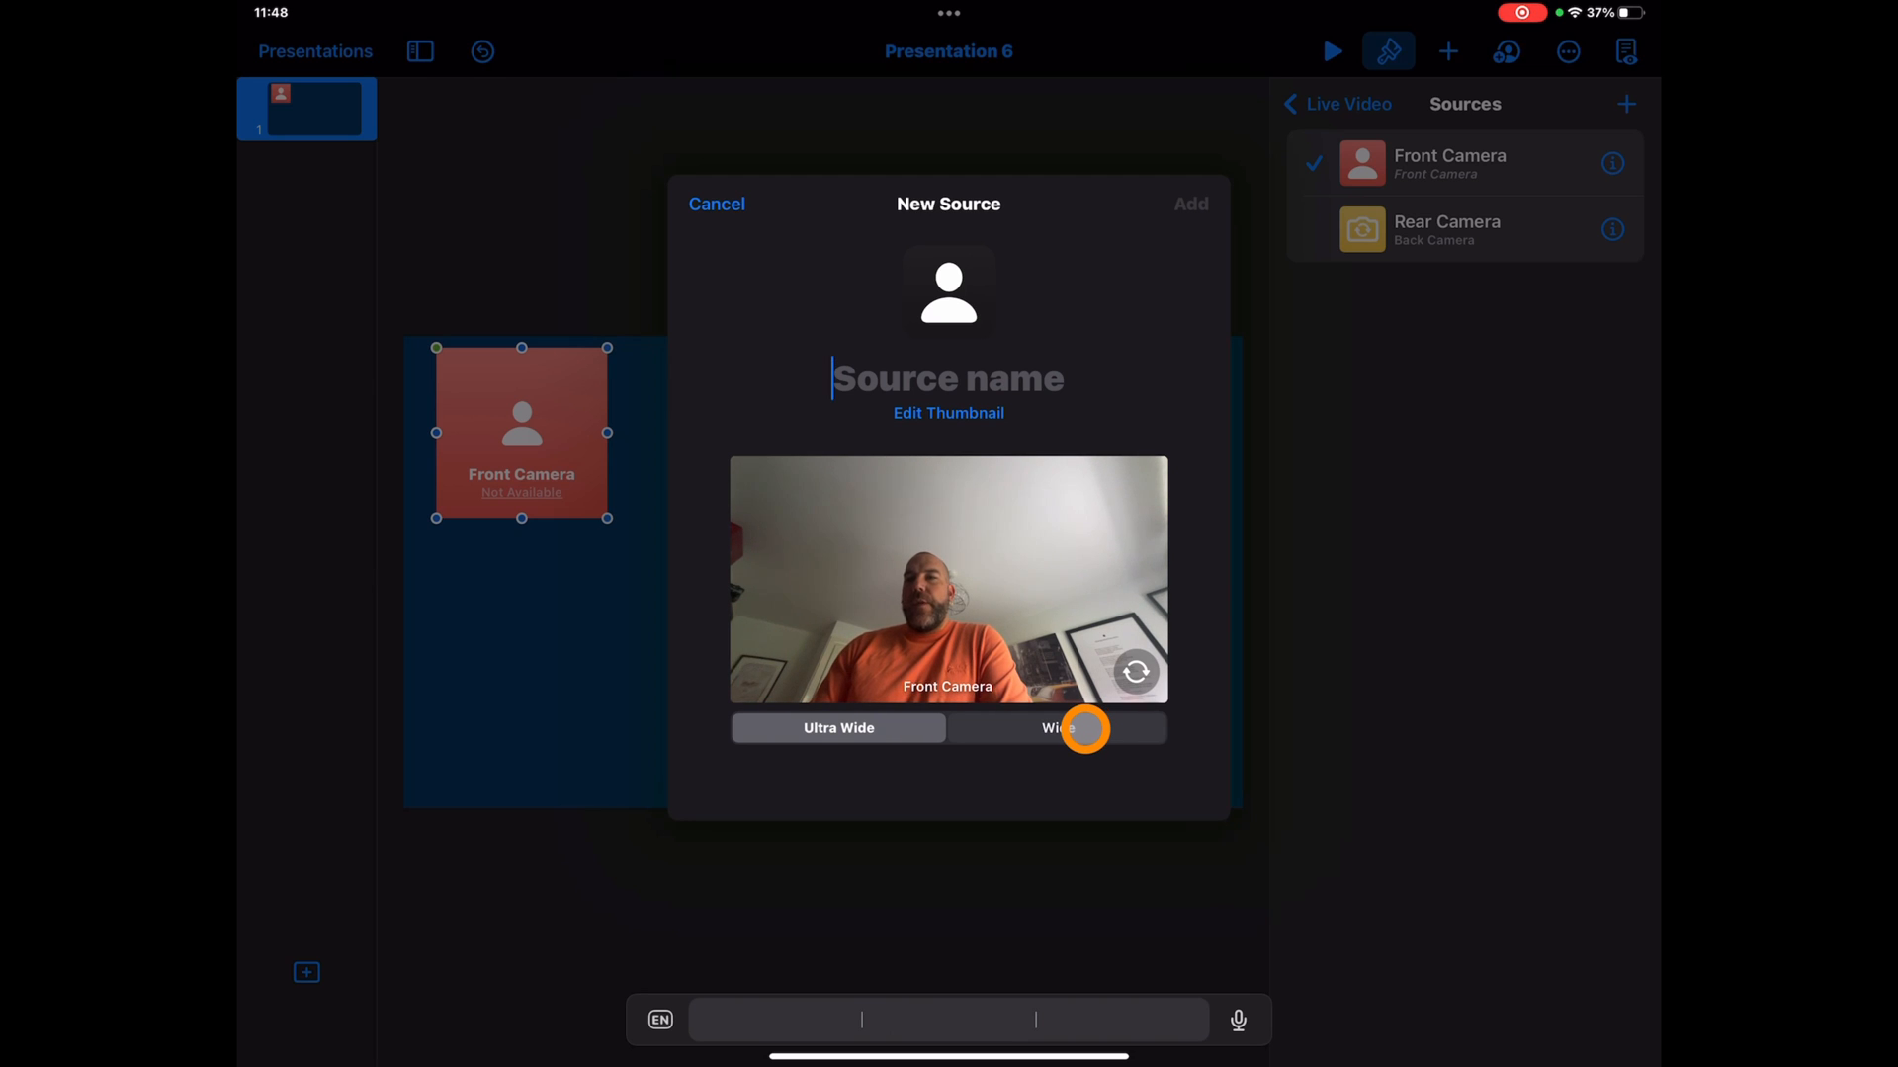
pyautogui.click(1056, 728)
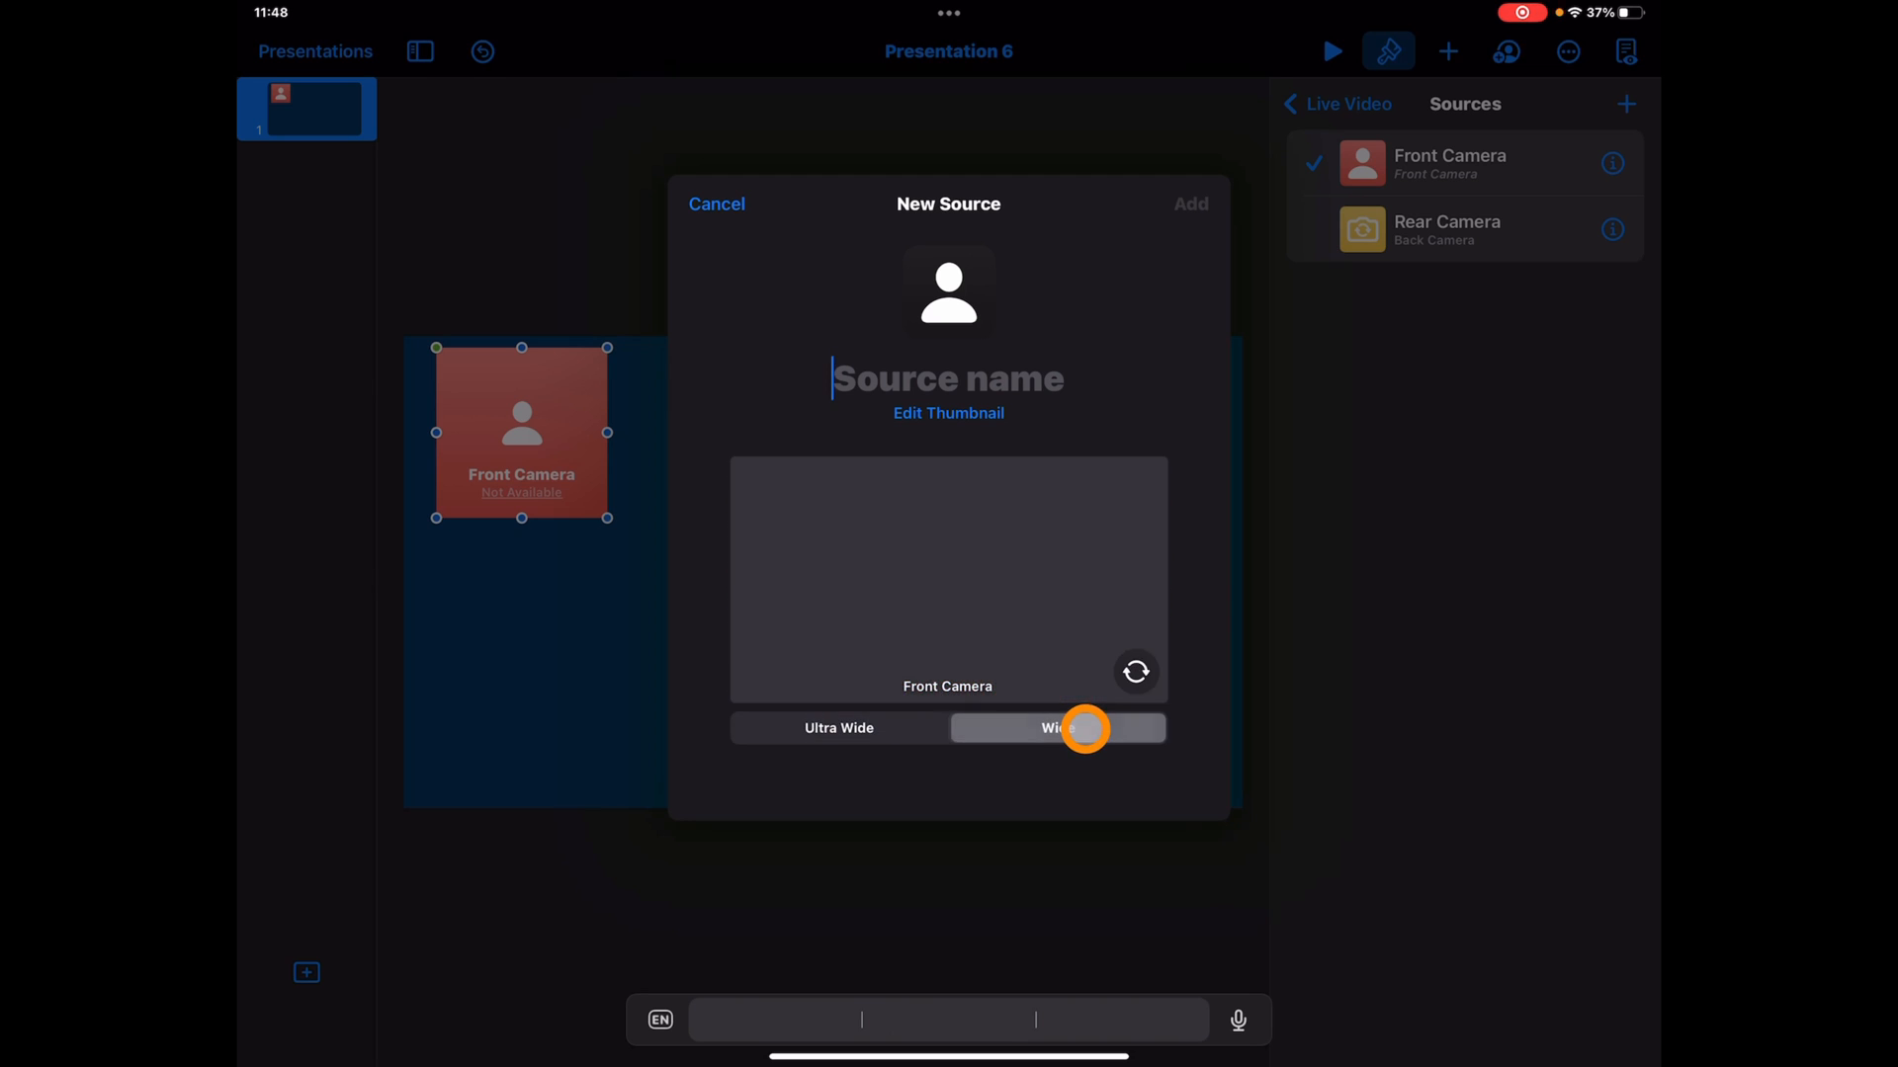
pyautogui.click(1077, 727)
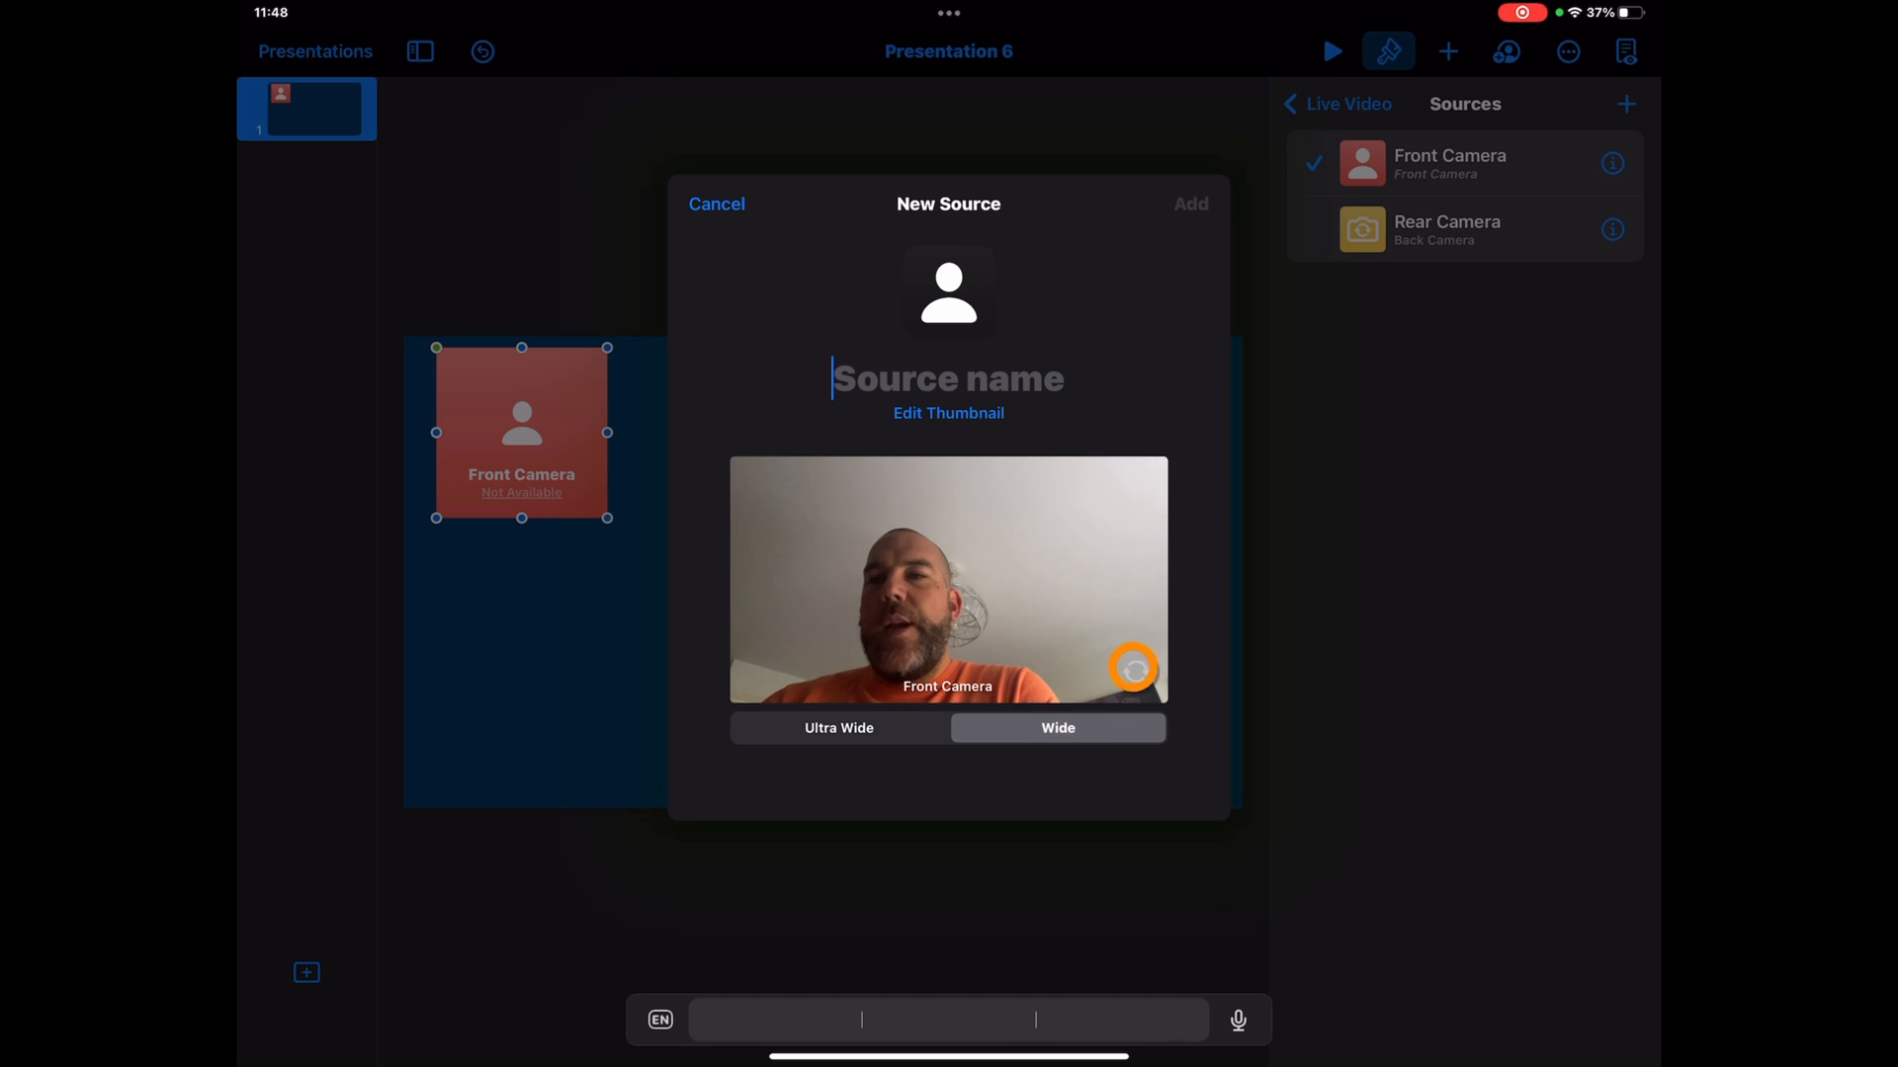
pyautogui.click(1133, 669)
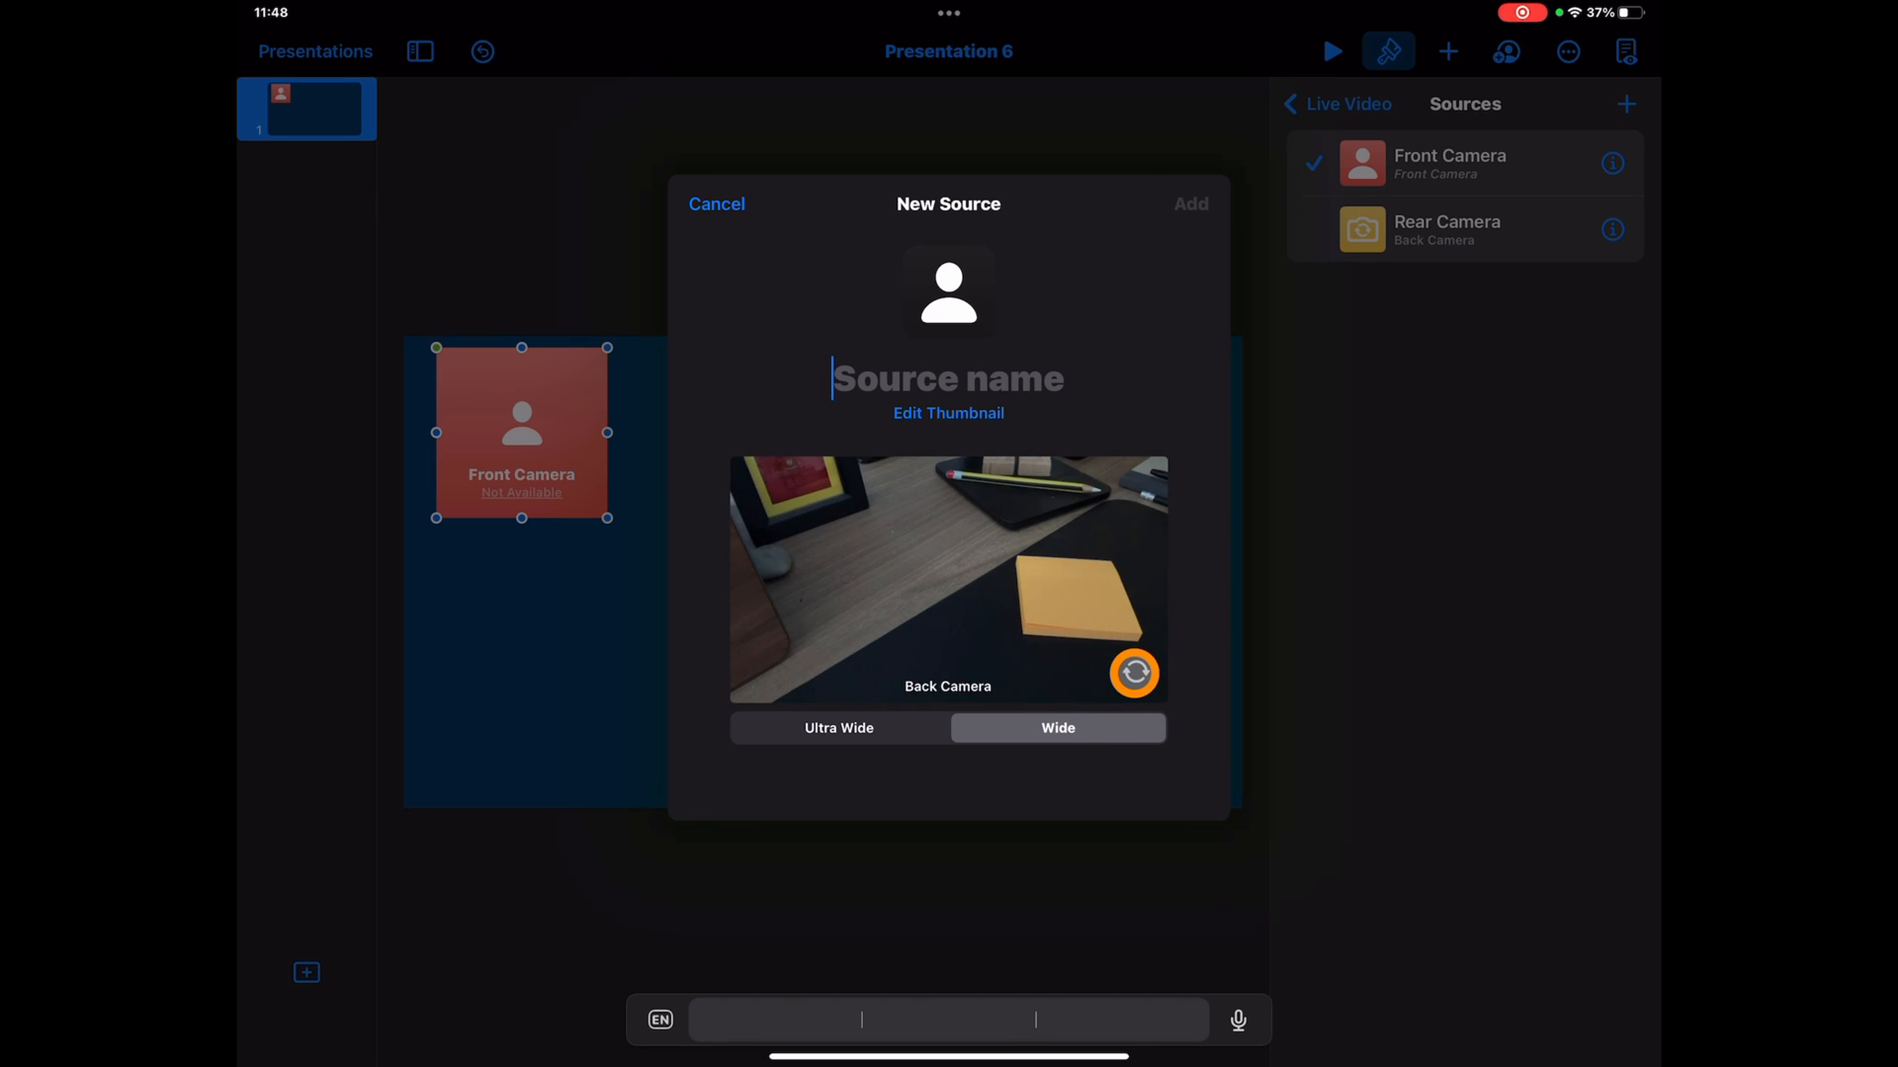
pyautogui.click(1134, 674)
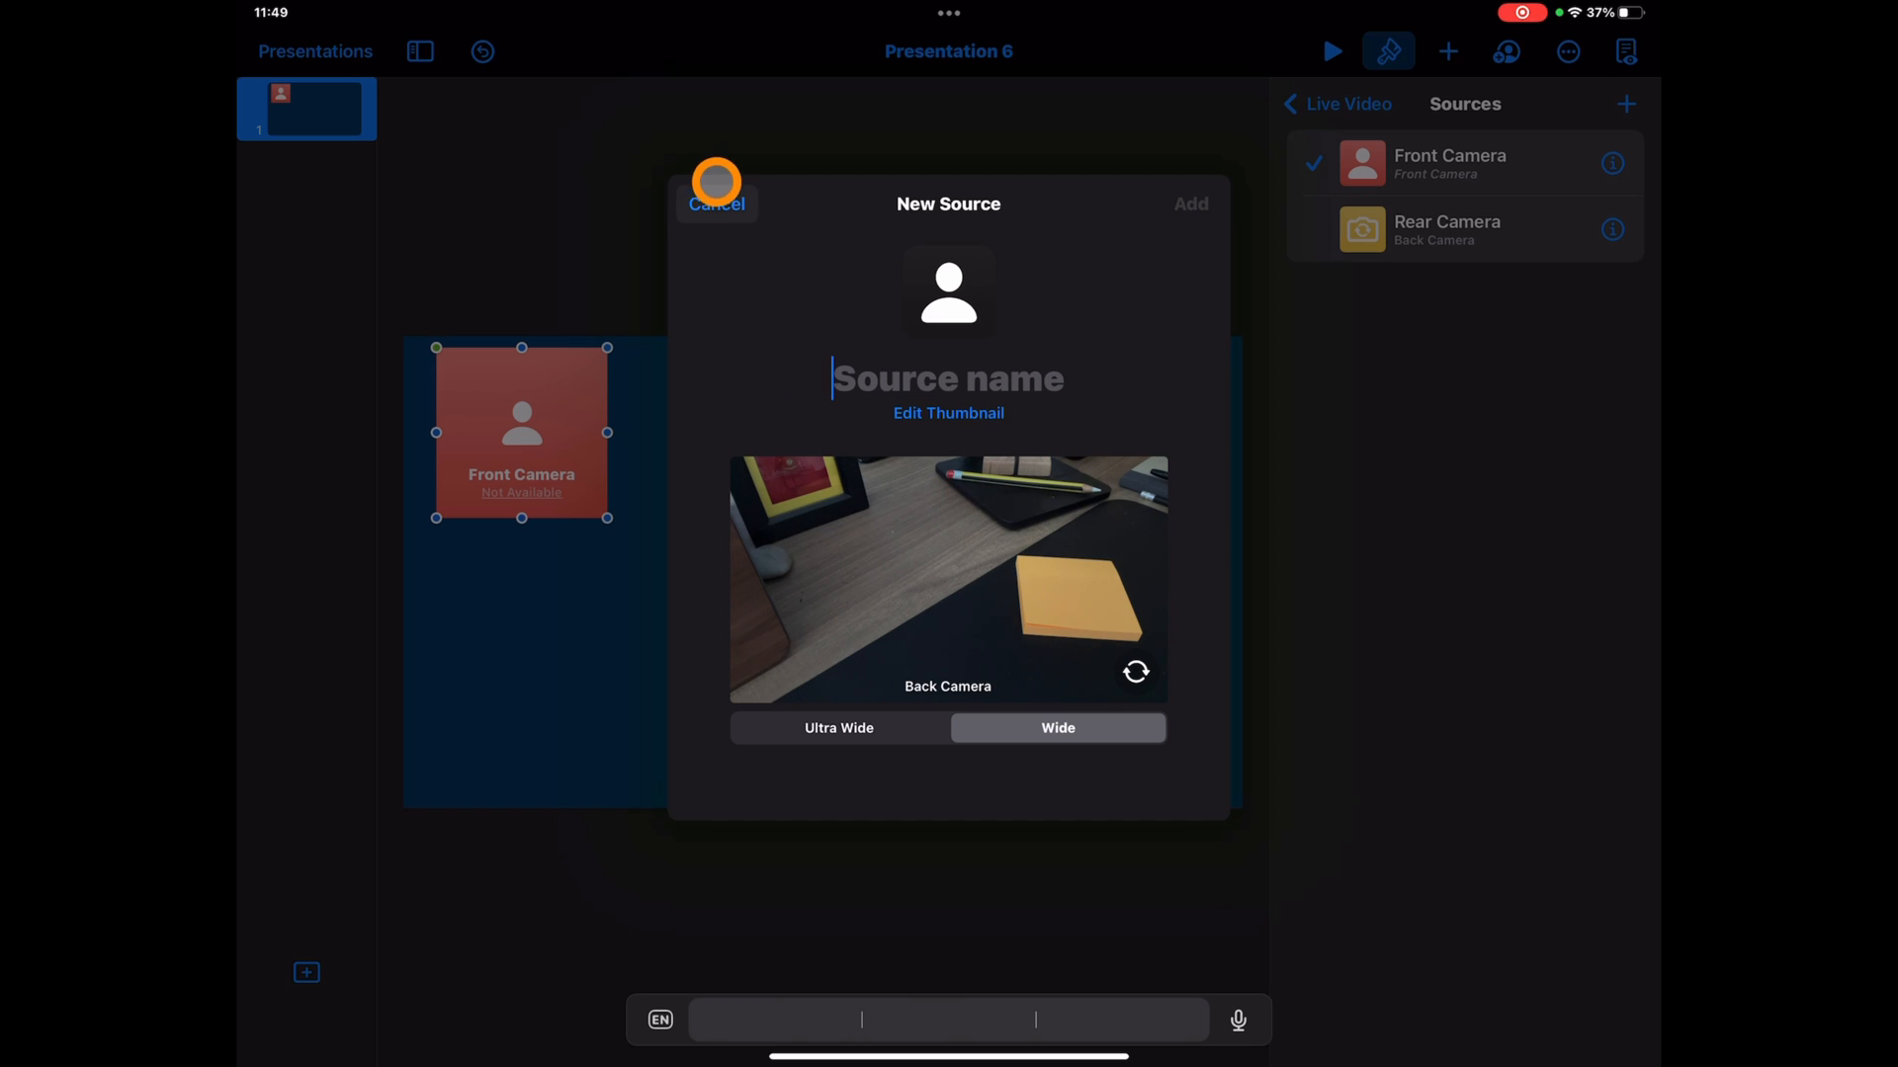
pyautogui.click(712, 203)
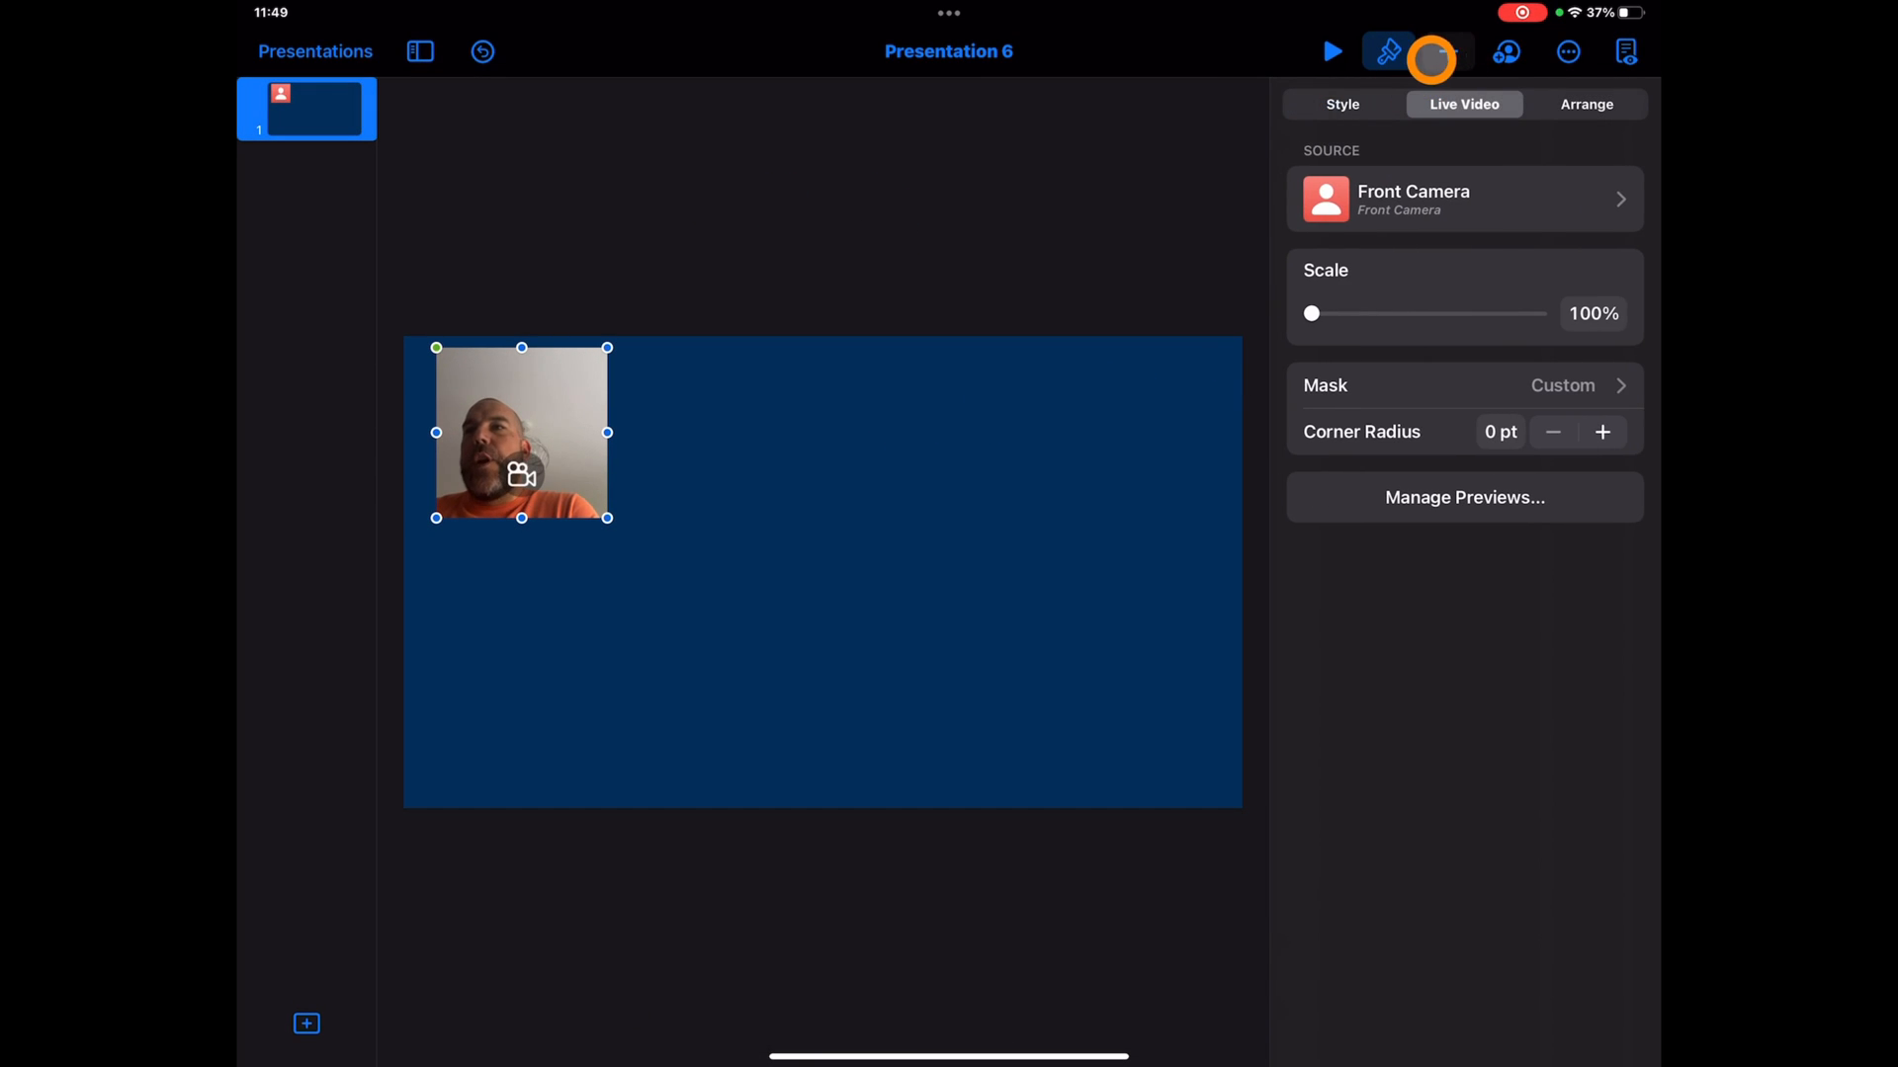
# - Insert a second live camera feed and show its Live Video format settings
pyautogui.click(1447, 51)
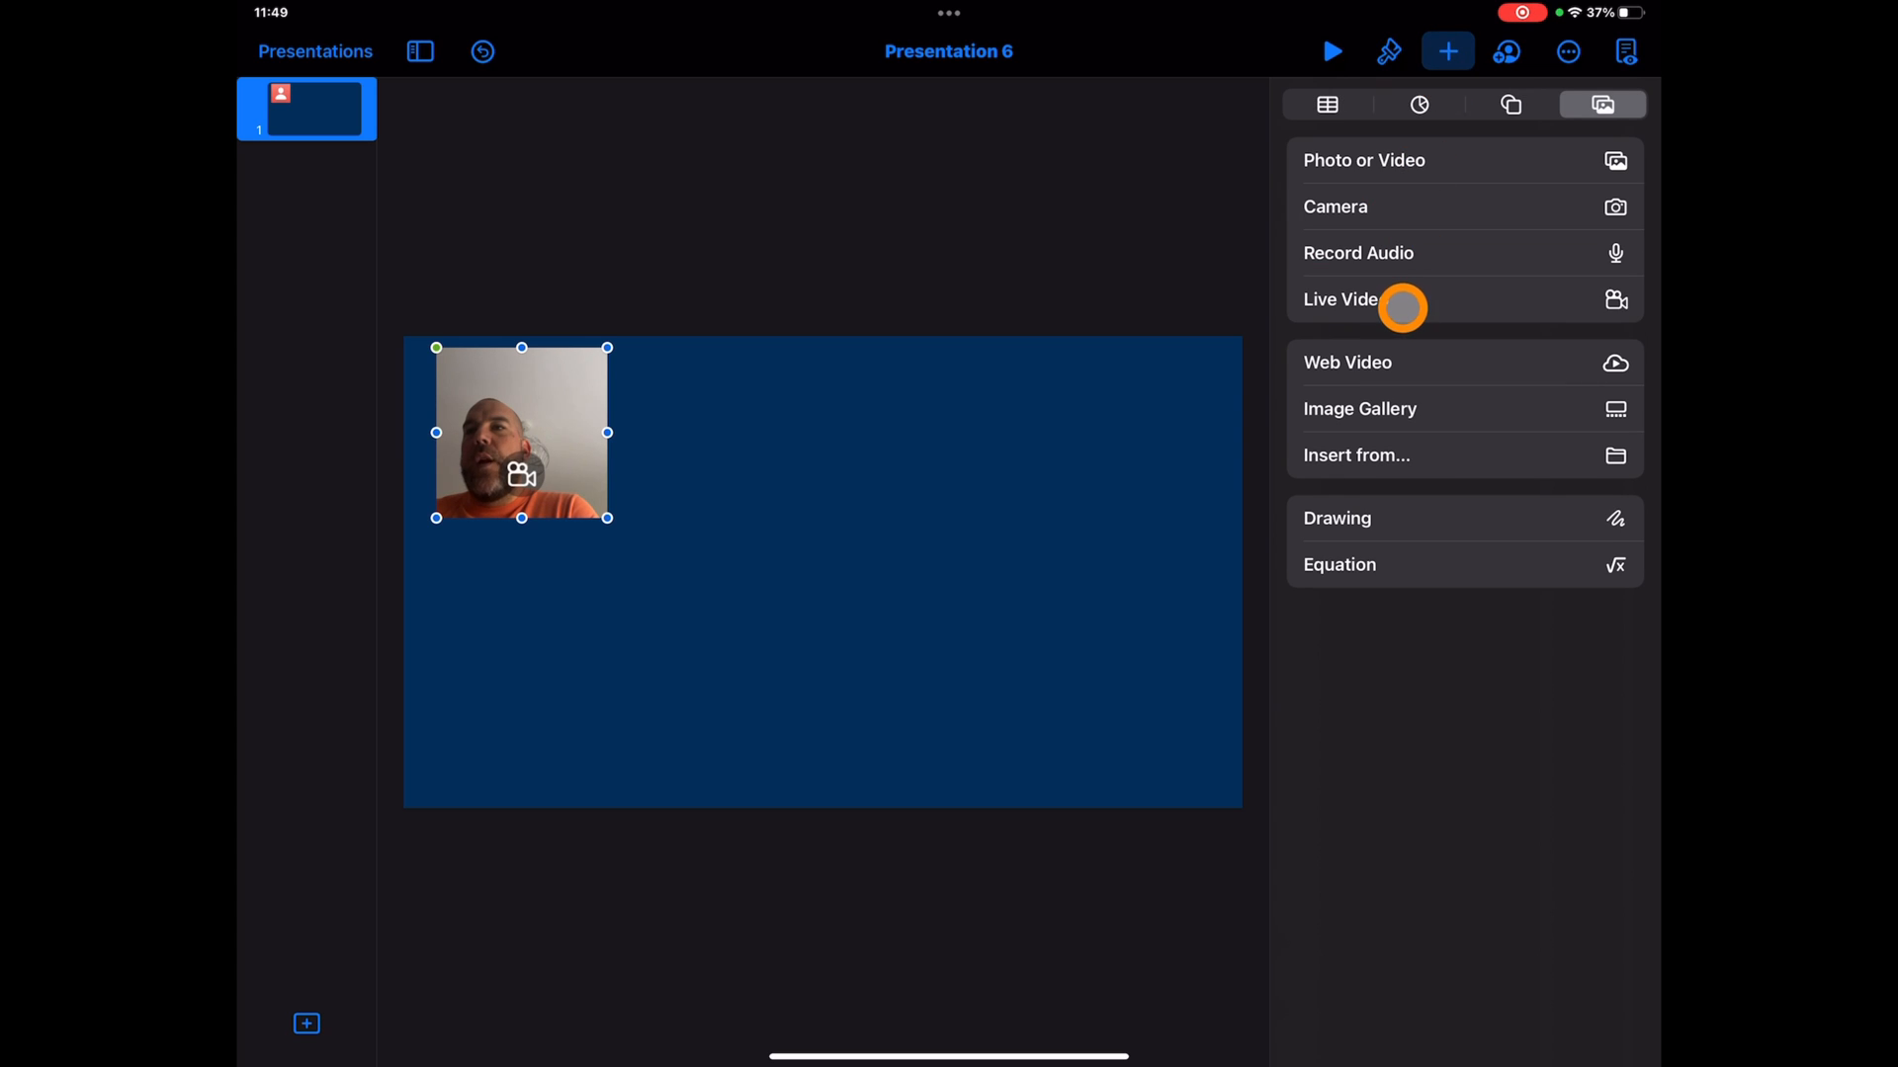
pyautogui.click(1341, 299)
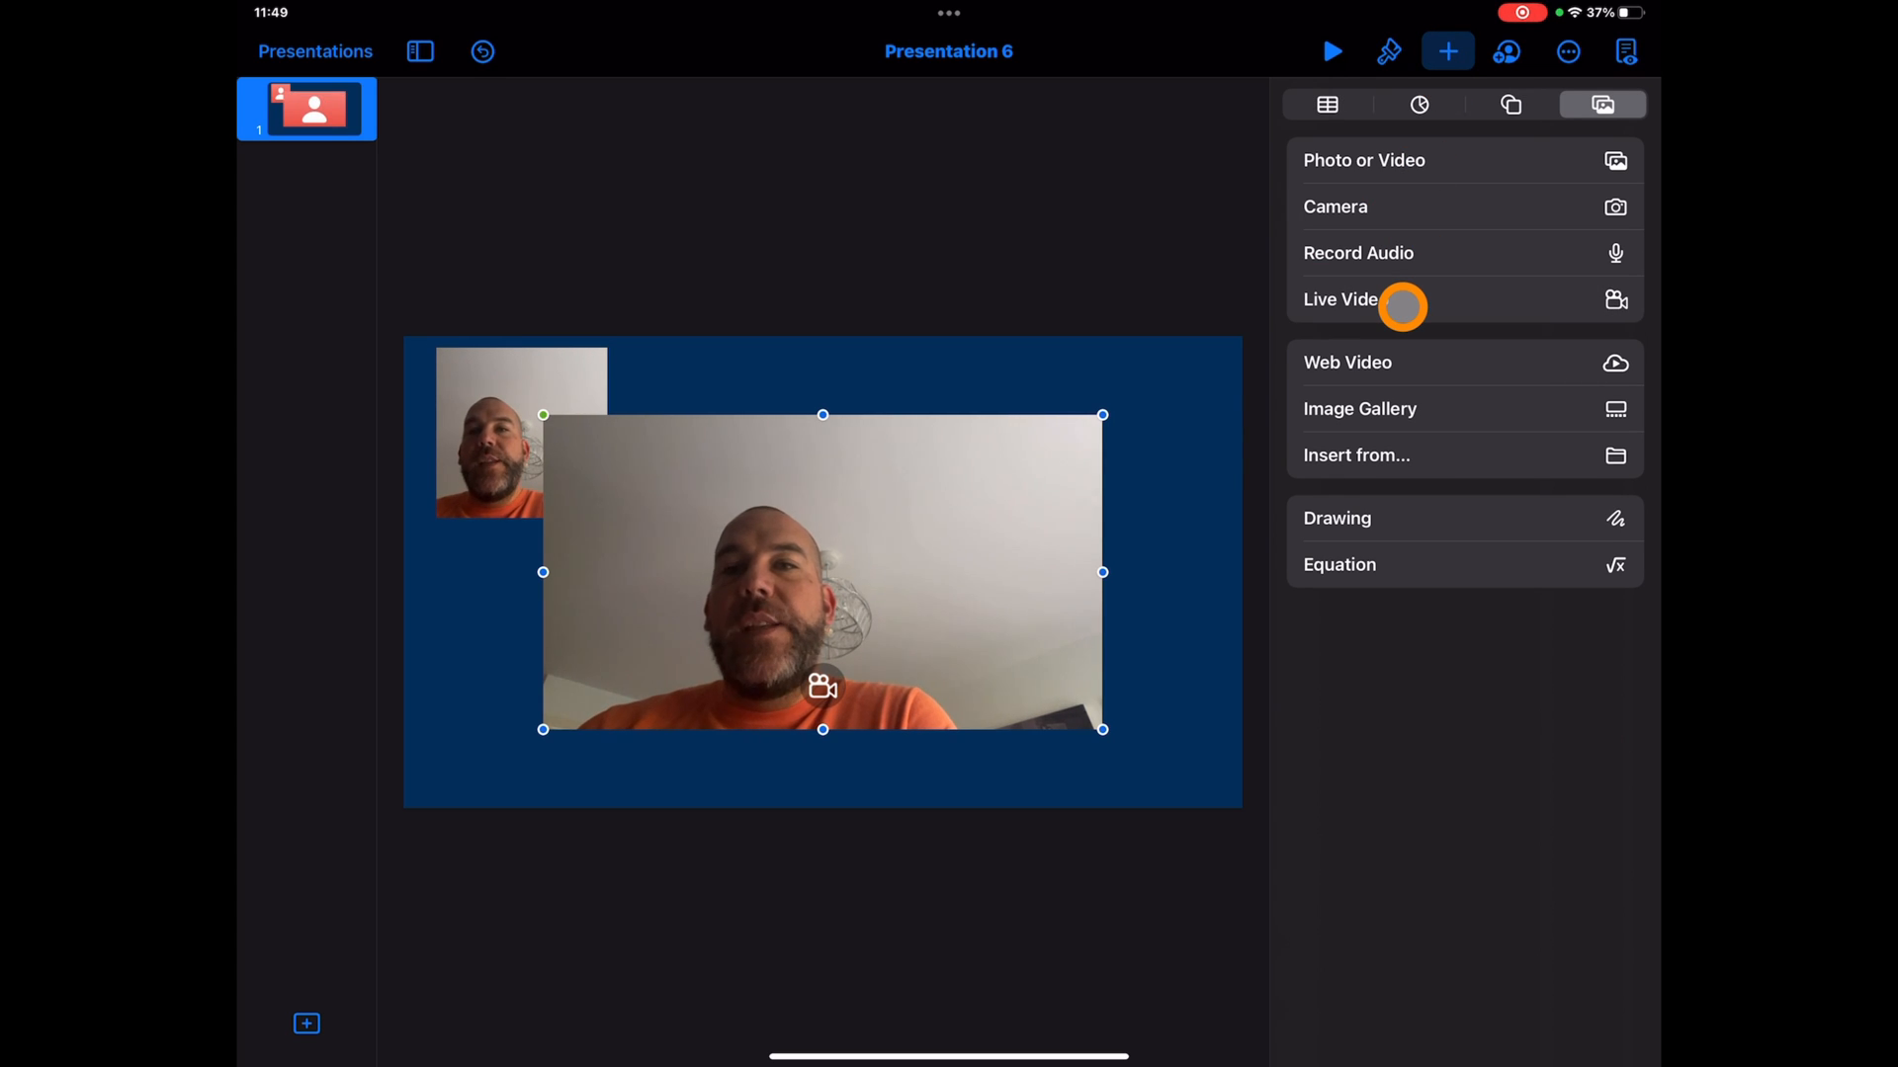
pyautogui.moveTo(1413, 51)
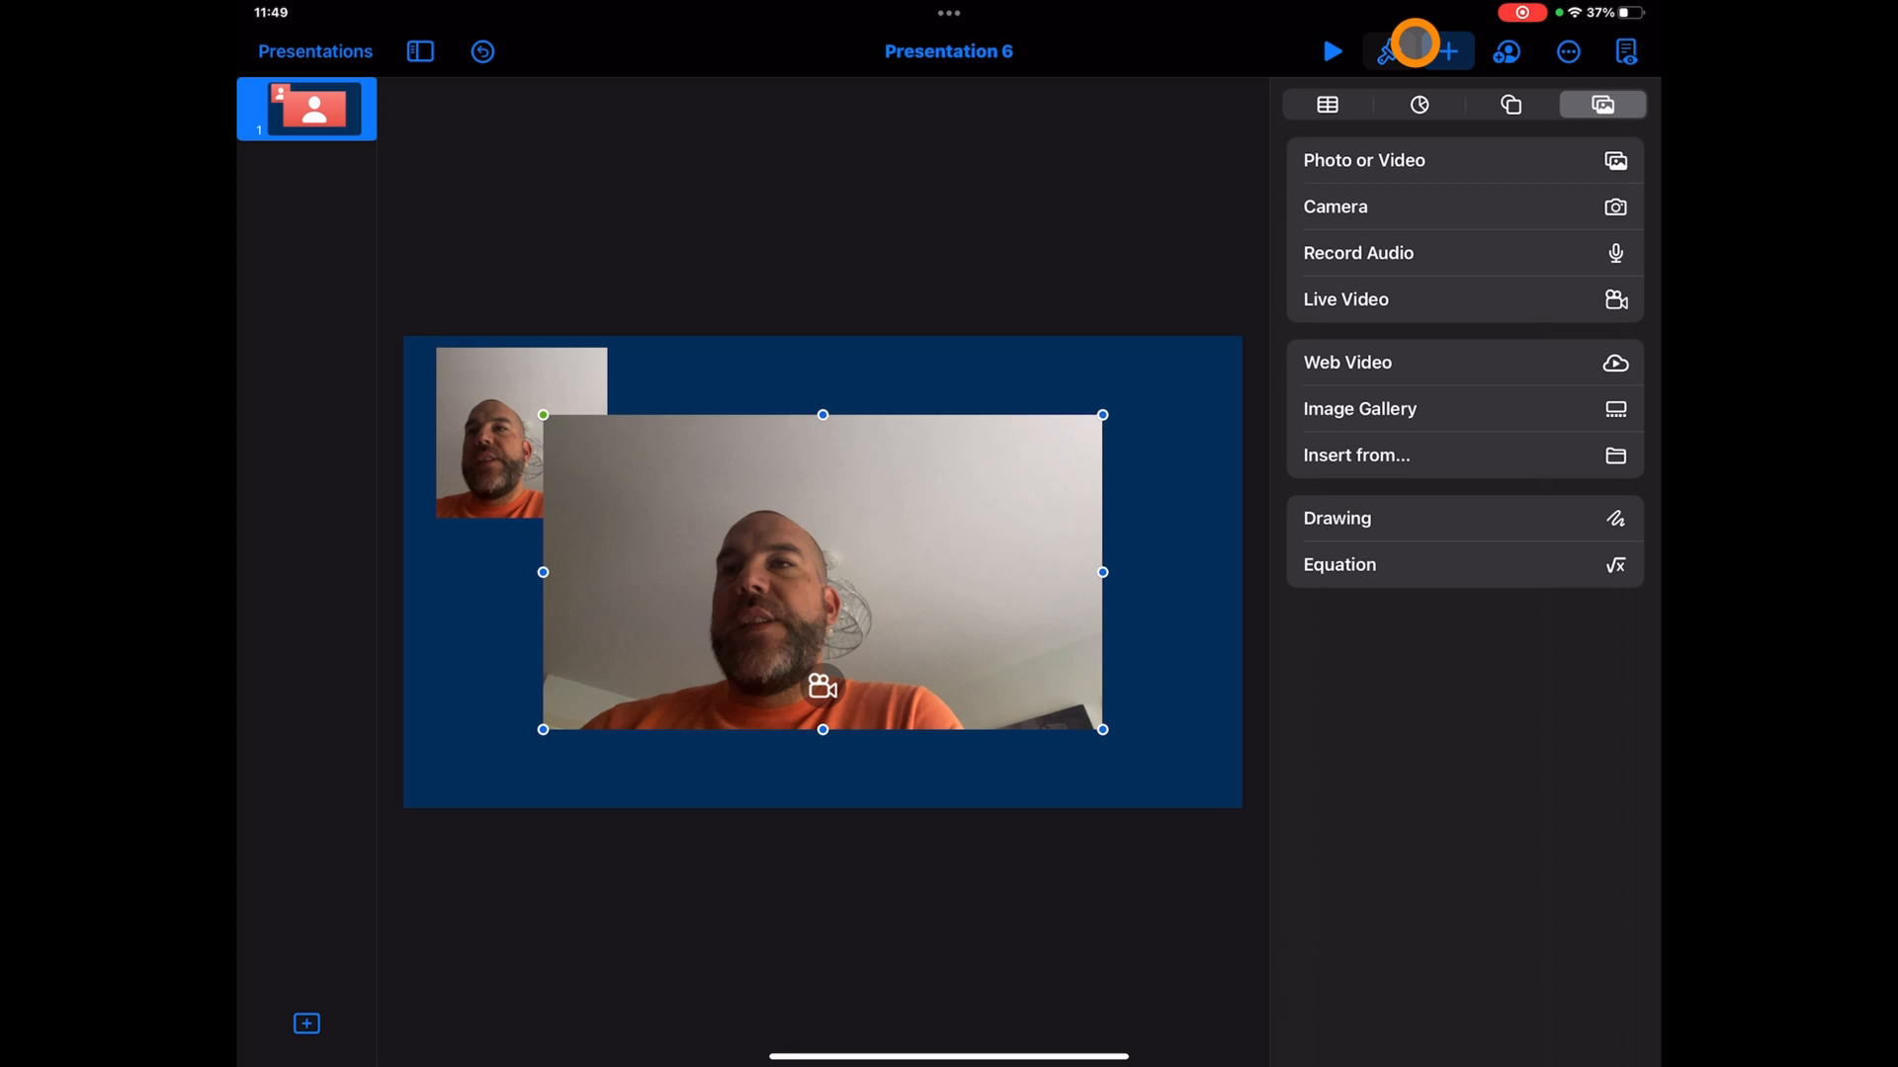
pyautogui.click(1388, 50)
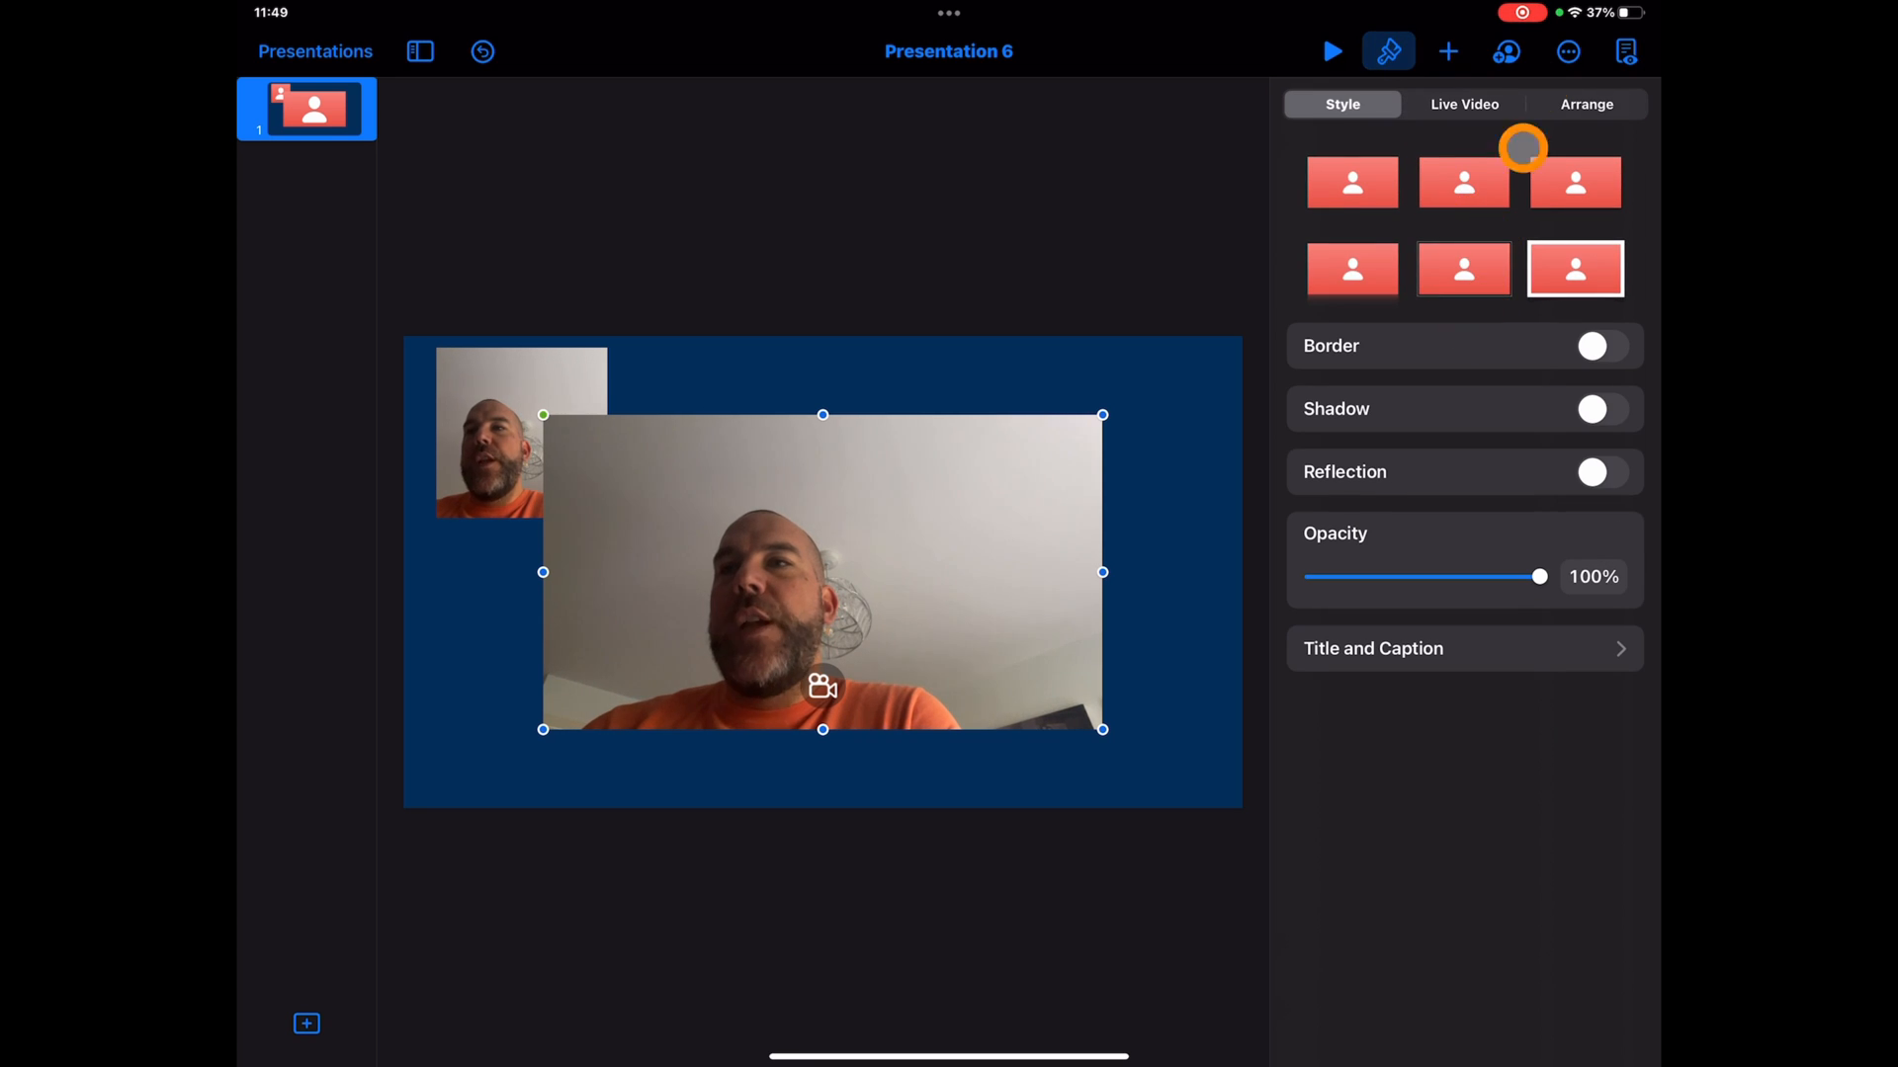
pyautogui.click(1463, 104)
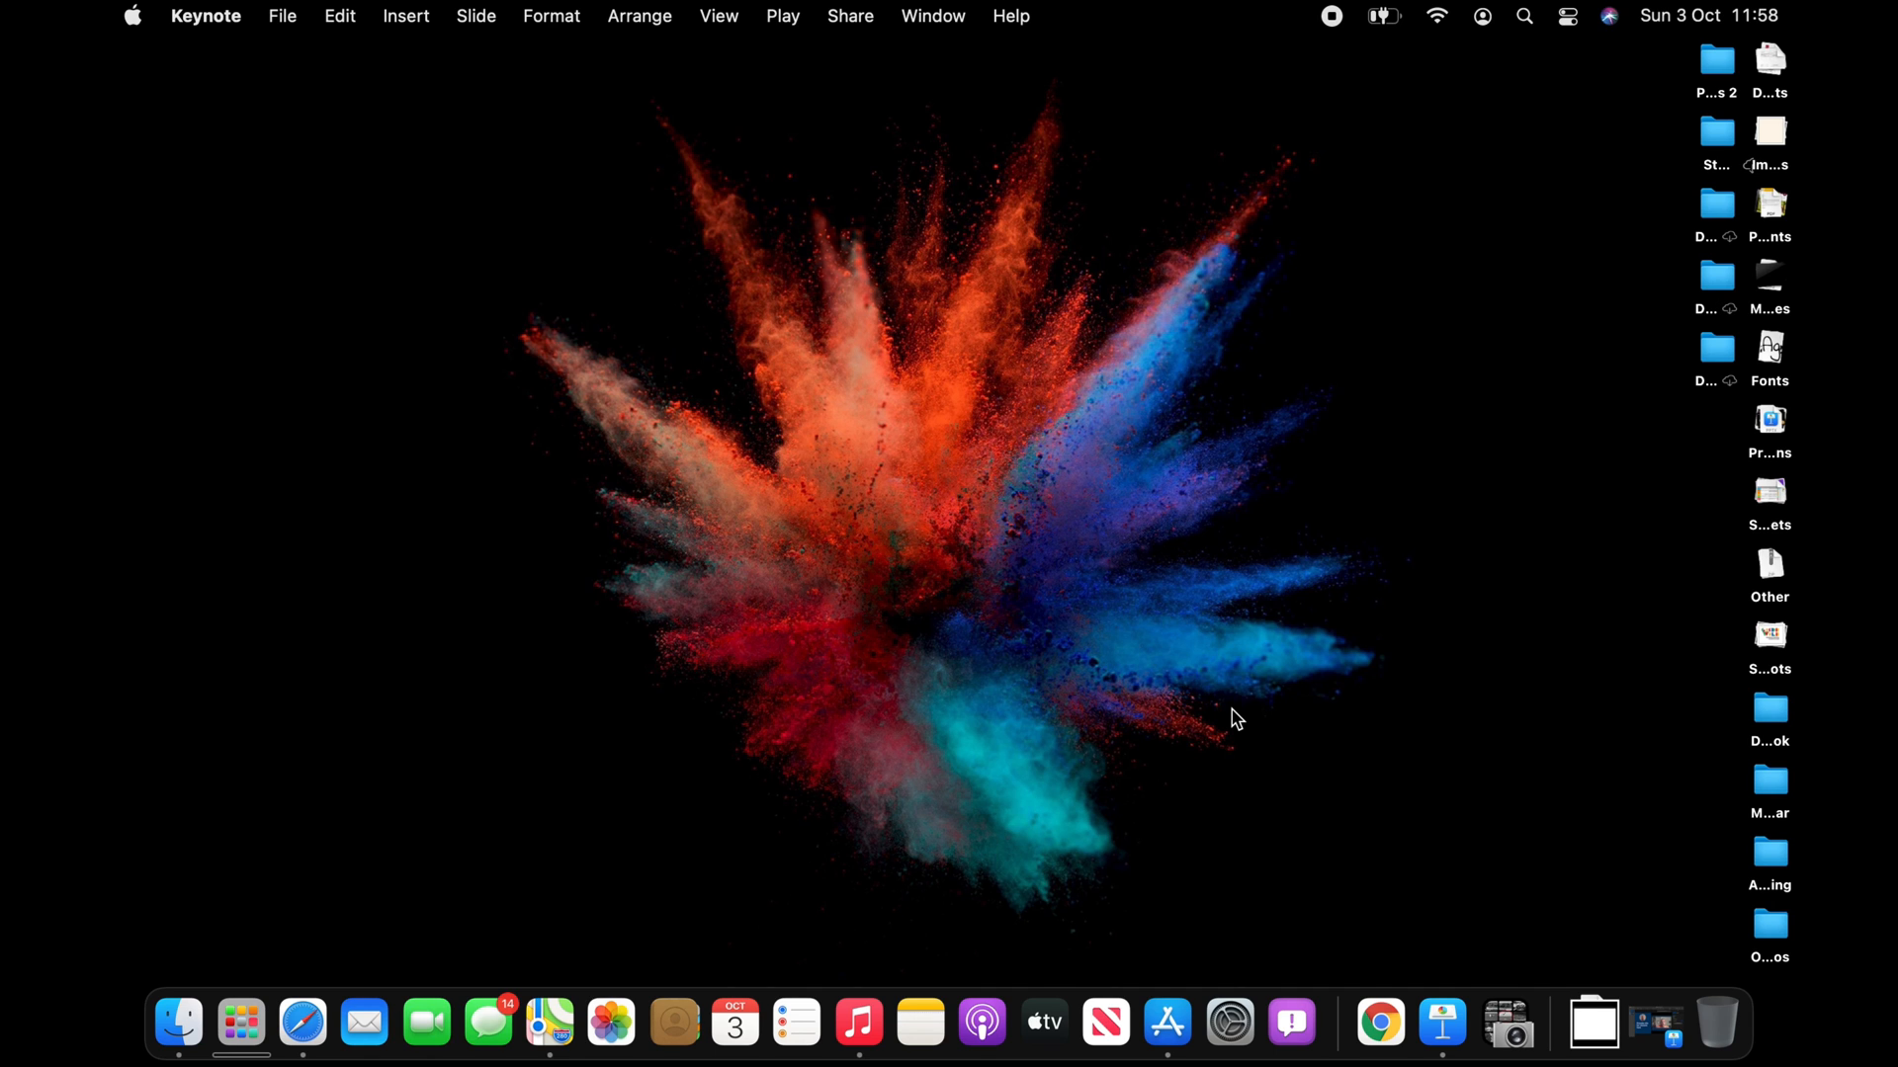
# - Bring up the Mac Keynote presentation with the circular cam and framed live video
pyautogui.click(1466, 1020)
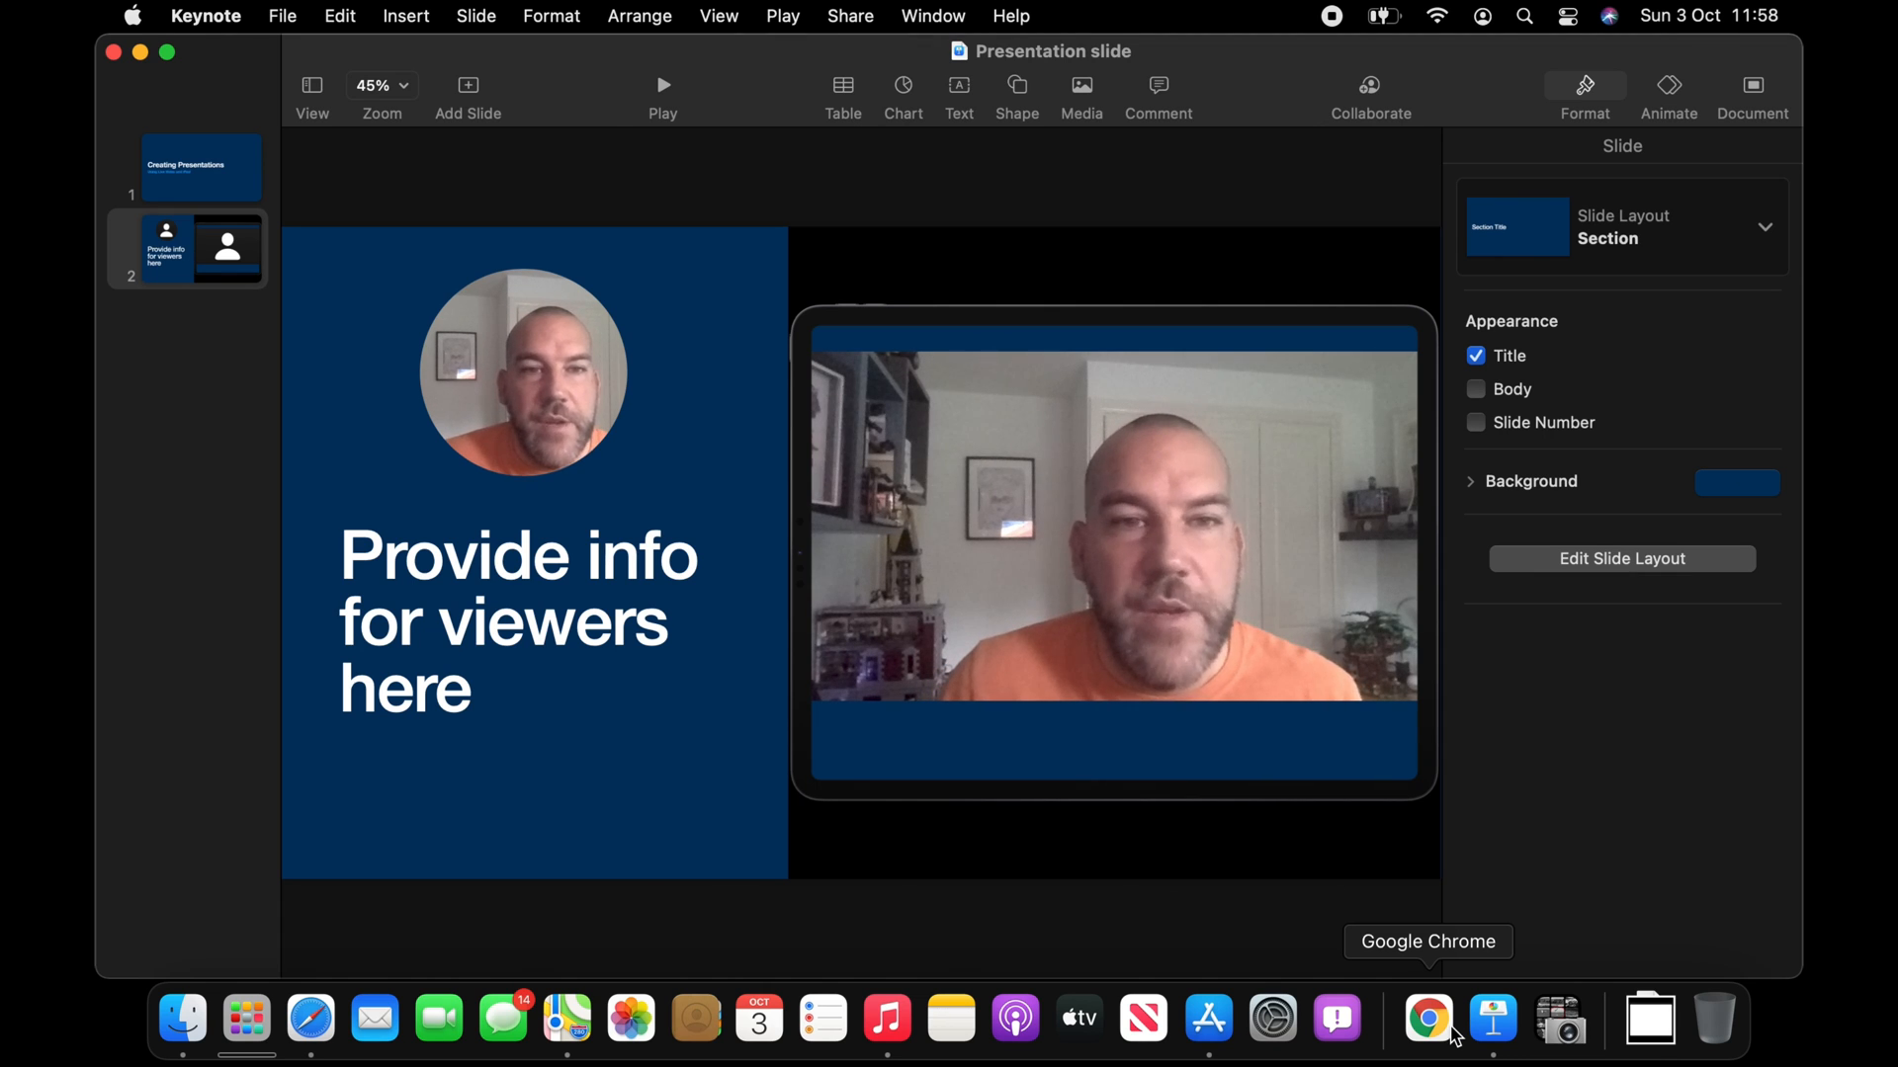
pyautogui.moveTo(1337, 1020)
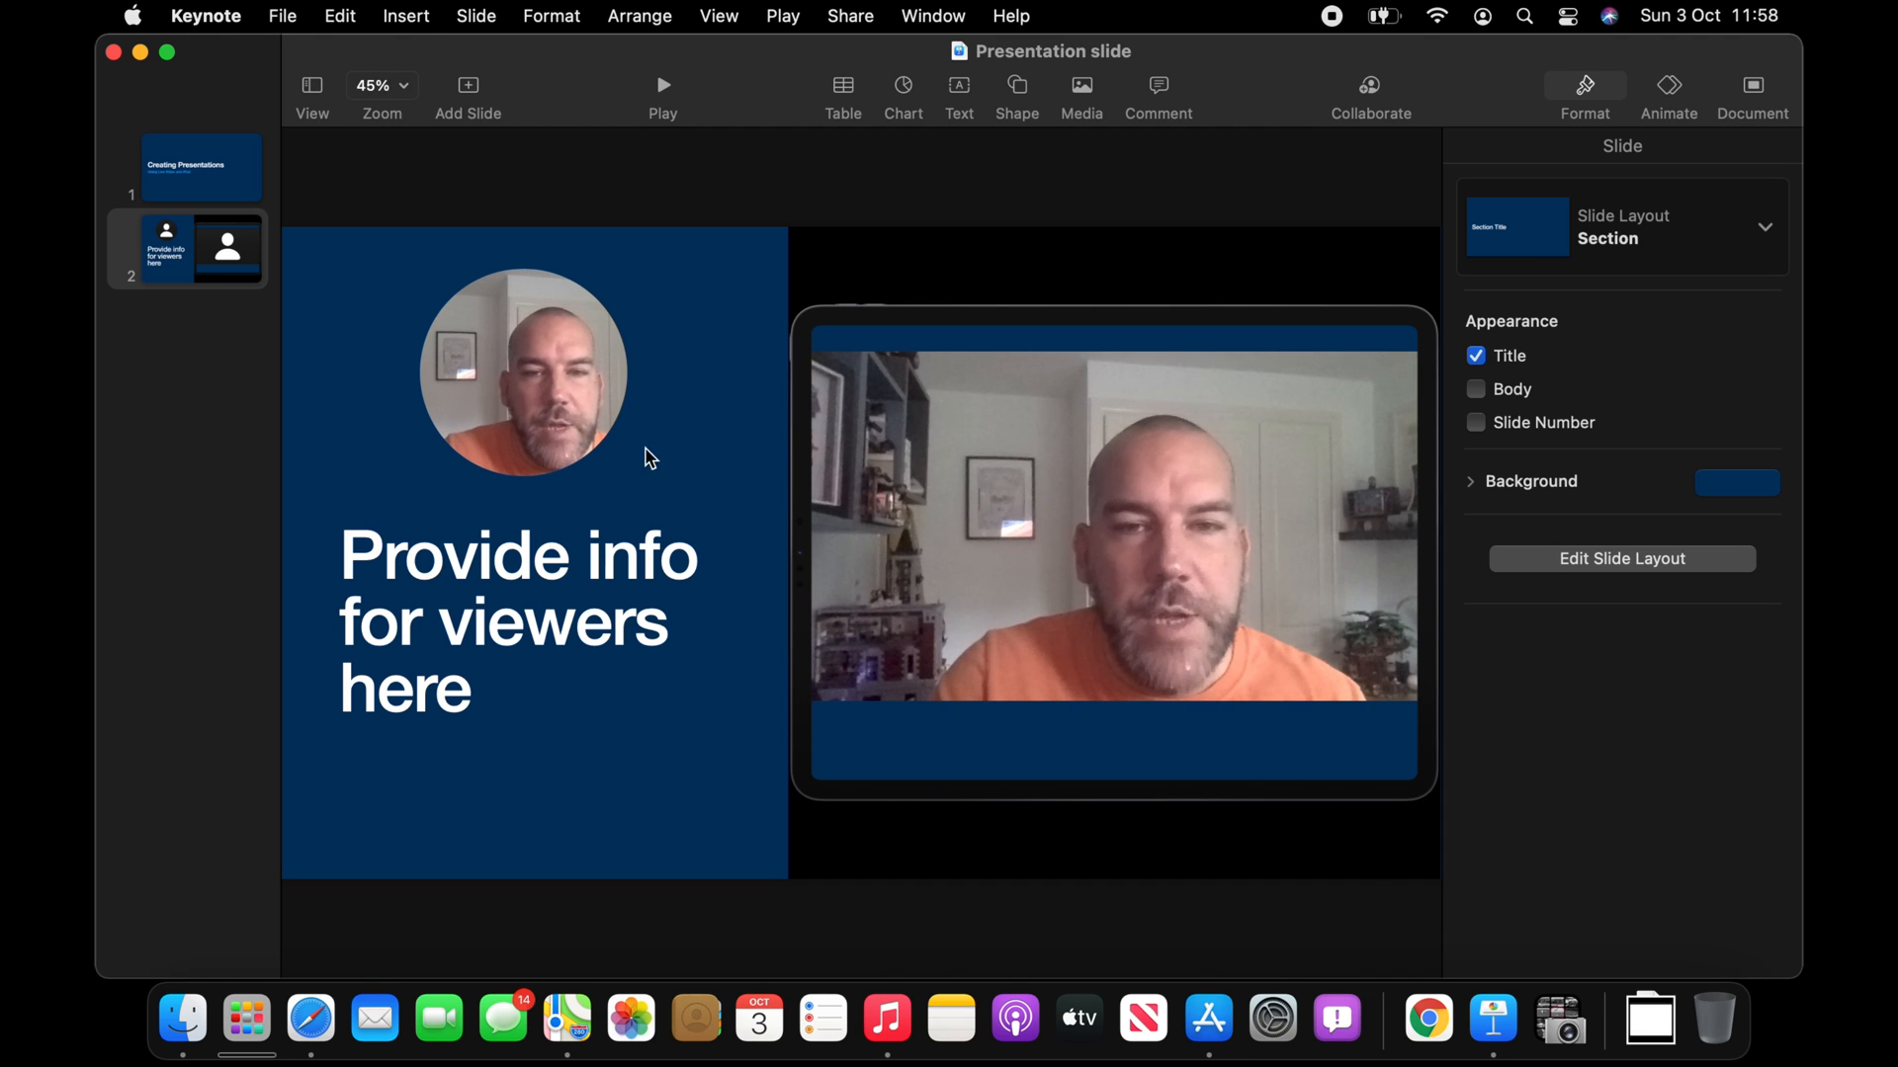
pyautogui.moveTo(605, 351)
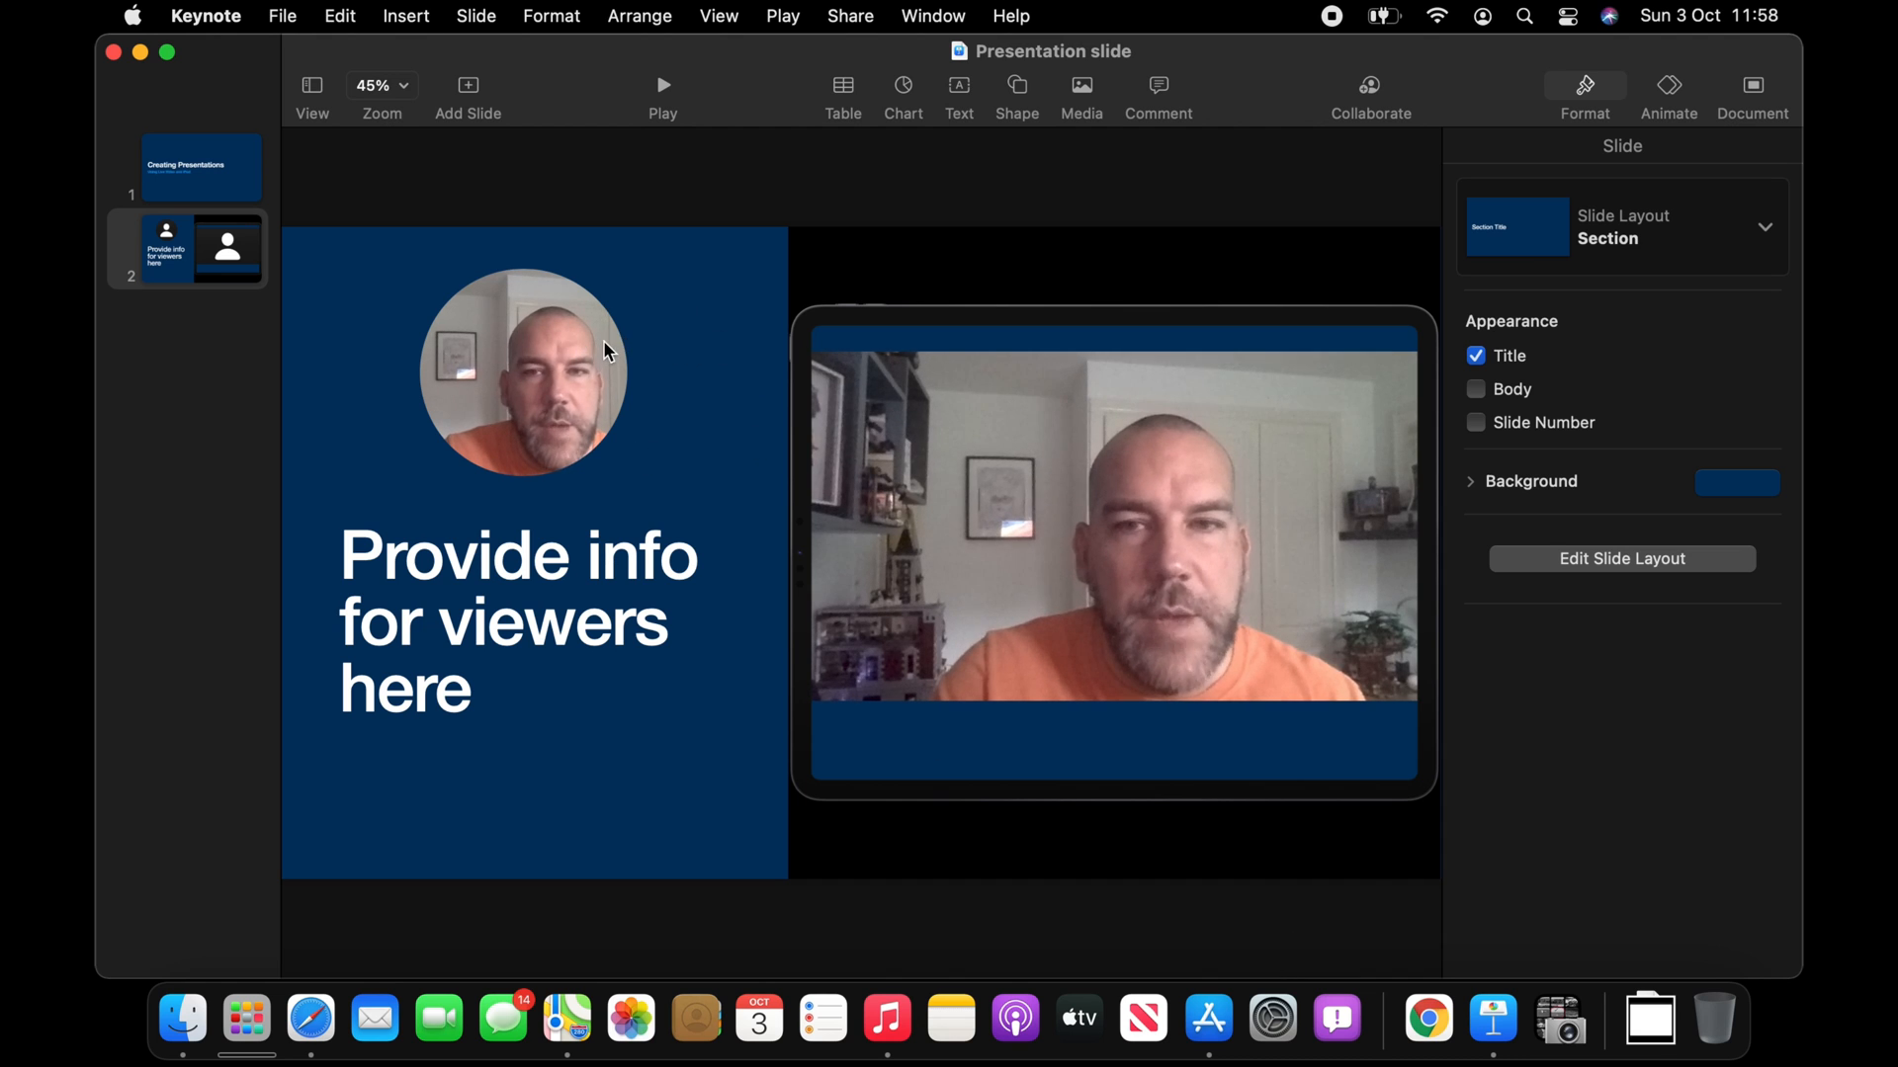
pyautogui.moveTo(754, 362)
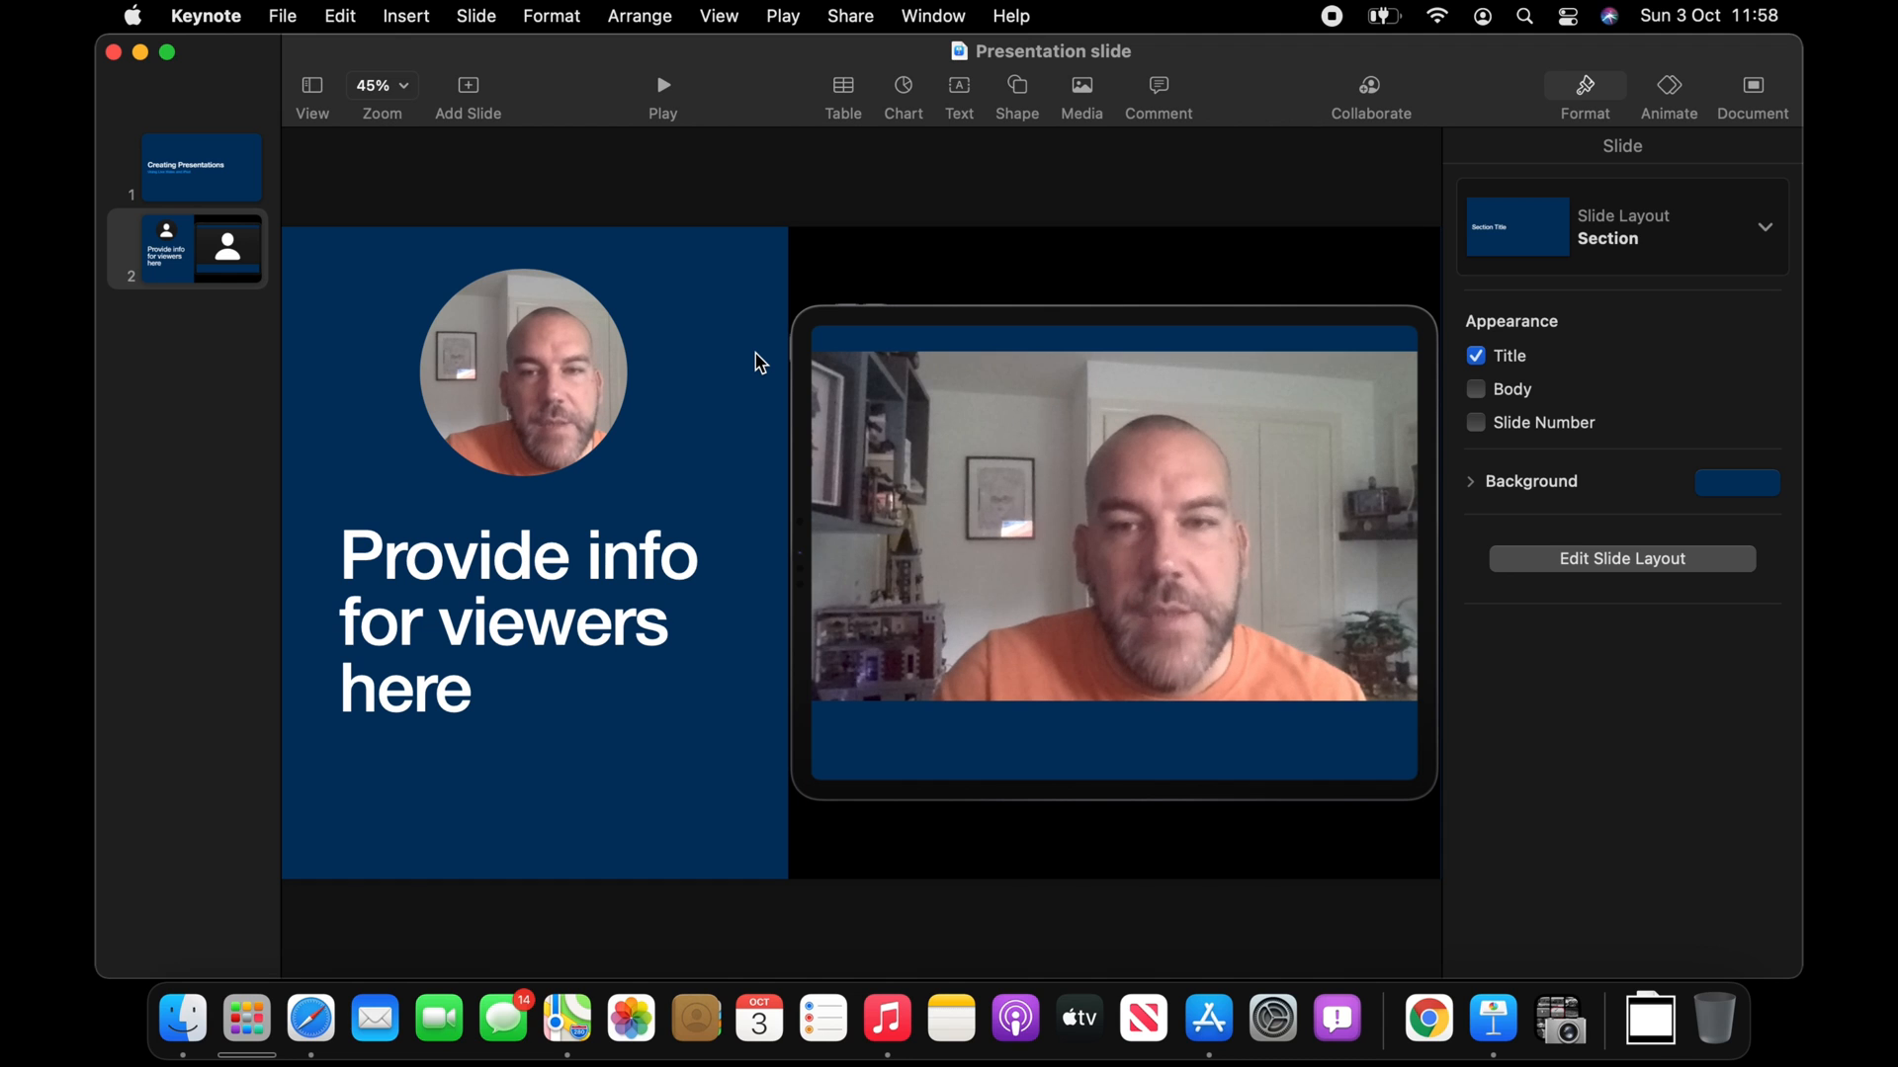
pyautogui.moveTo(558, 350)
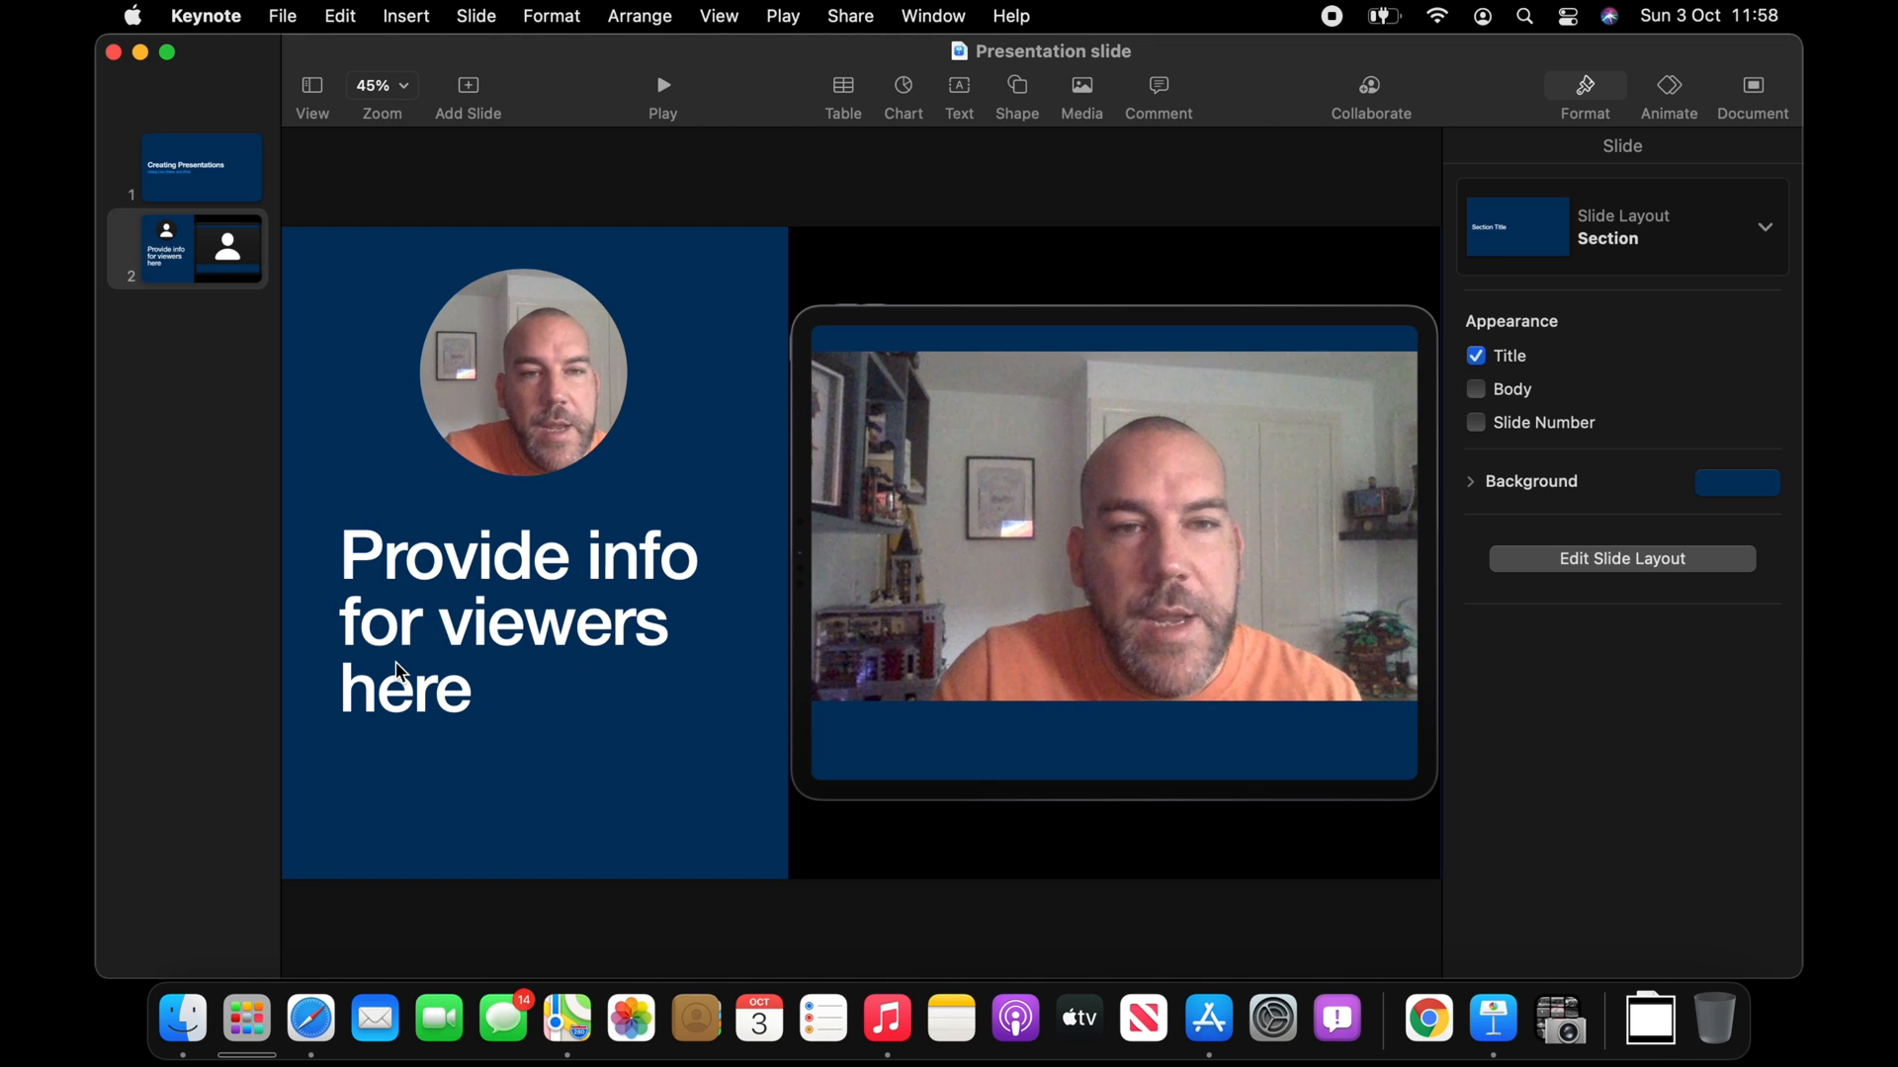
pyautogui.moveTo(560, 657)
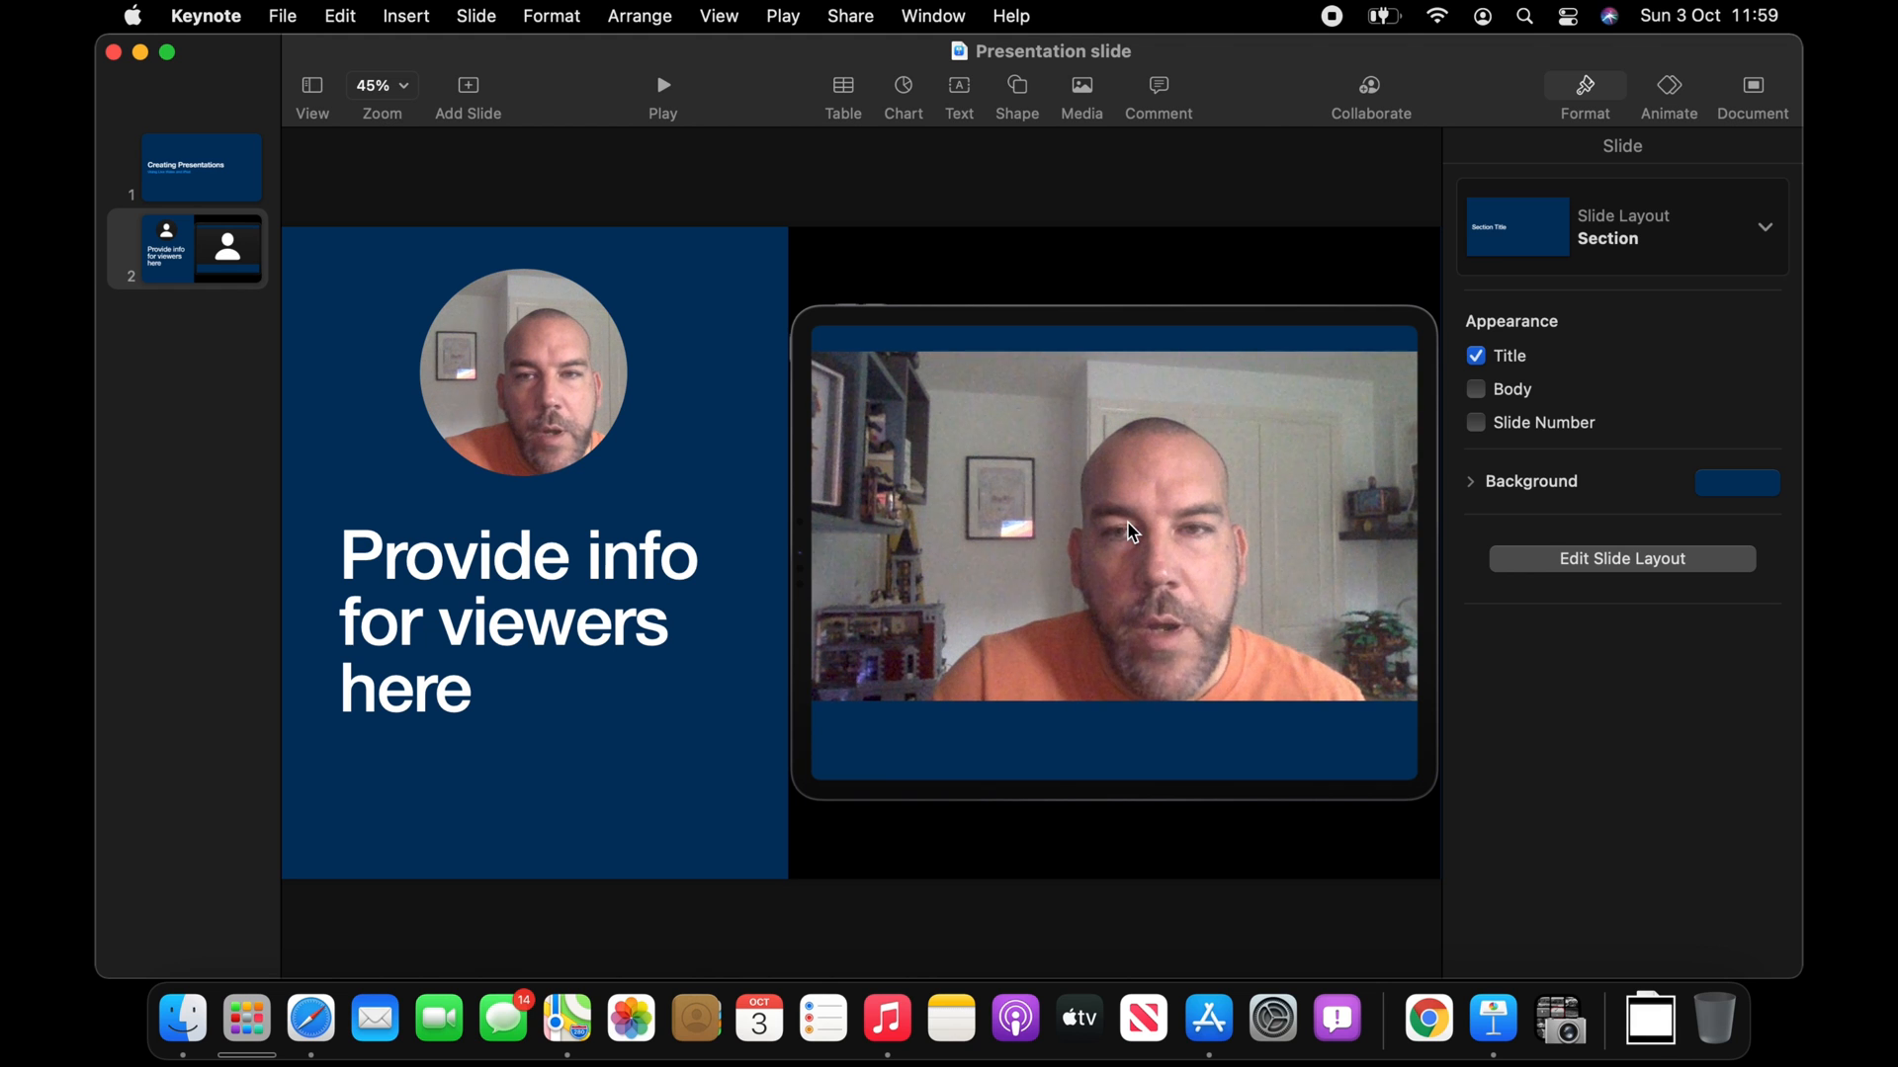
pyautogui.moveTo(1067, 399)
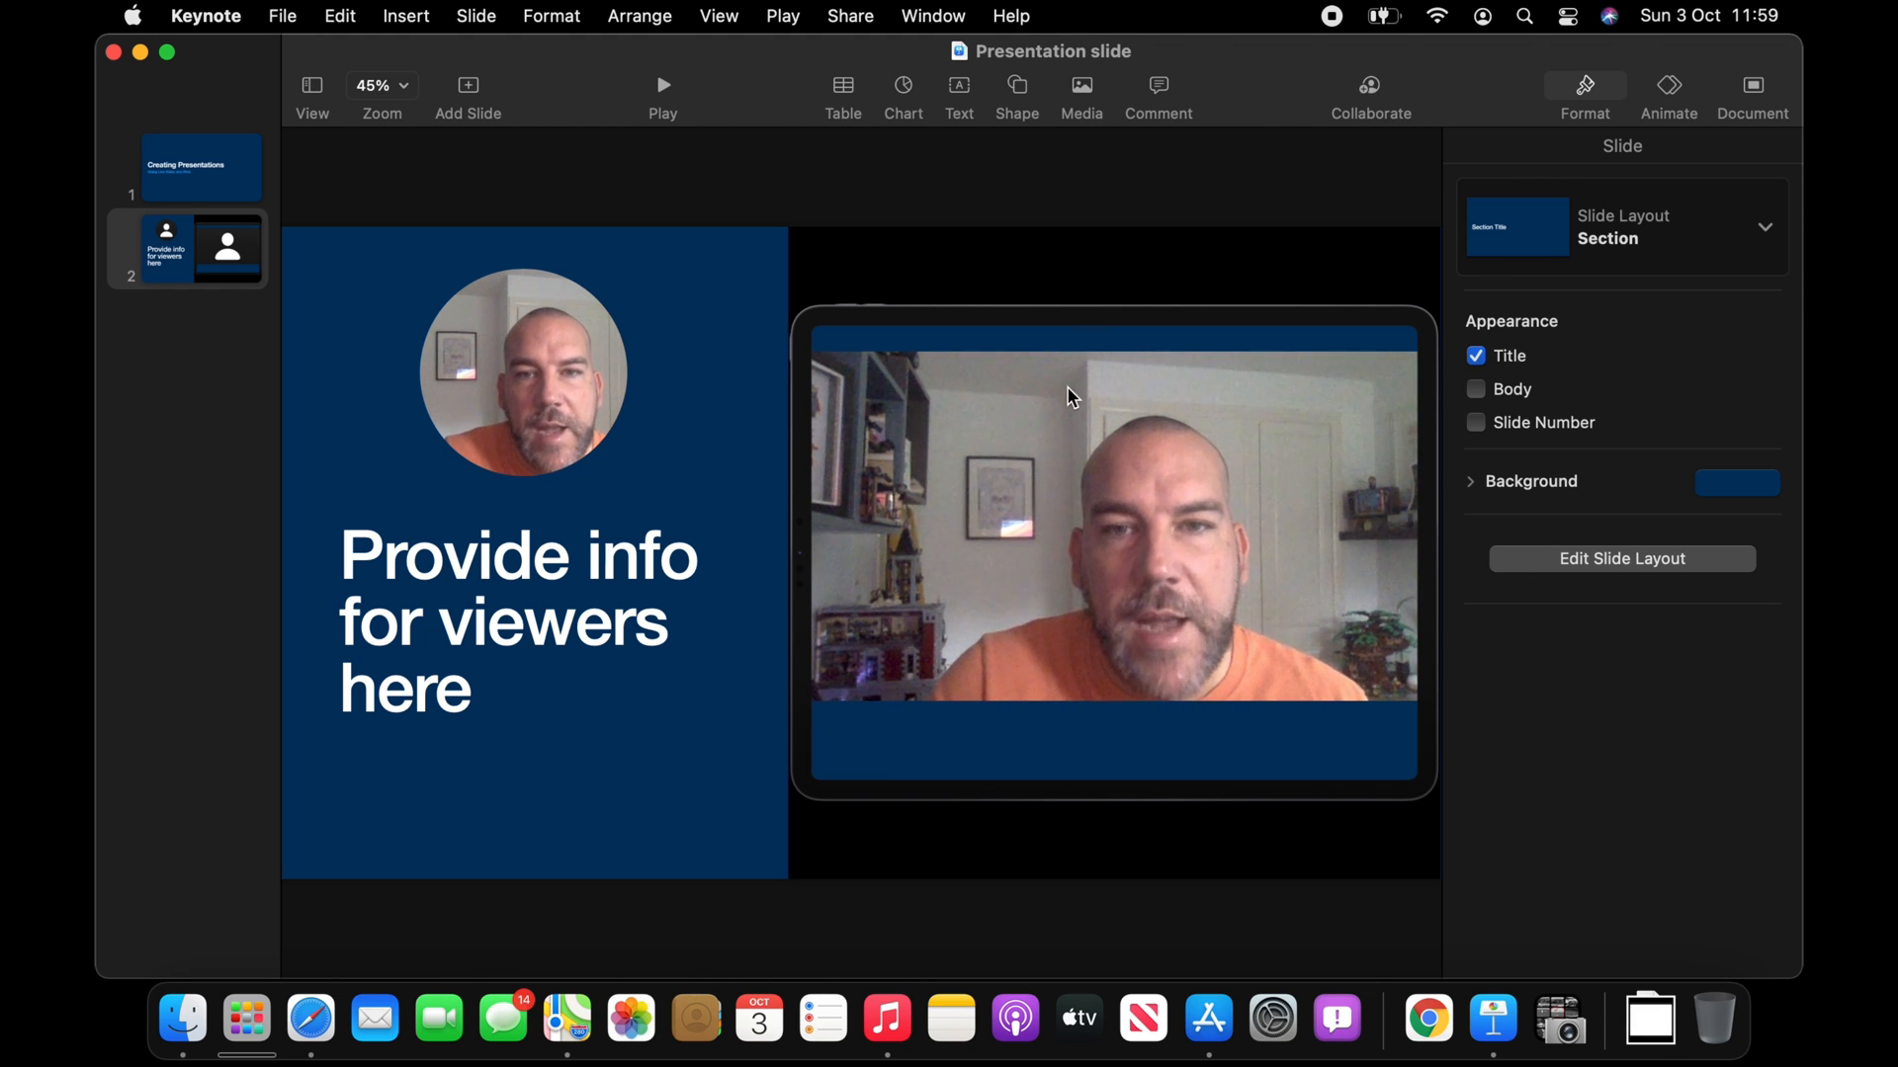
# - Add a Sidecar live video source to the framed feed so it shows the iPad screen
pyautogui.click(1111, 521)
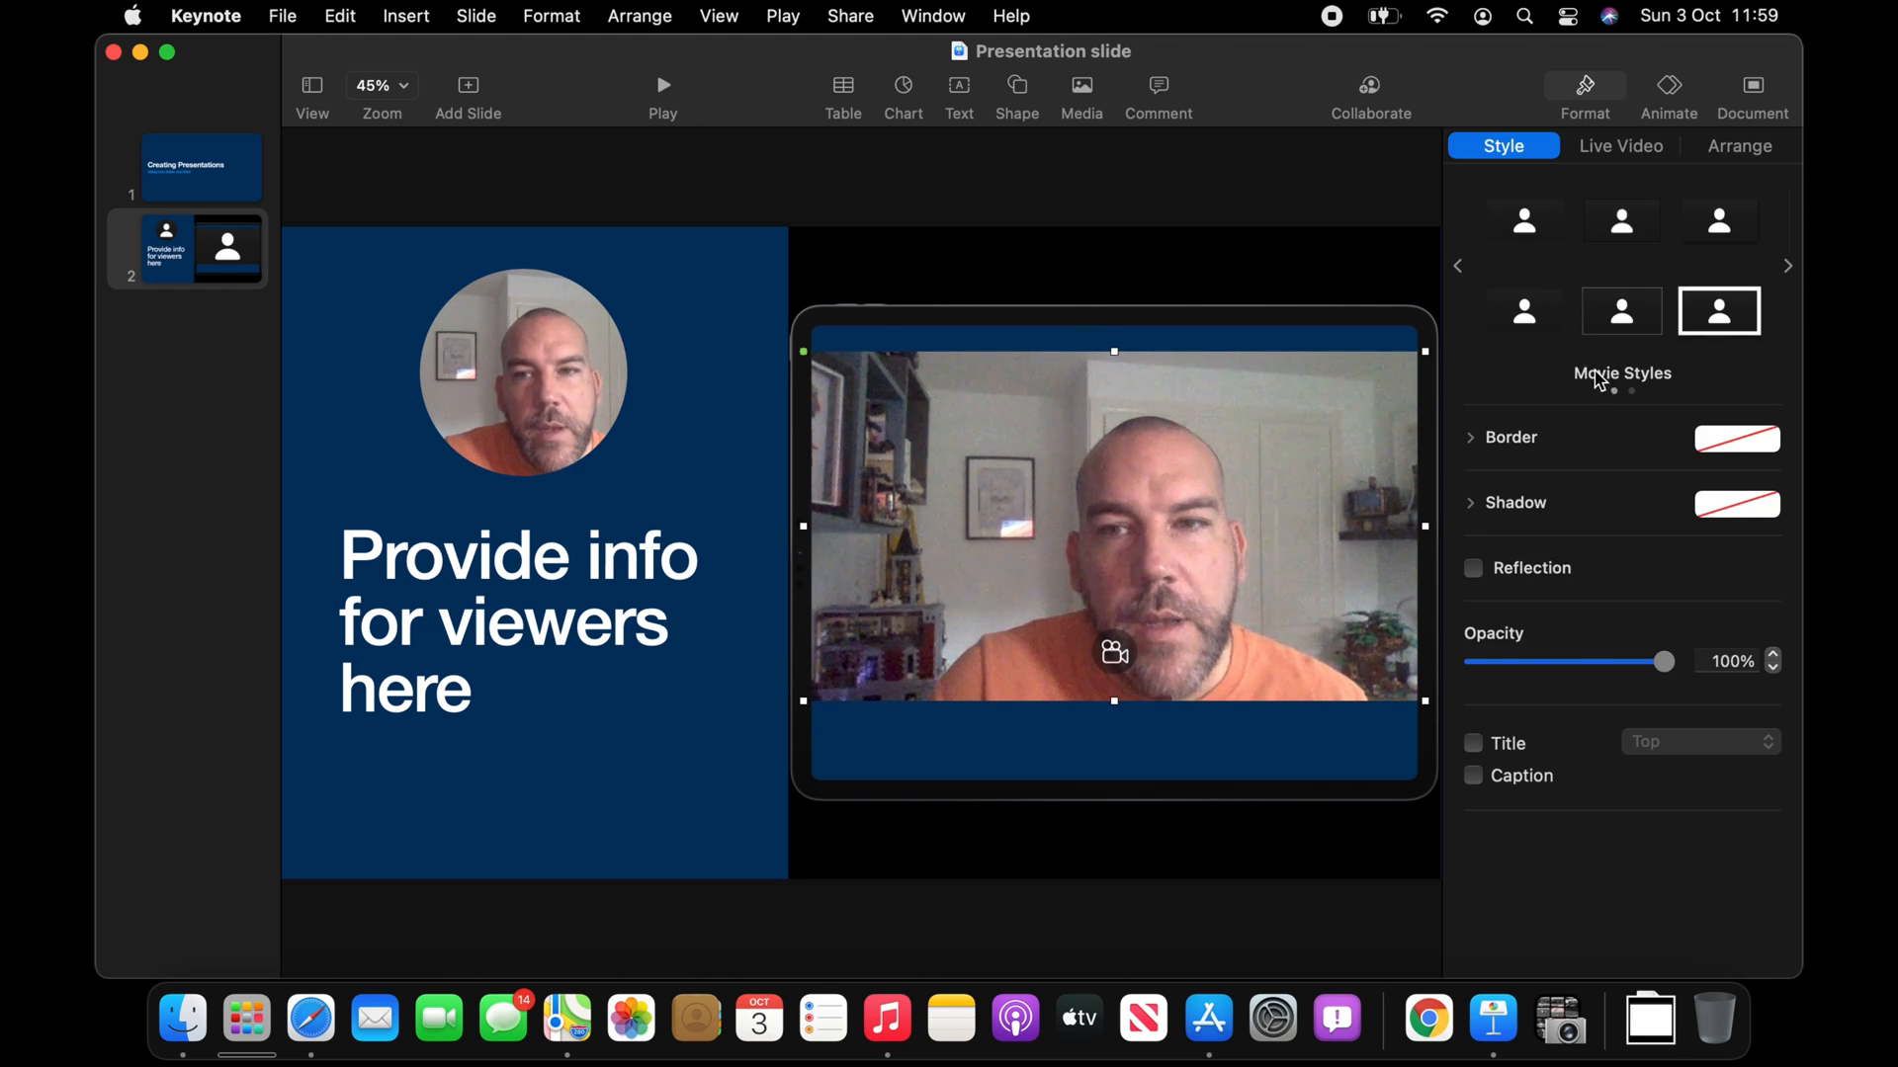
pyautogui.click(1621, 145)
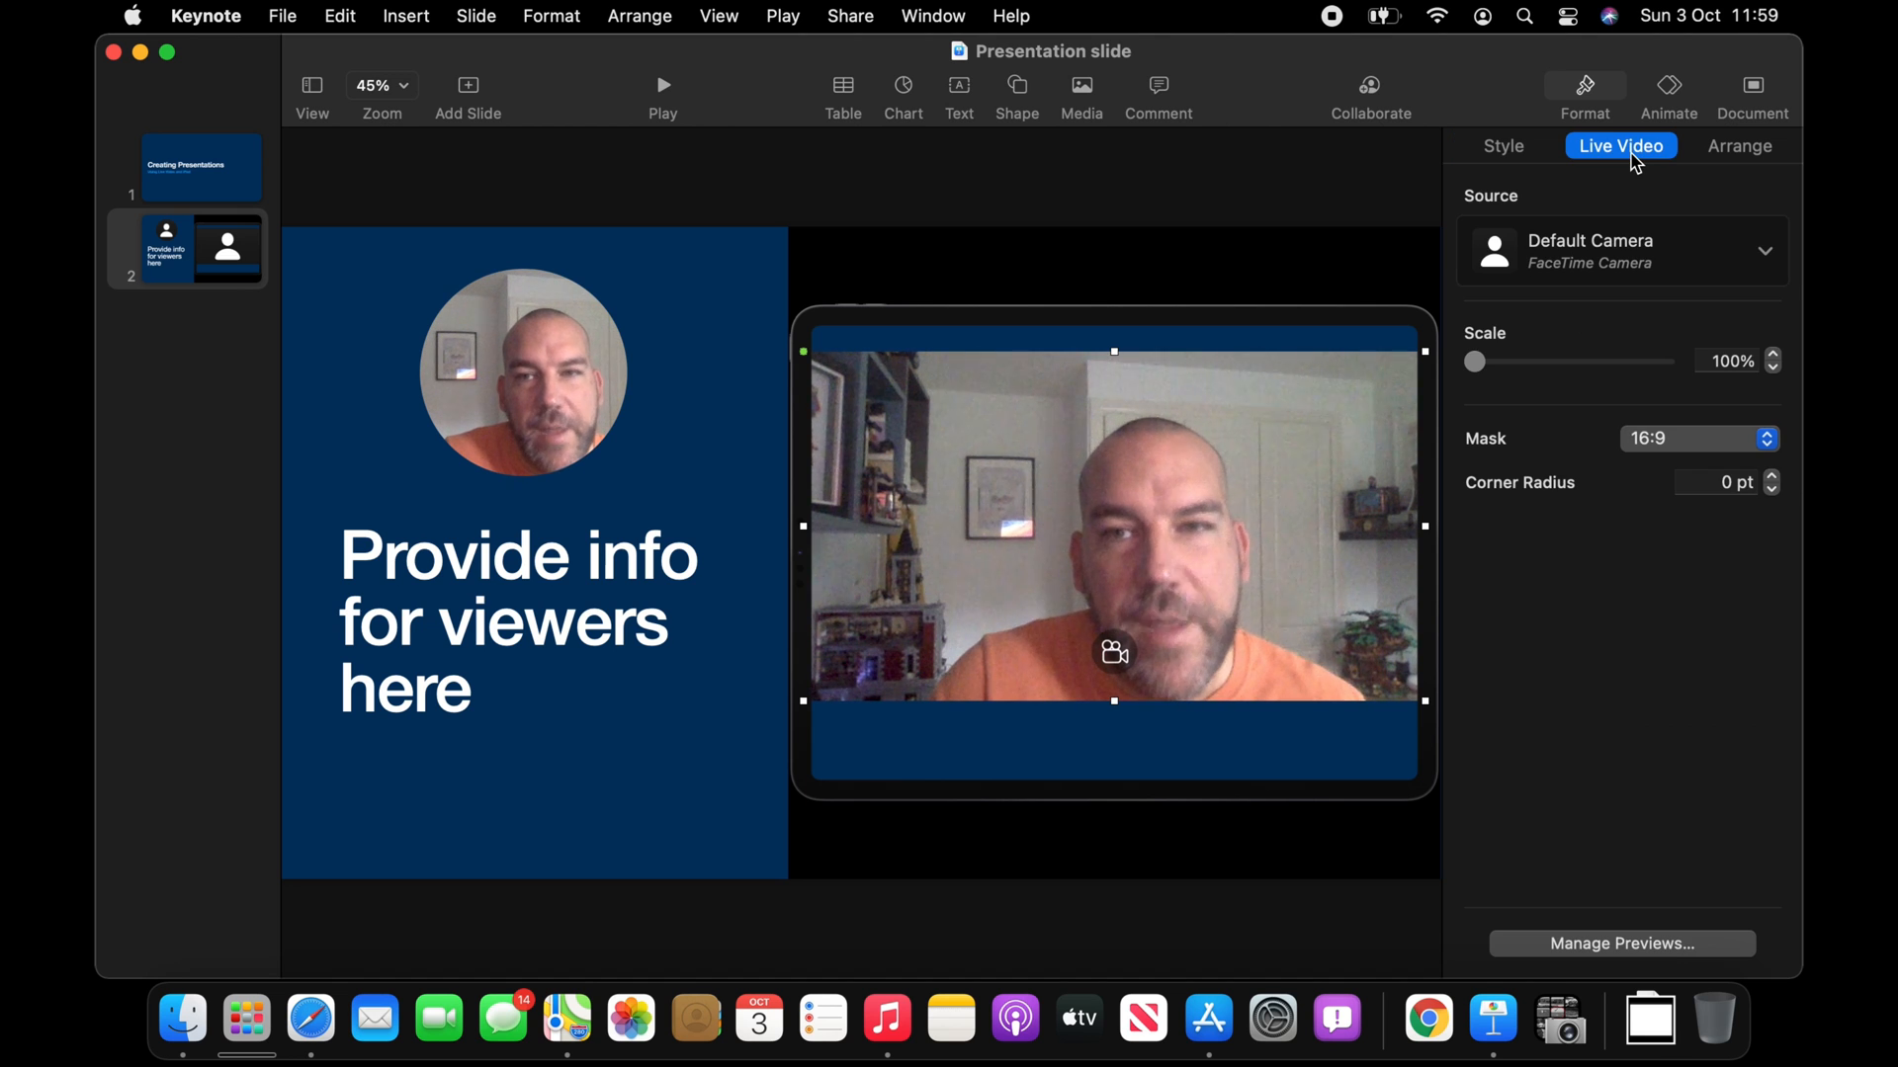
pyautogui.click(1762, 250)
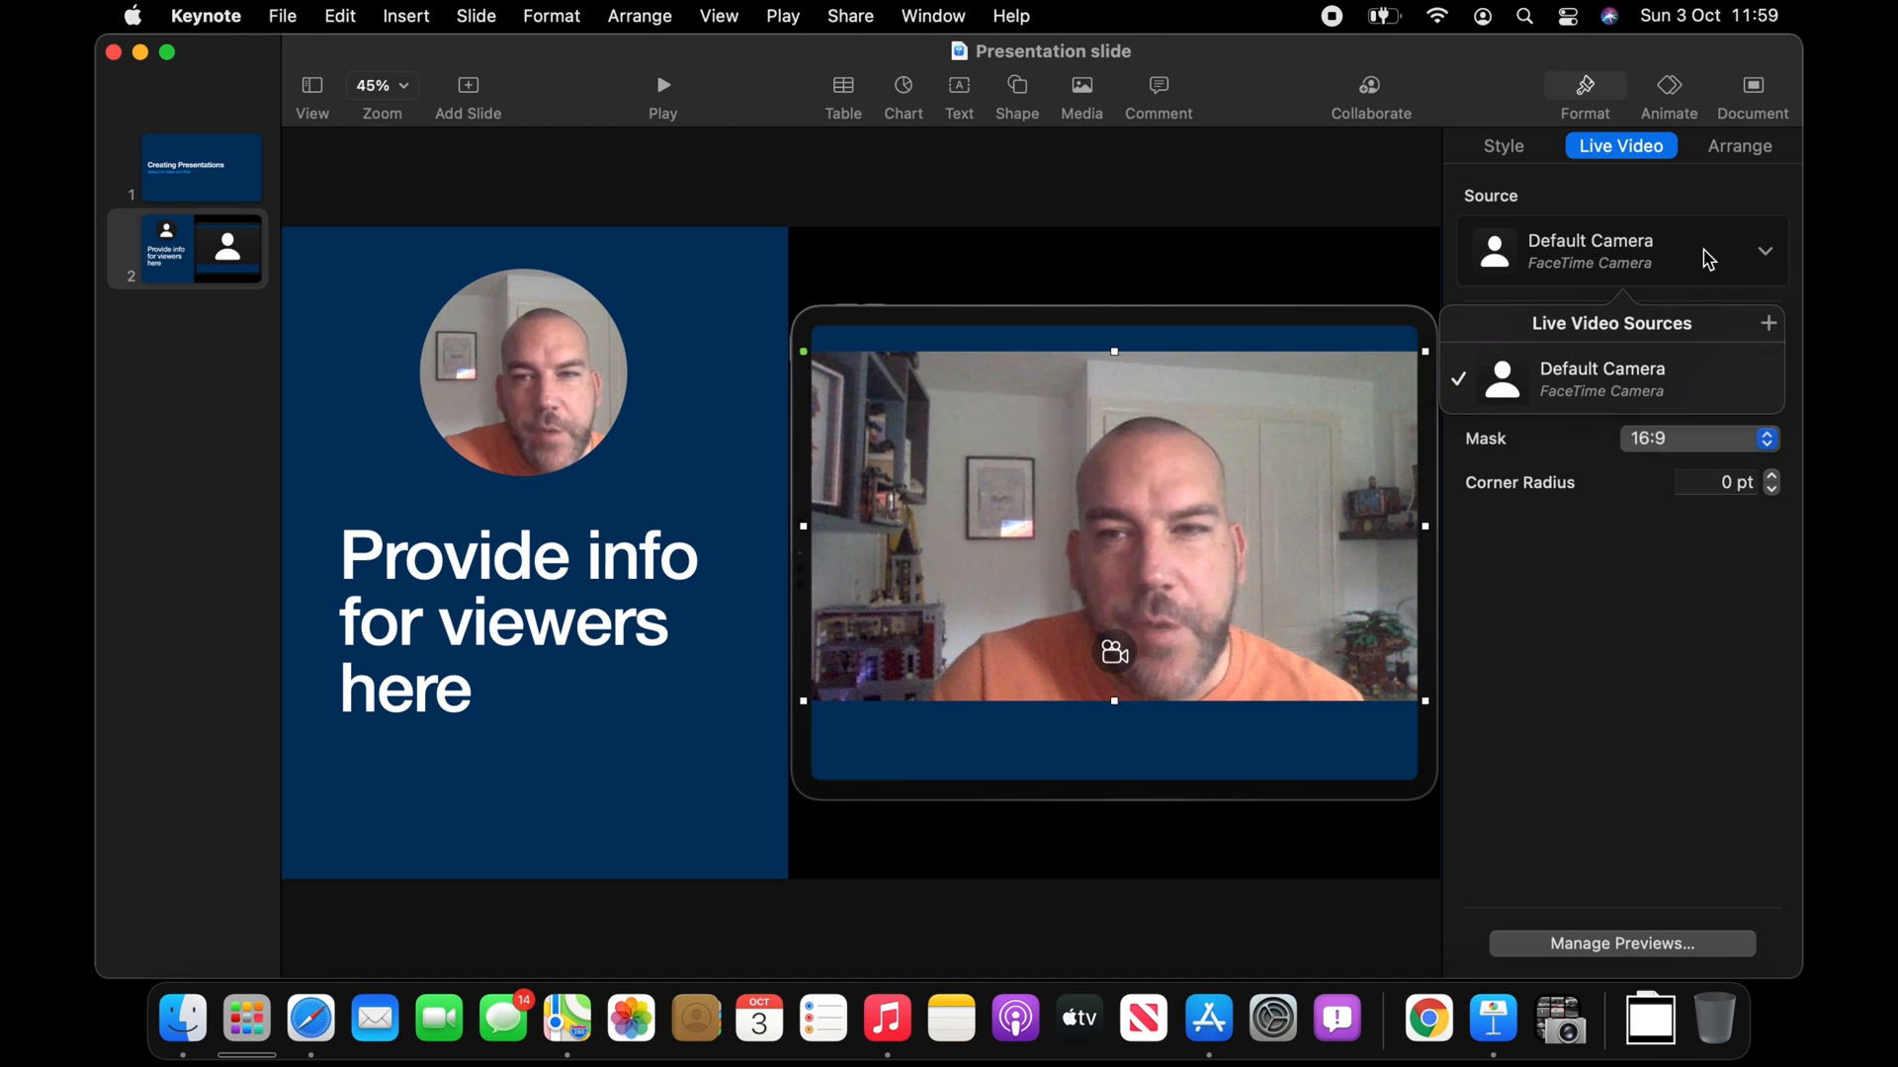
pyautogui.click(1766, 324)
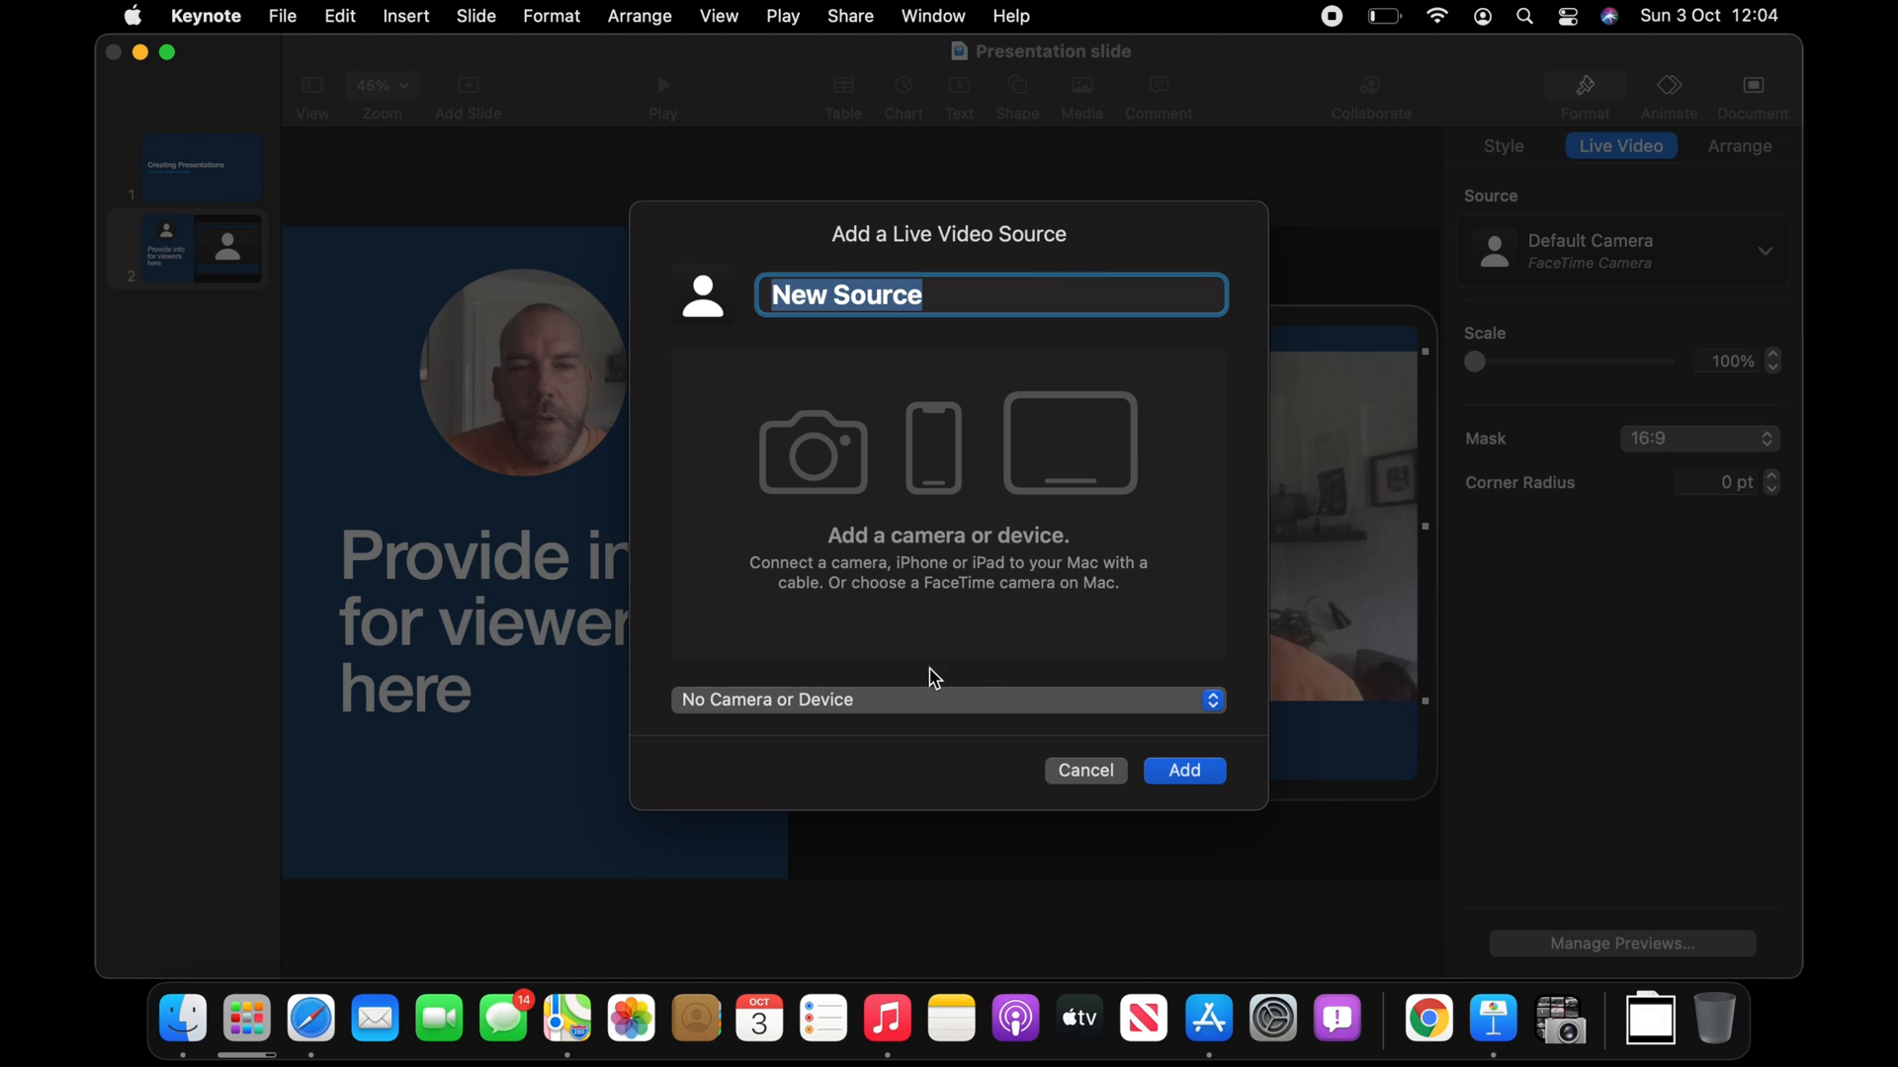
pyautogui.click(948, 700)
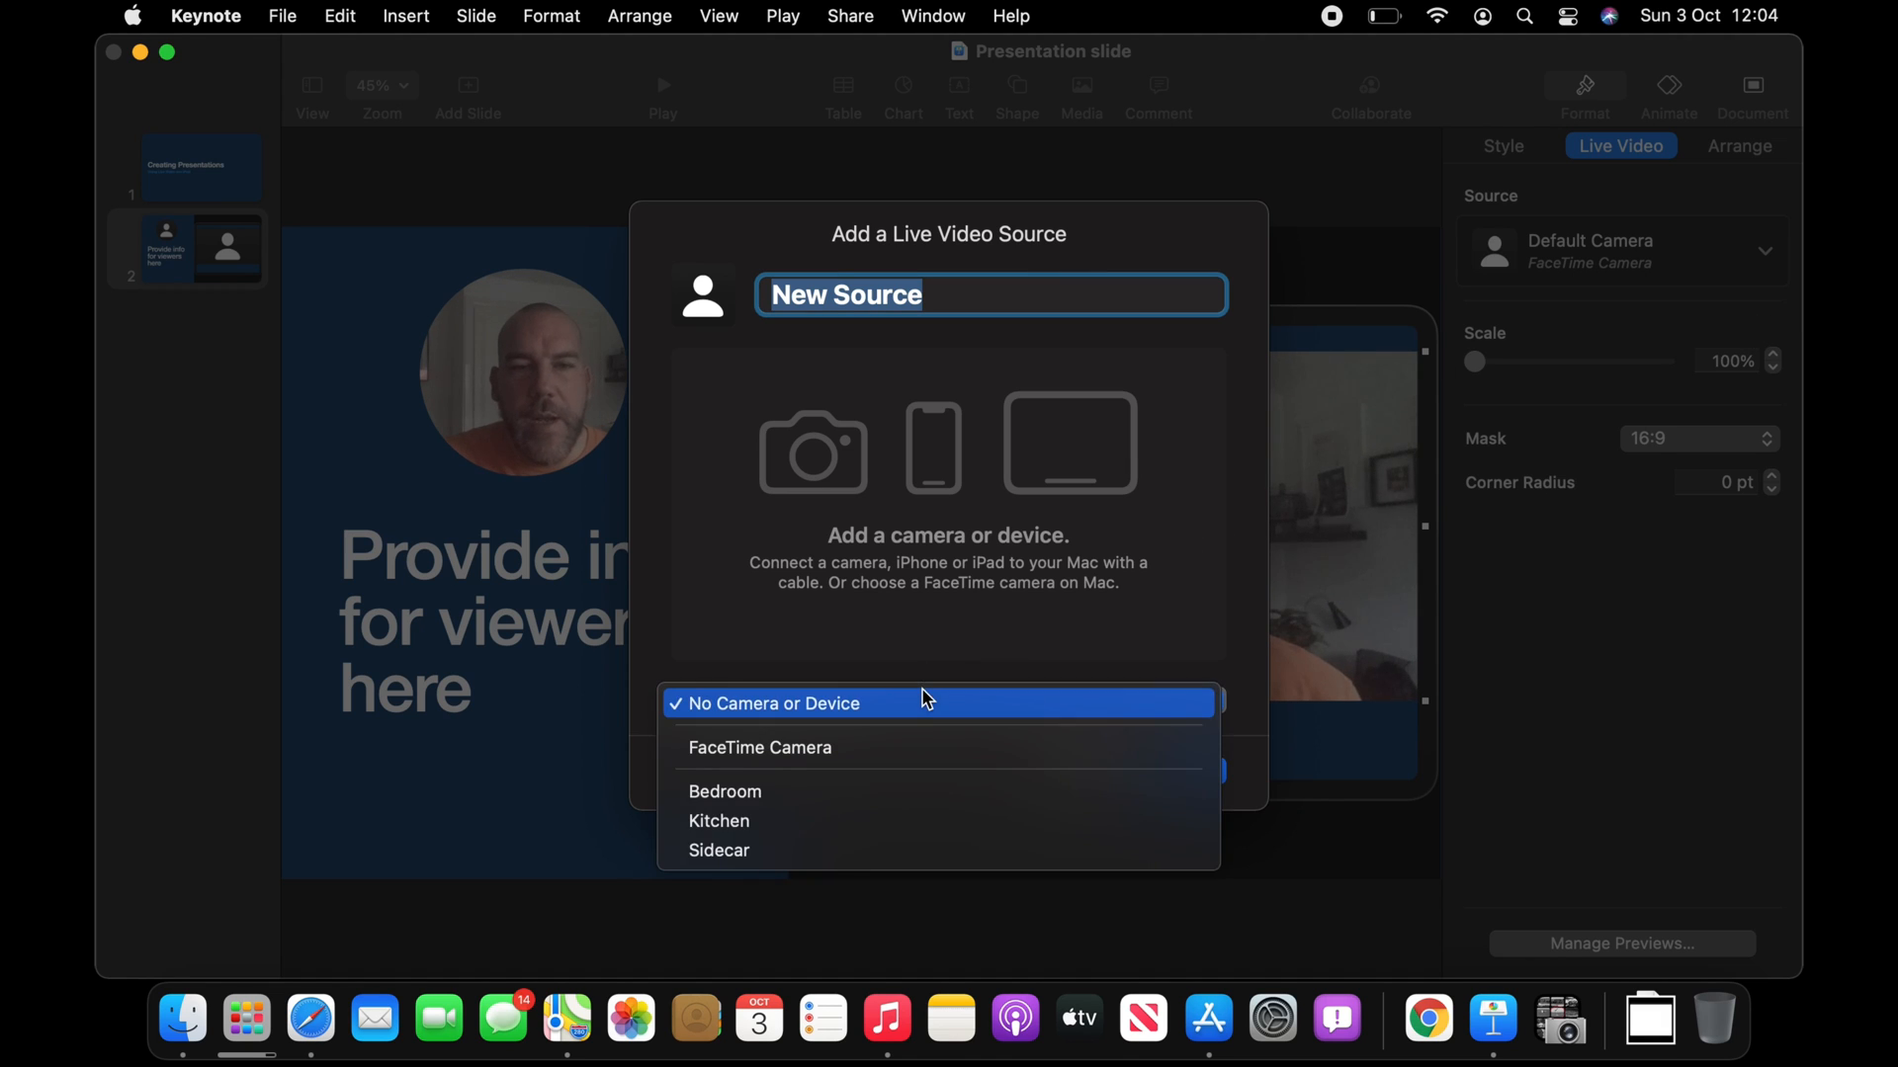
pyautogui.moveTo(839, 850)
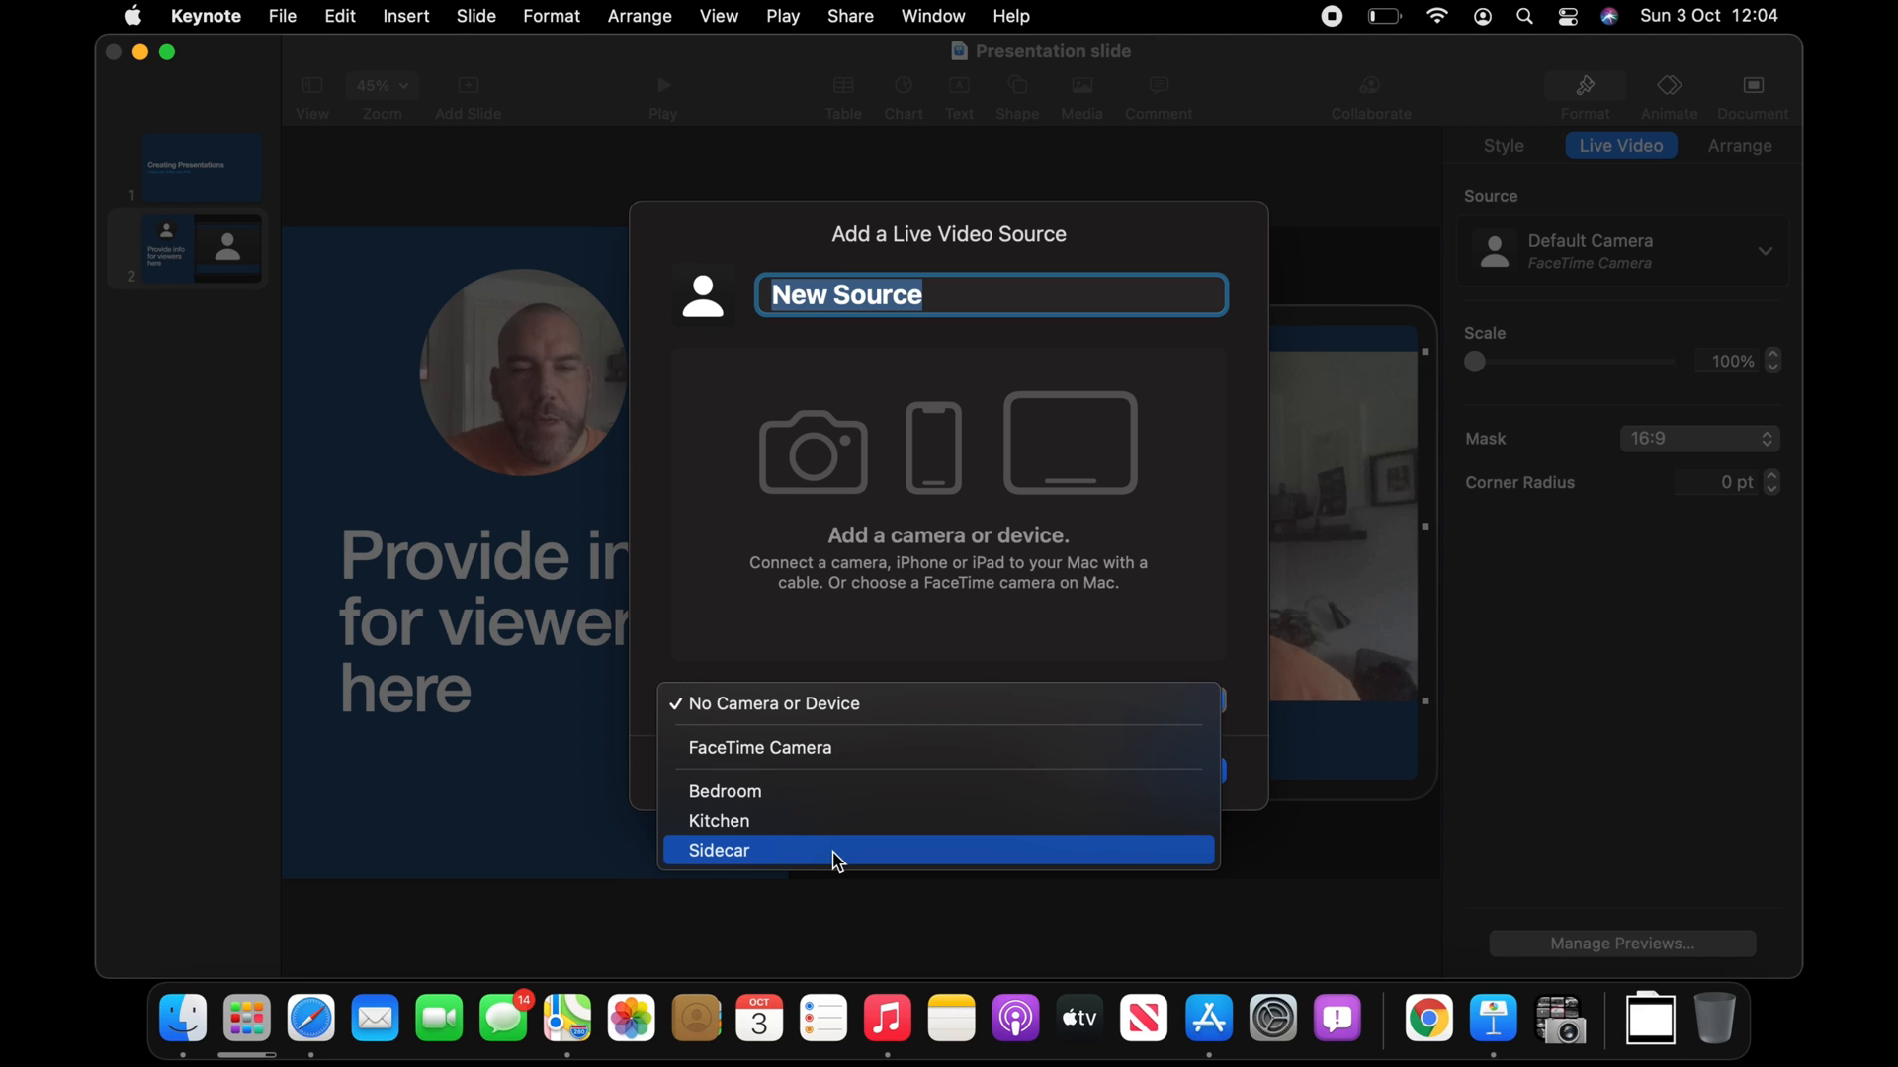
pyautogui.click(721, 850)
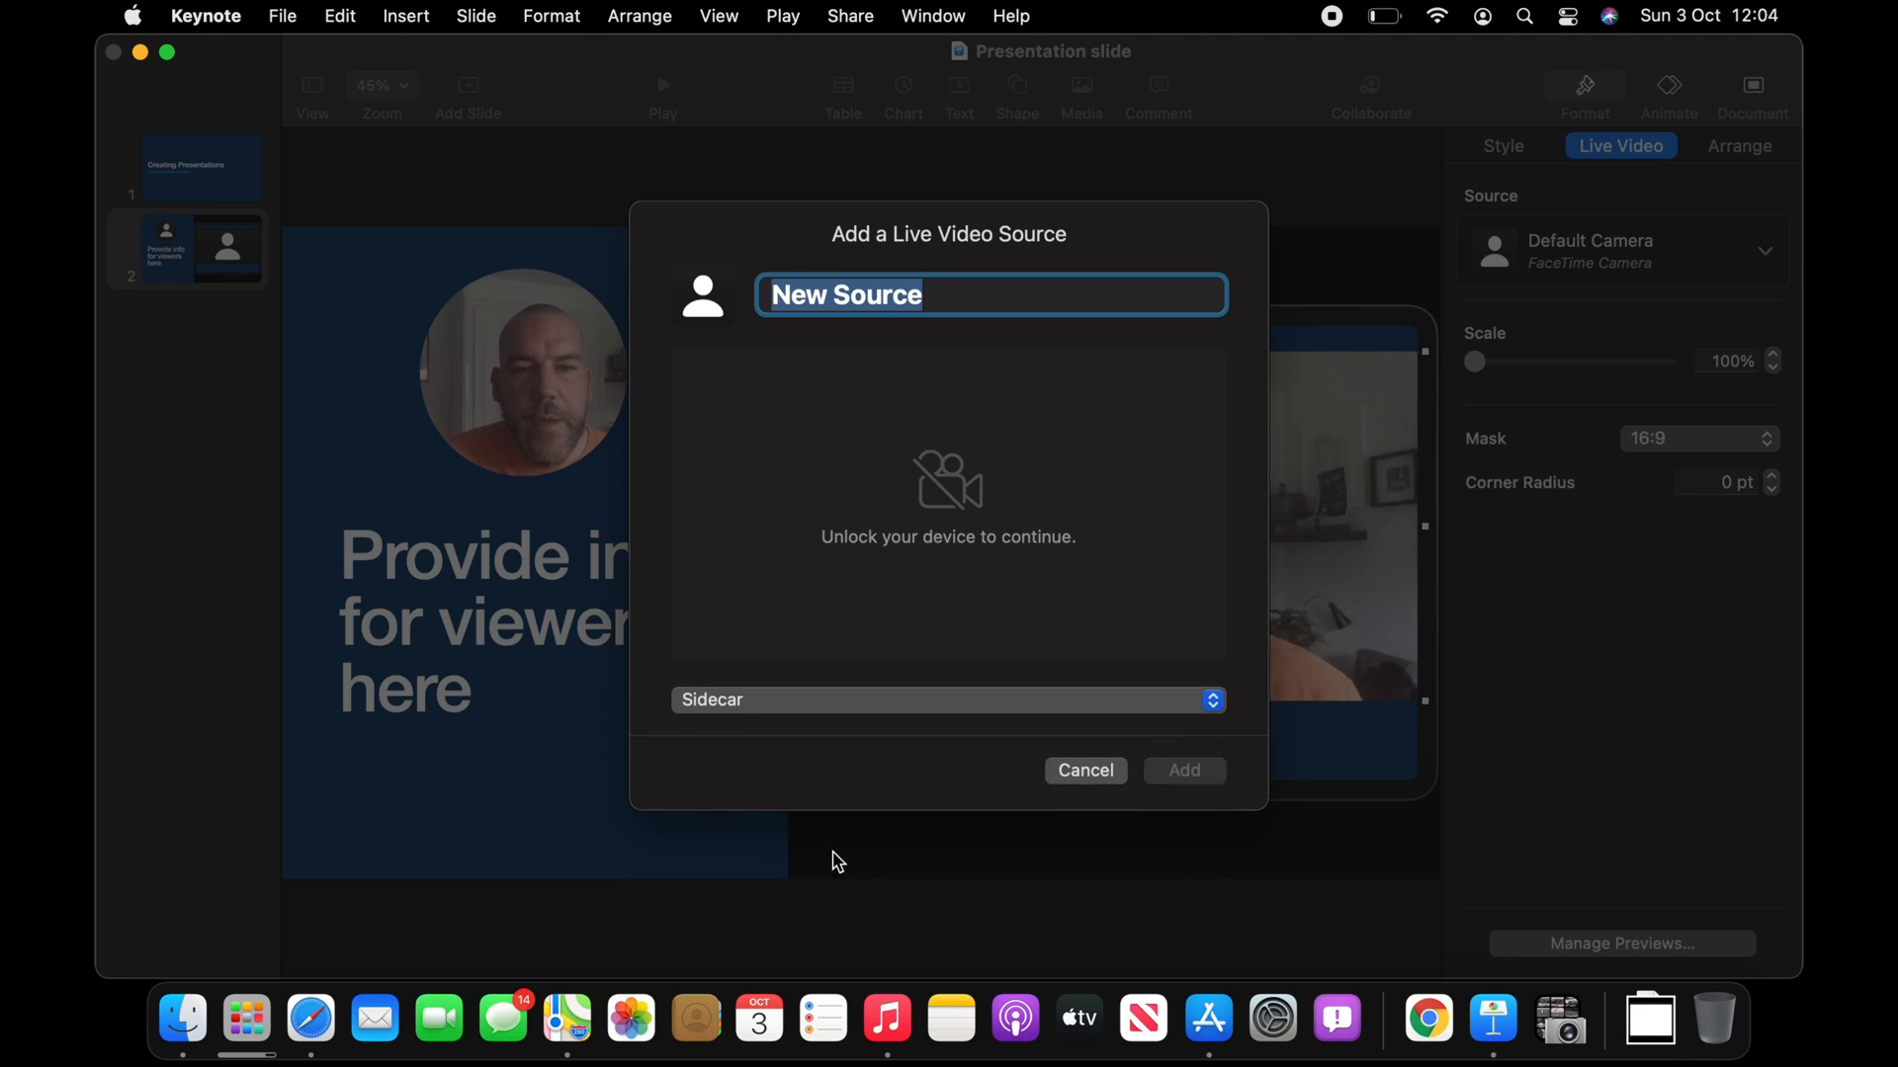
pyautogui.moveTo(938, 663)
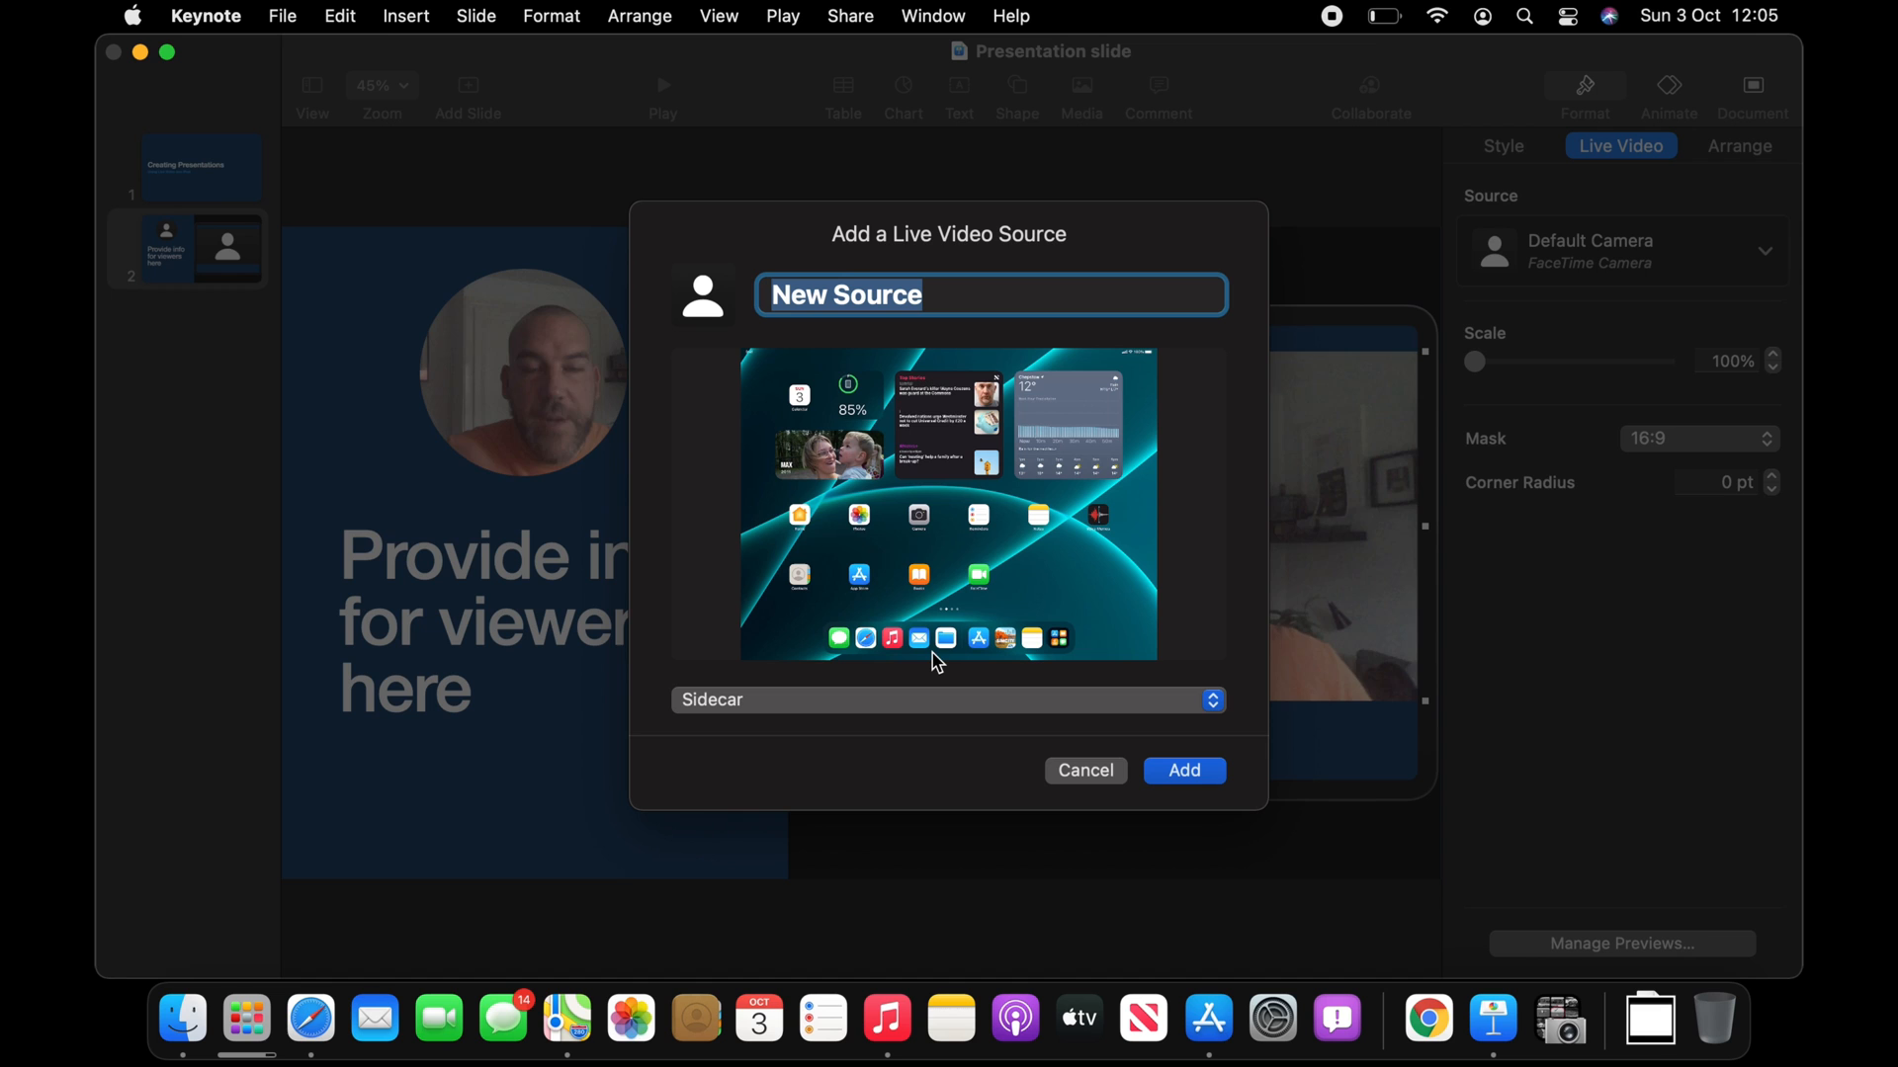
pyautogui.moveTo(1069, 718)
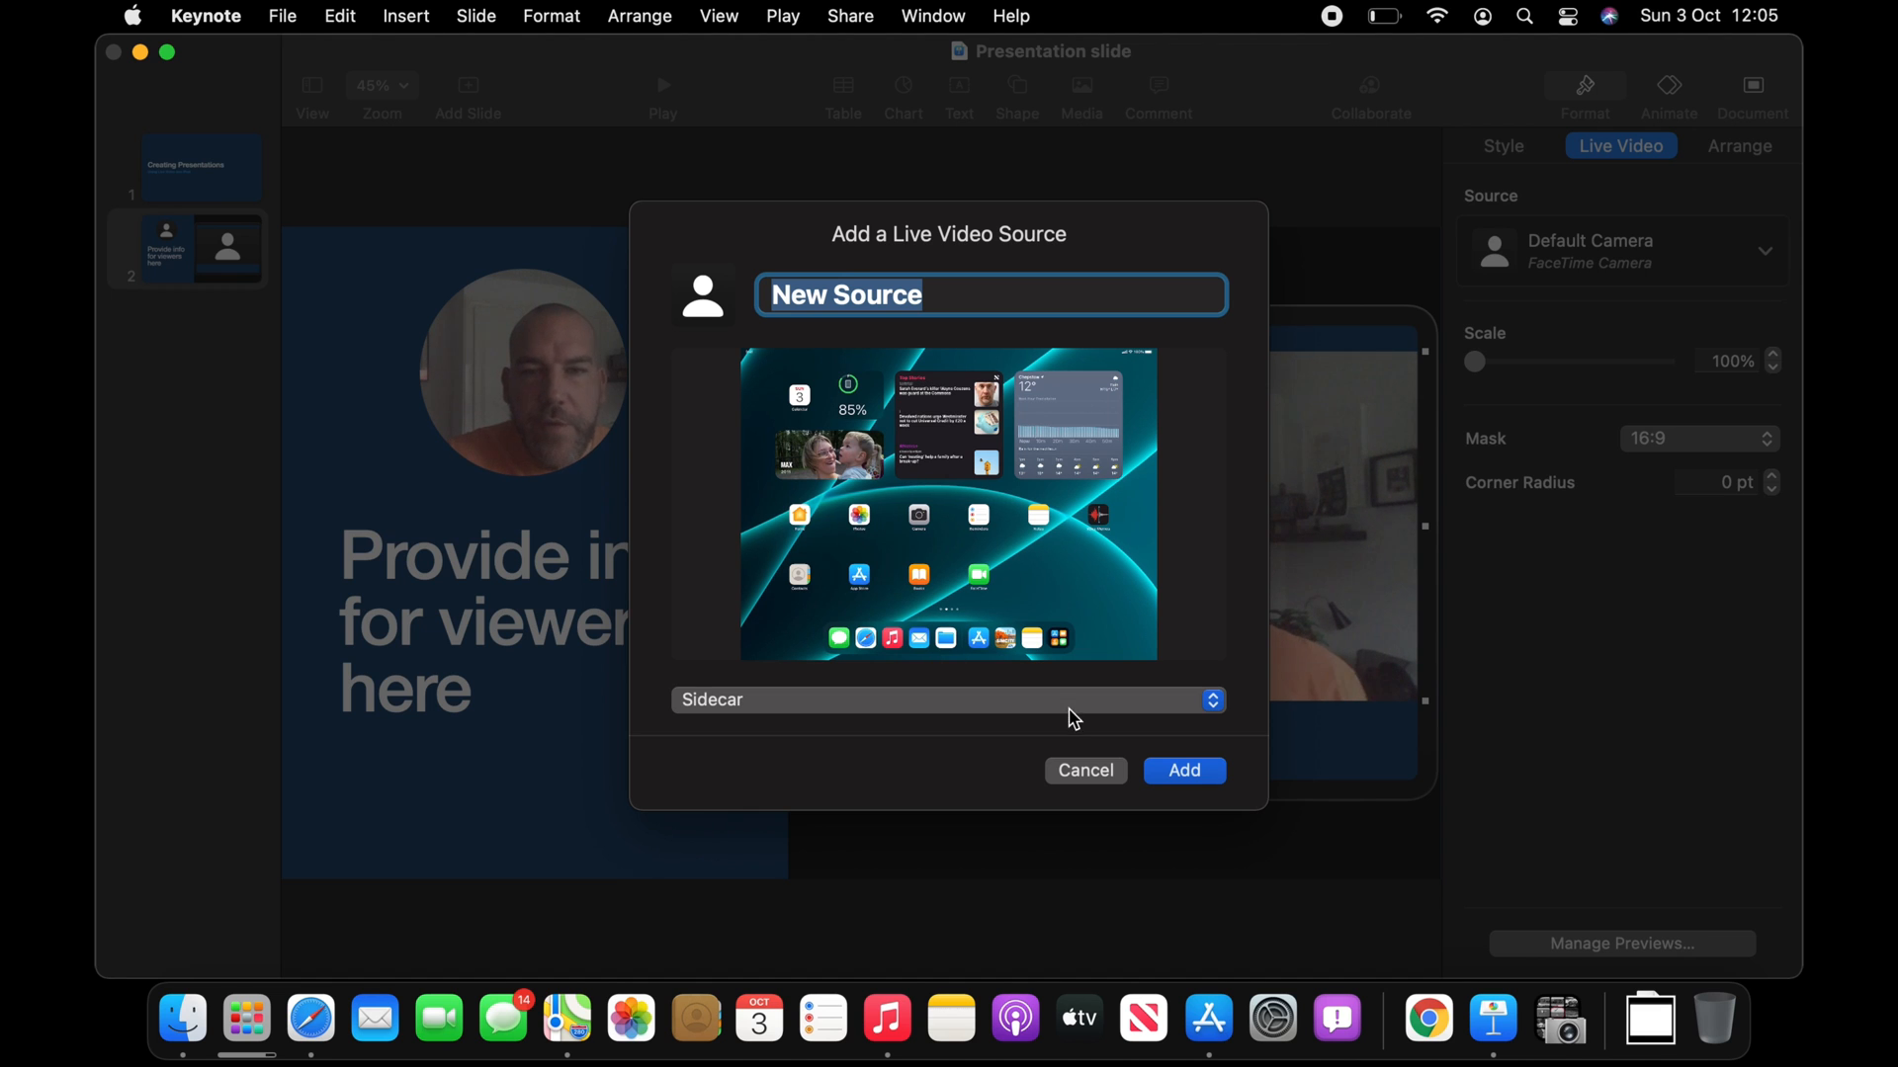
pyautogui.click(1182, 771)
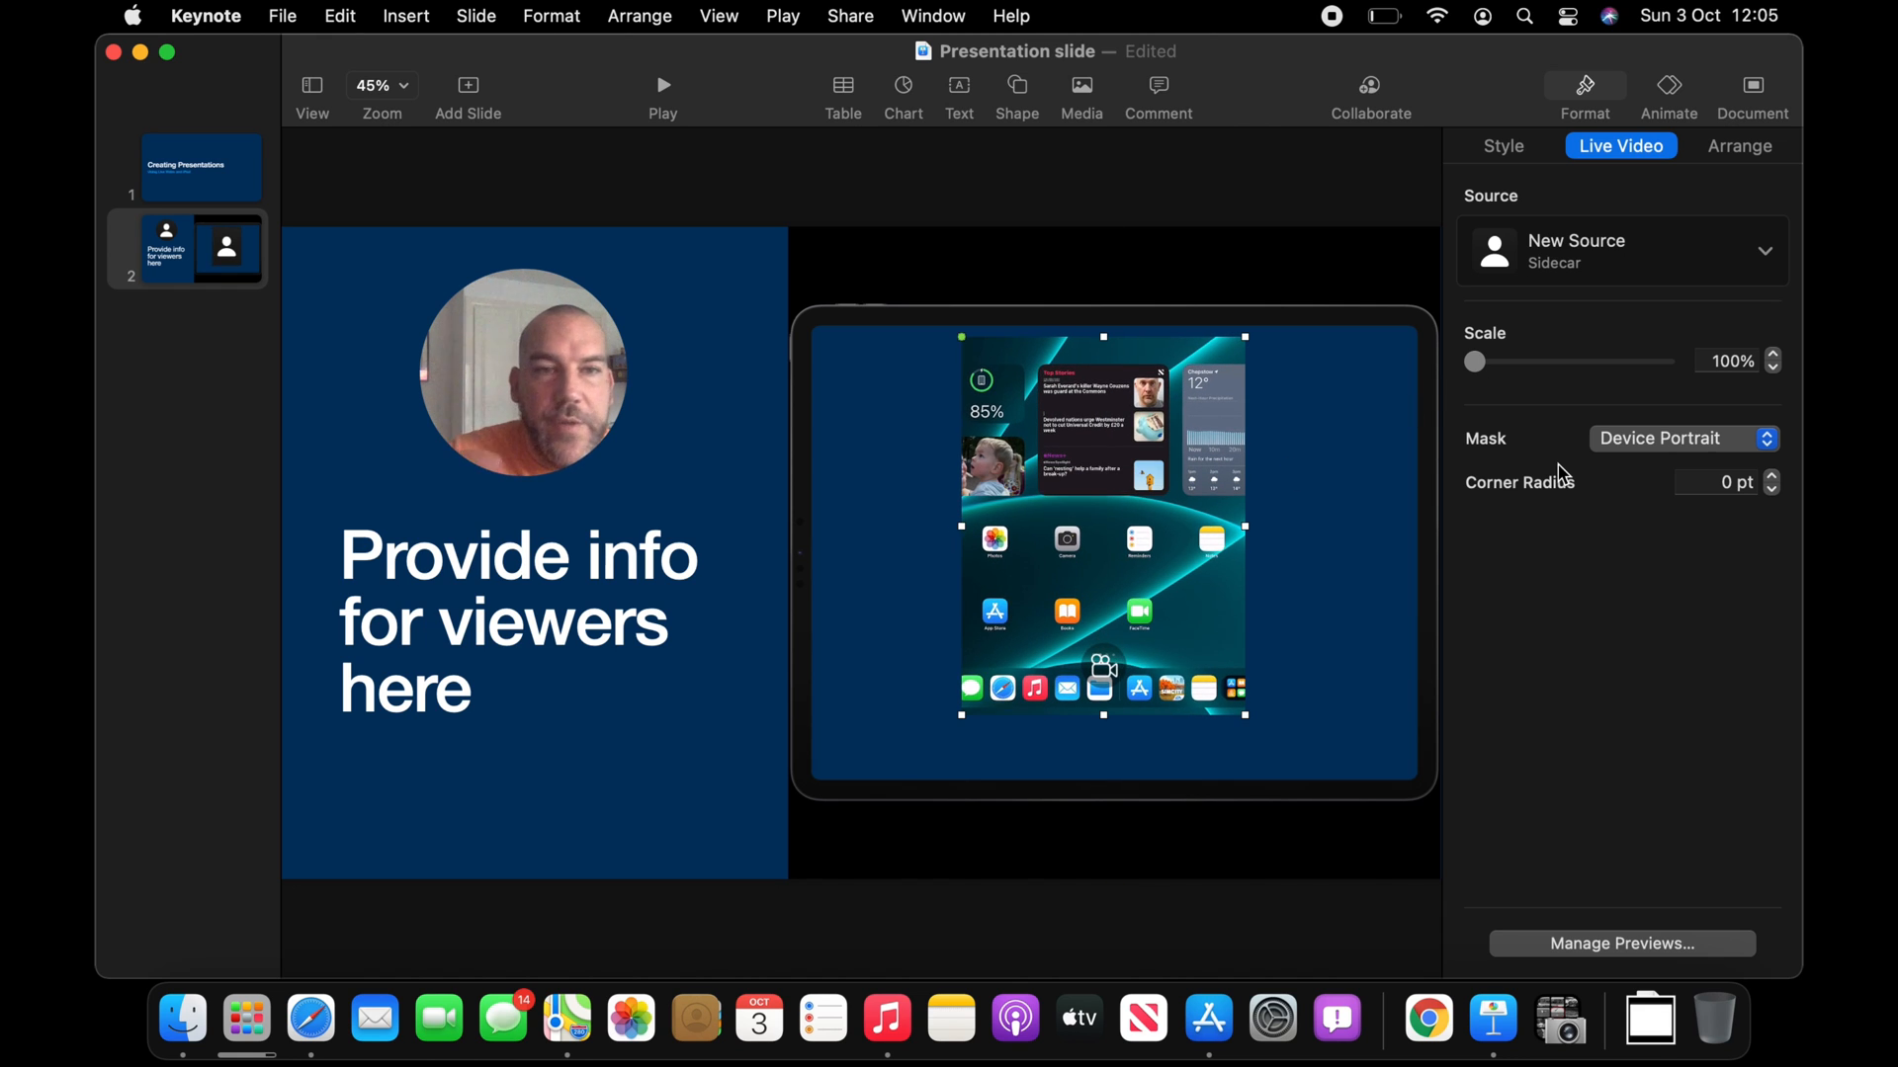
# - Set the iPad screen feed's Mask to Device Landscape
pyautogui.click(1682, 438)
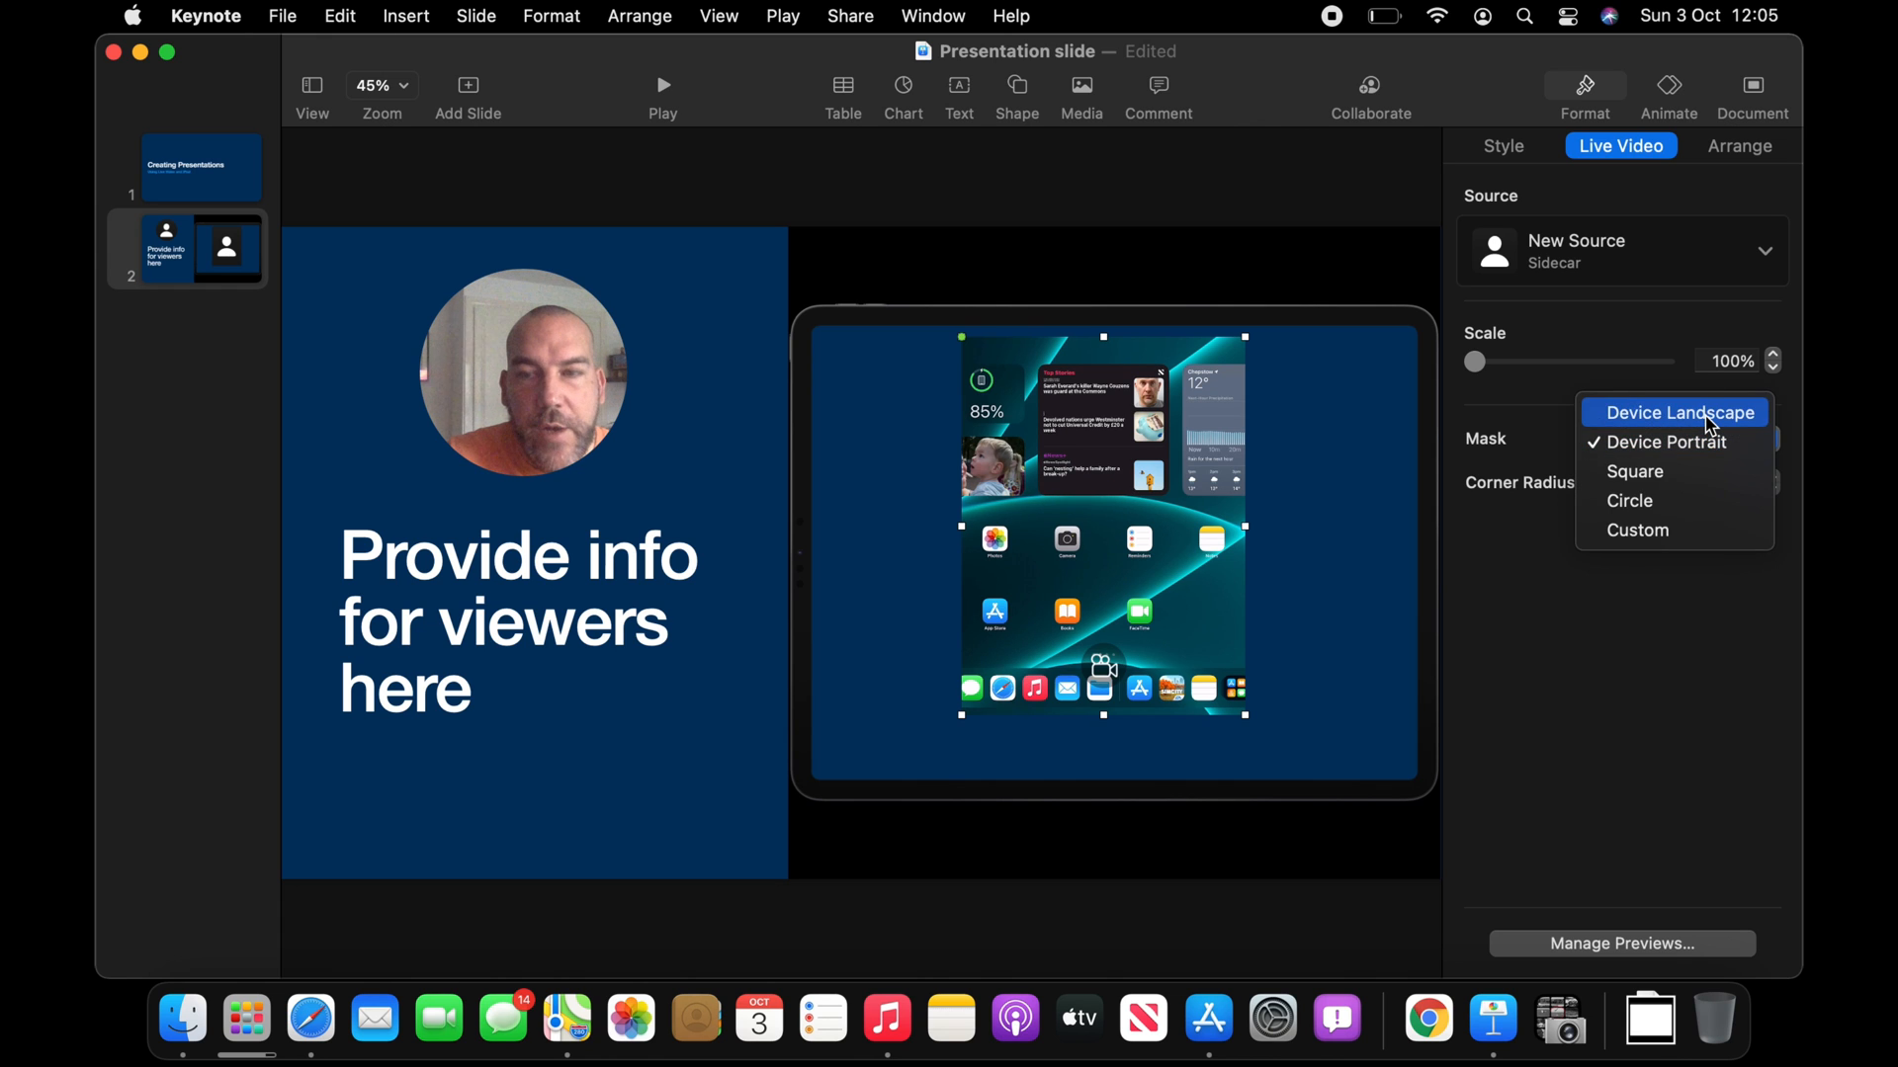
pyautogui.click(1680, 413)
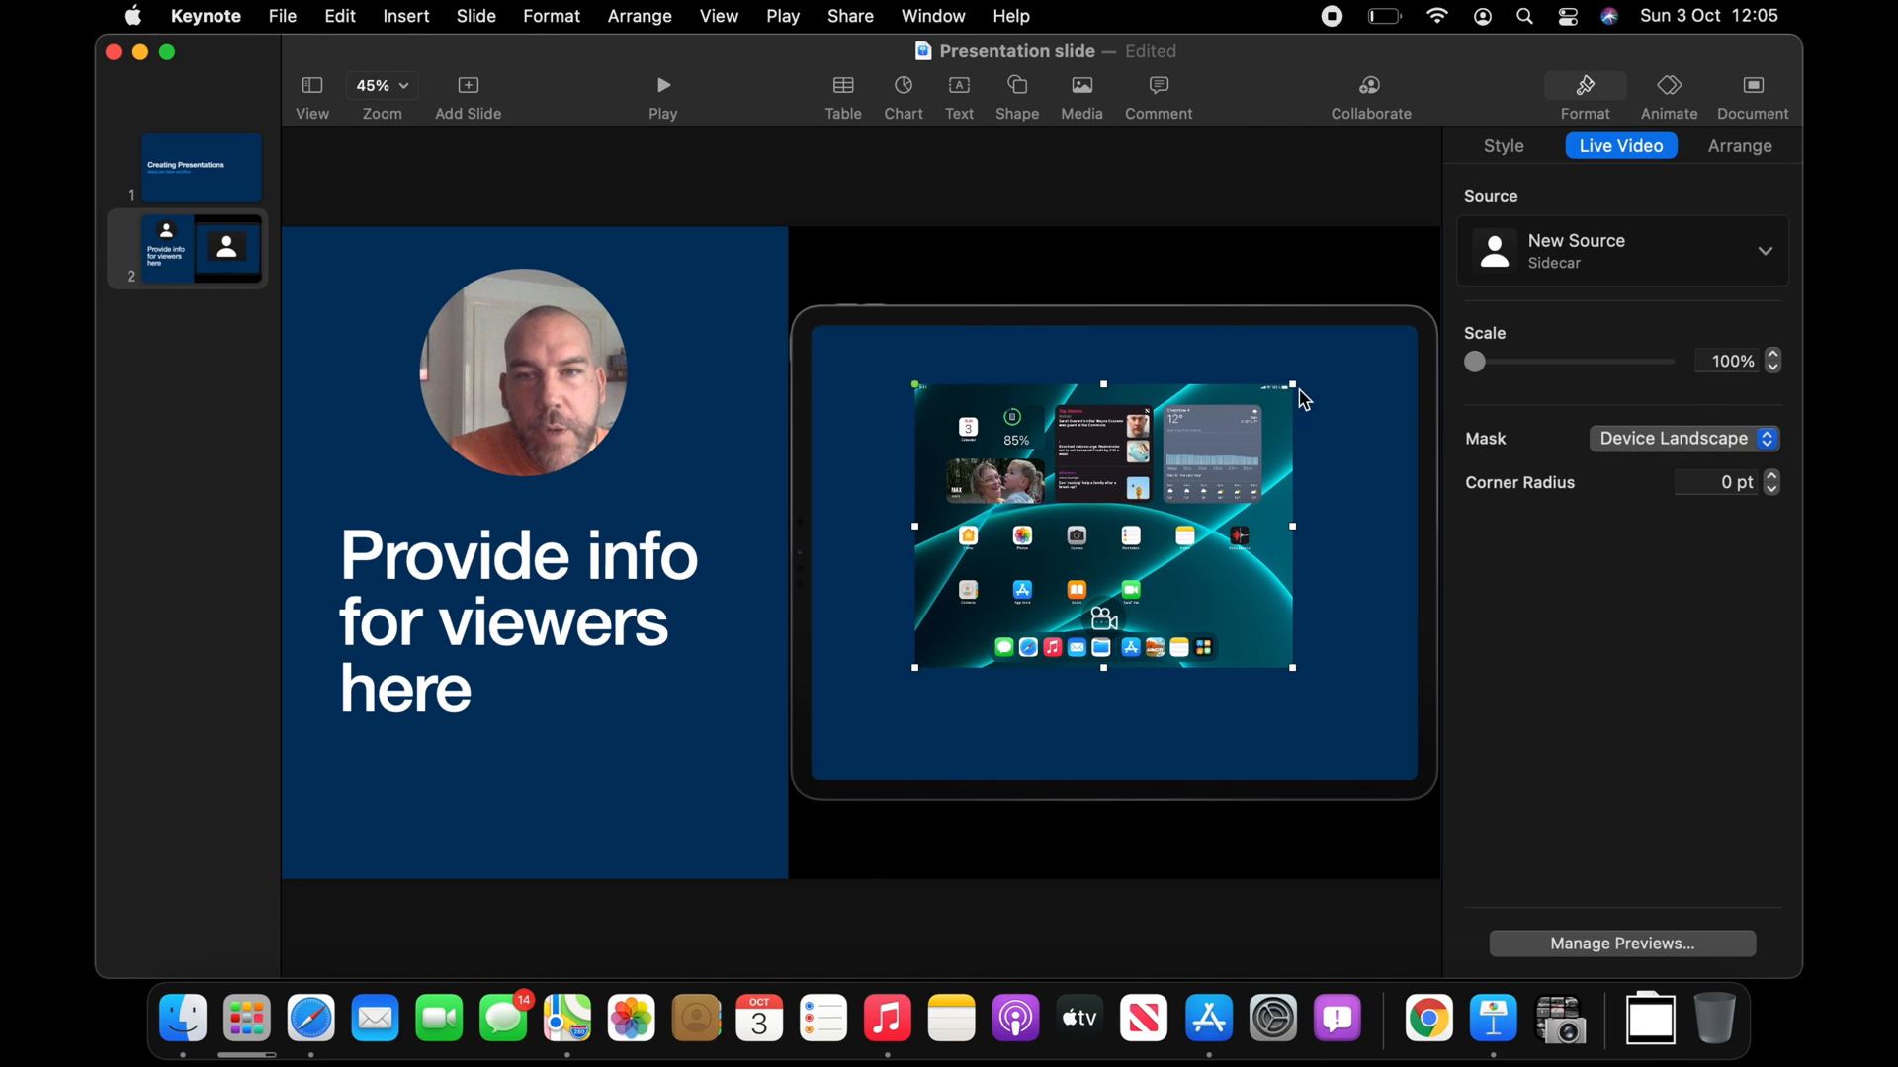